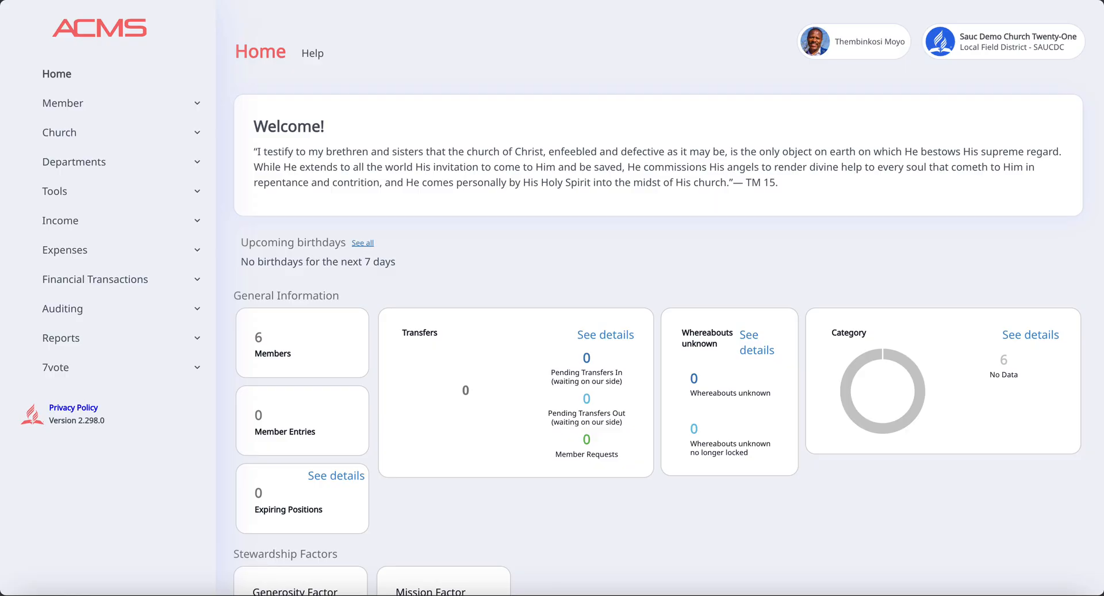
mouse_move(1086, 169)
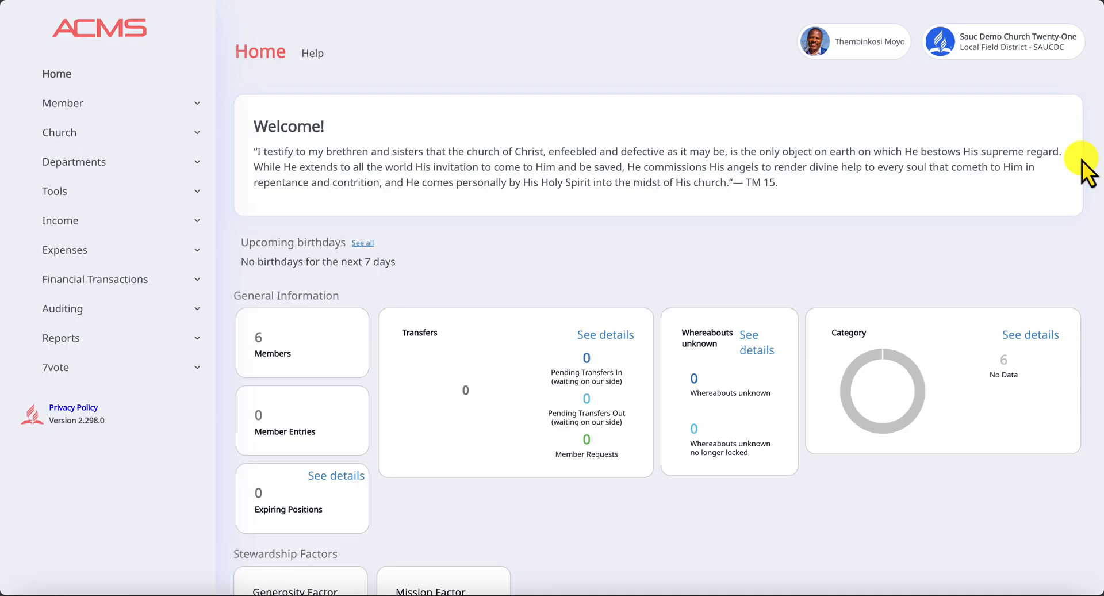
mouse_move(64, 249)
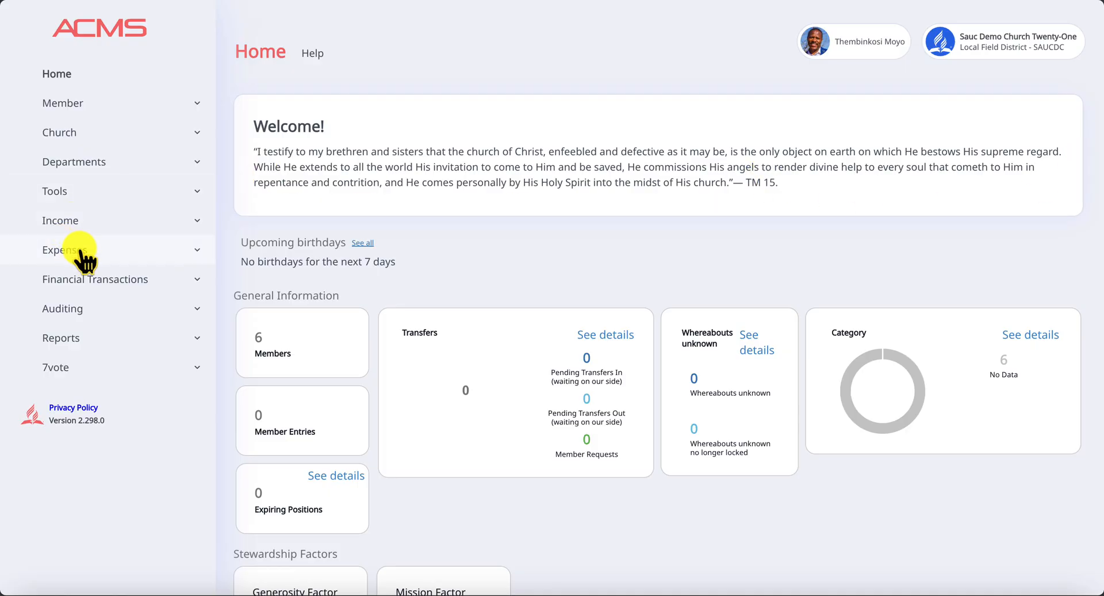
- Go to the Expenses search page from the sidebar's Expenses group
left_click(65, 250)
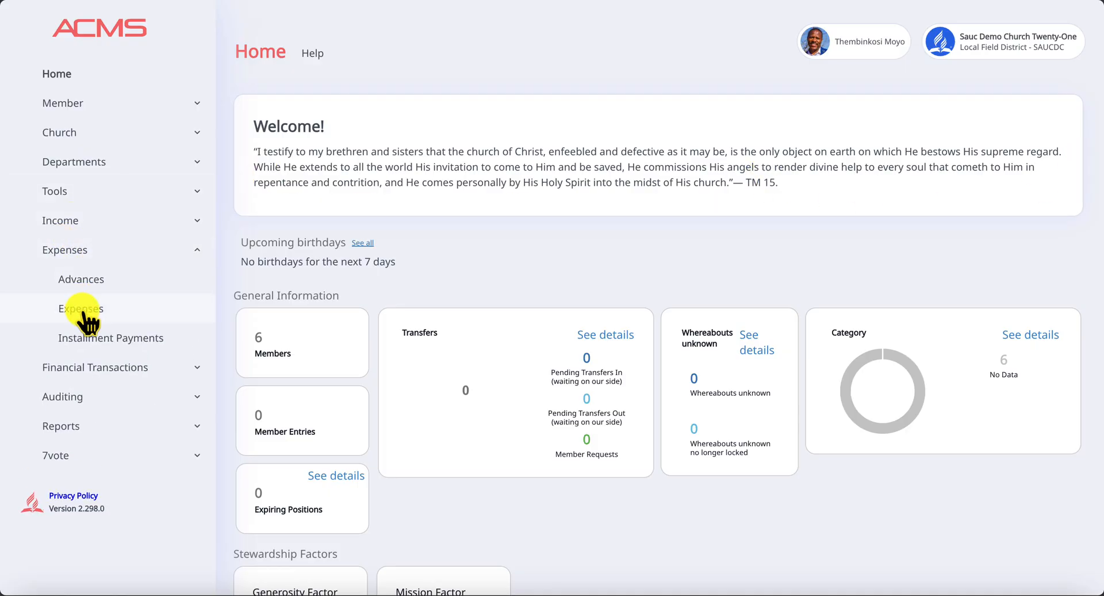
mouse_move(79, 307)
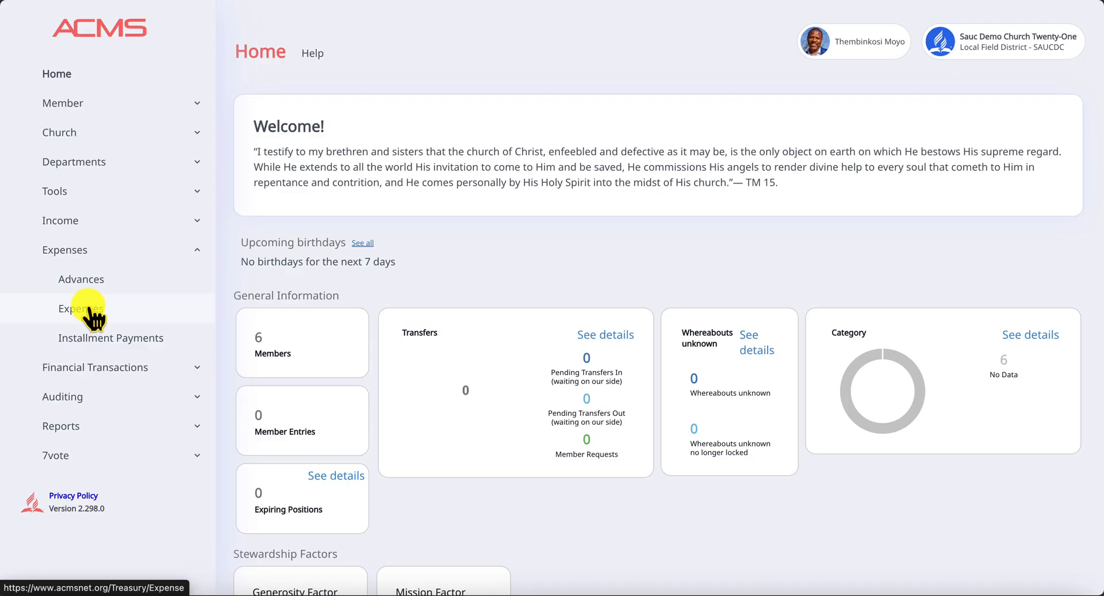
left_click(80, 307)
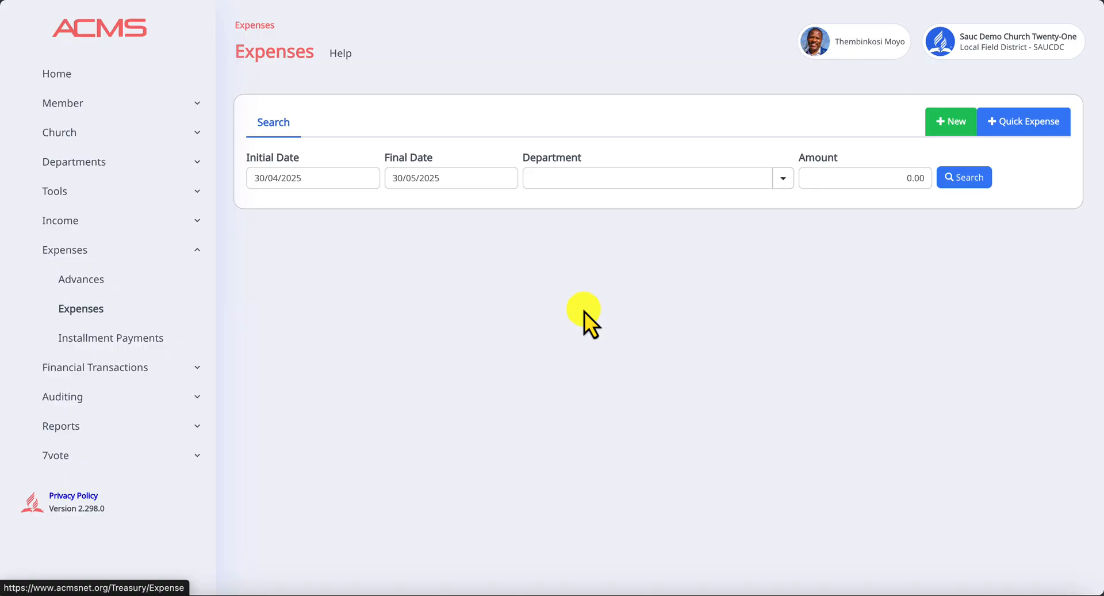
mouse_move(892, 275)
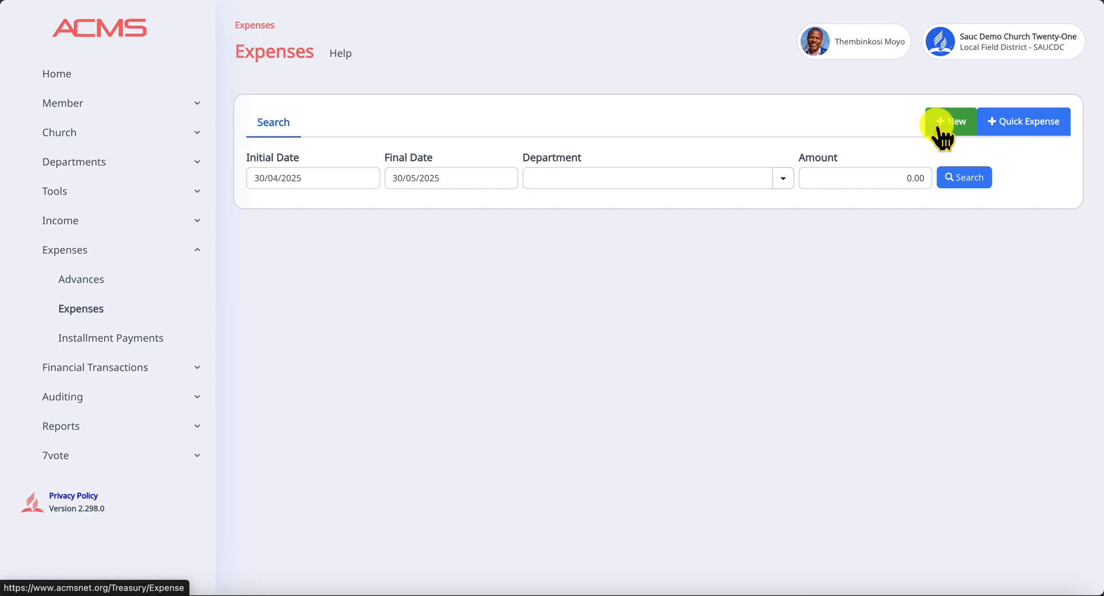
mouse_move(975, 159)
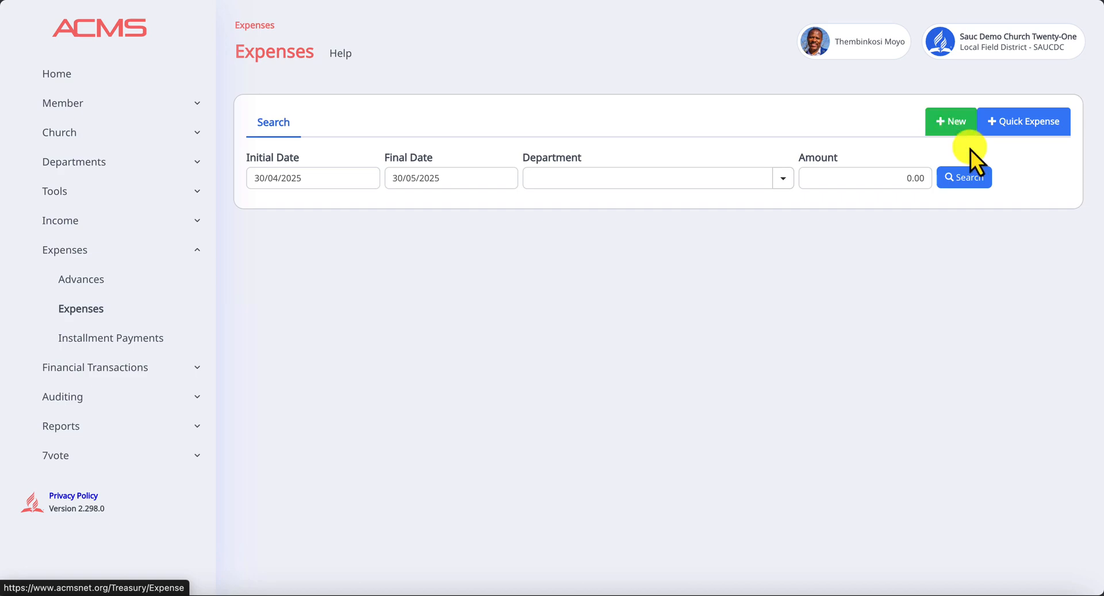
mouse_move(981, 159)
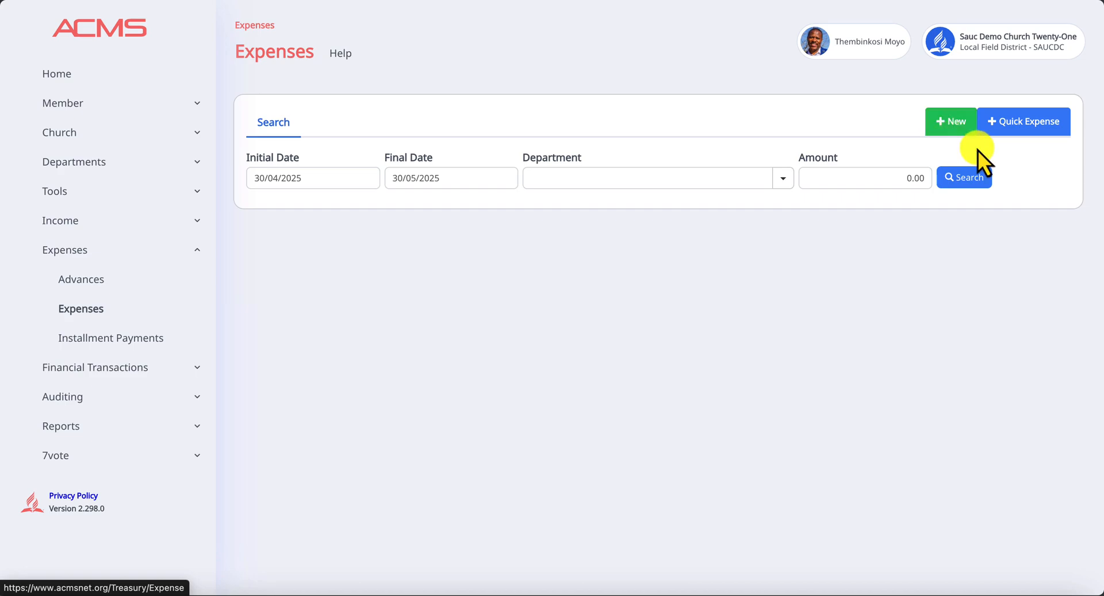
- Start a new expense and set its department to 01 - Treasury
left_click(949, 121)
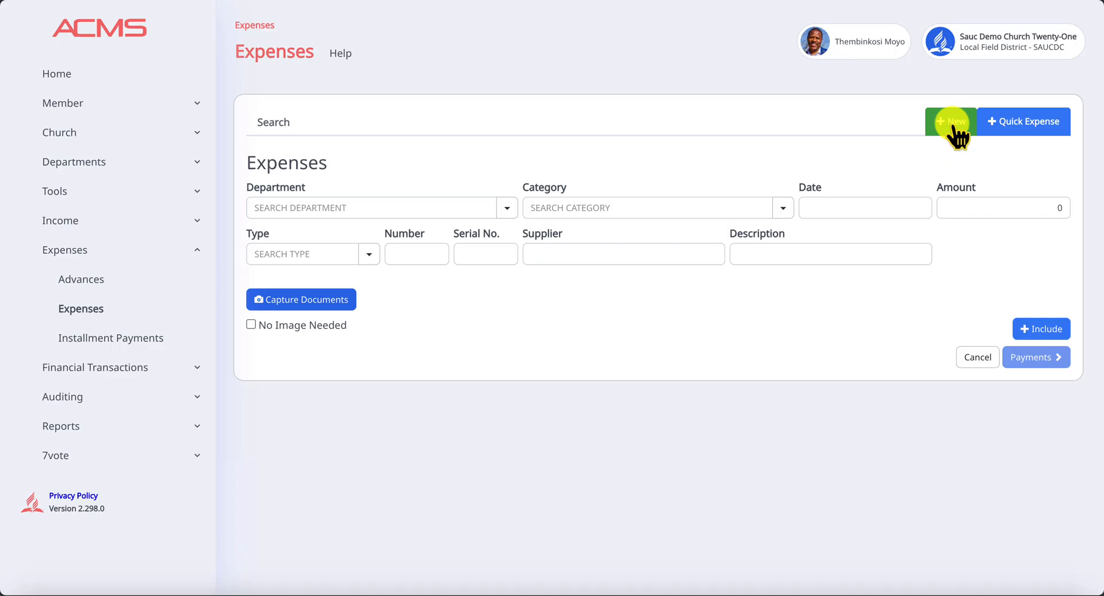
left_click(371, 207)
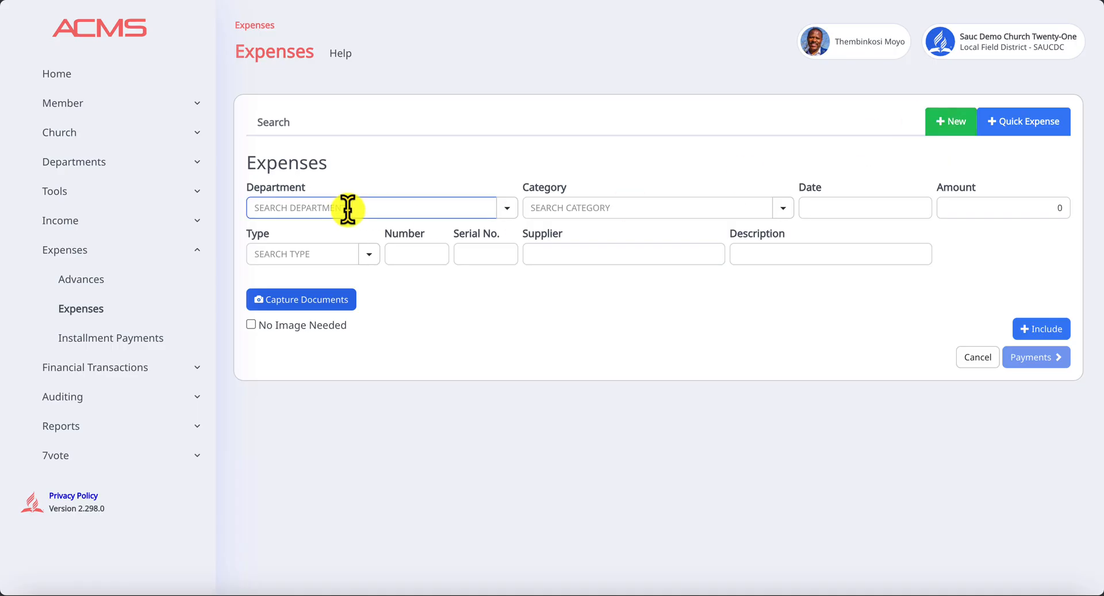
mouse_move(492, 208)
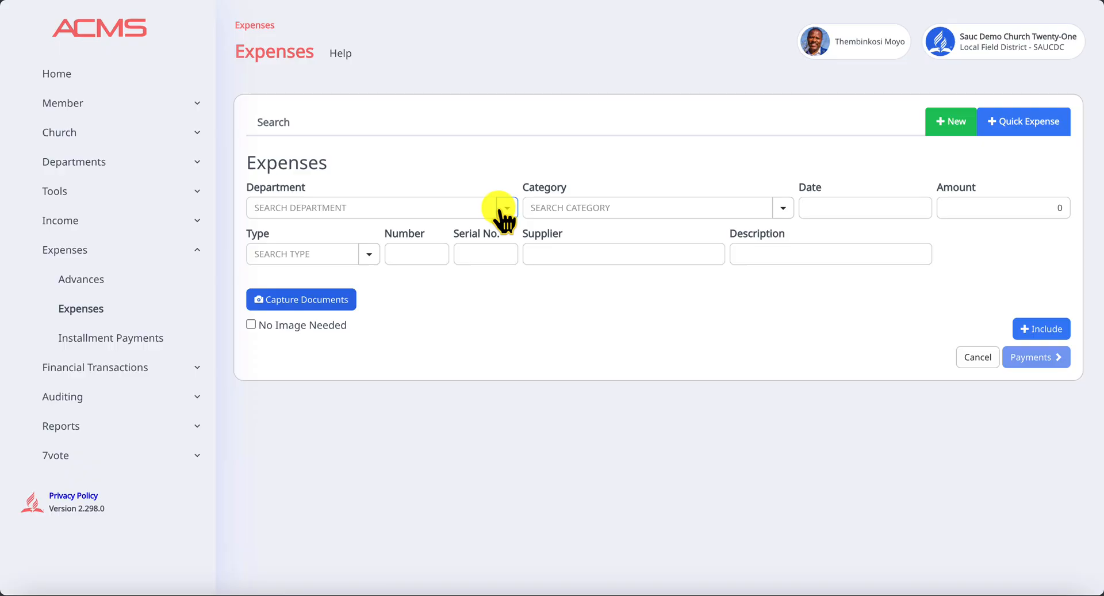
left_click(504, 207)
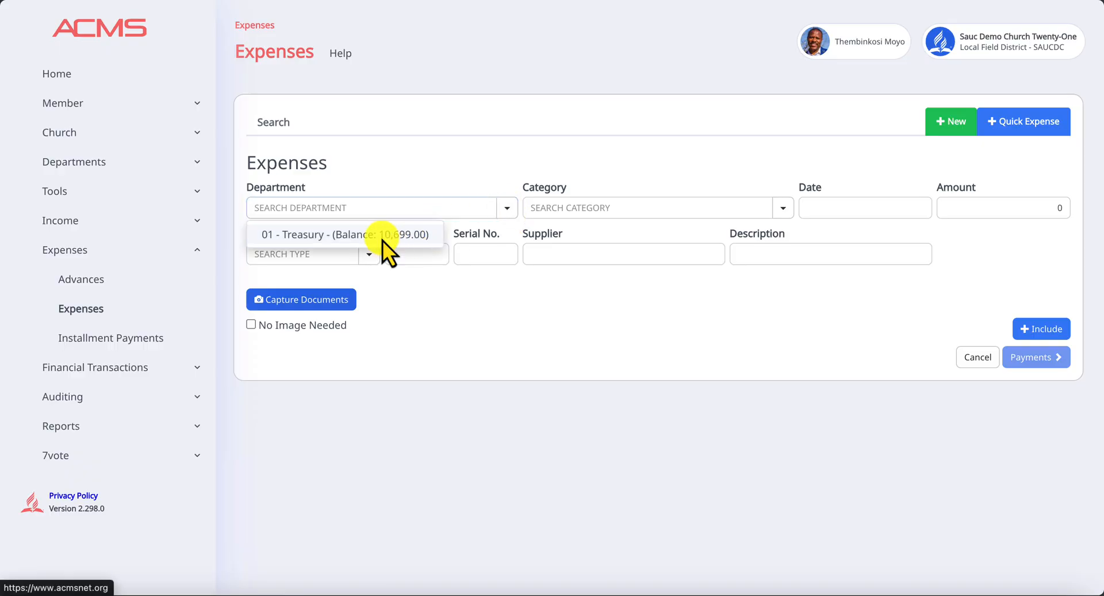
left_click(345, 234)
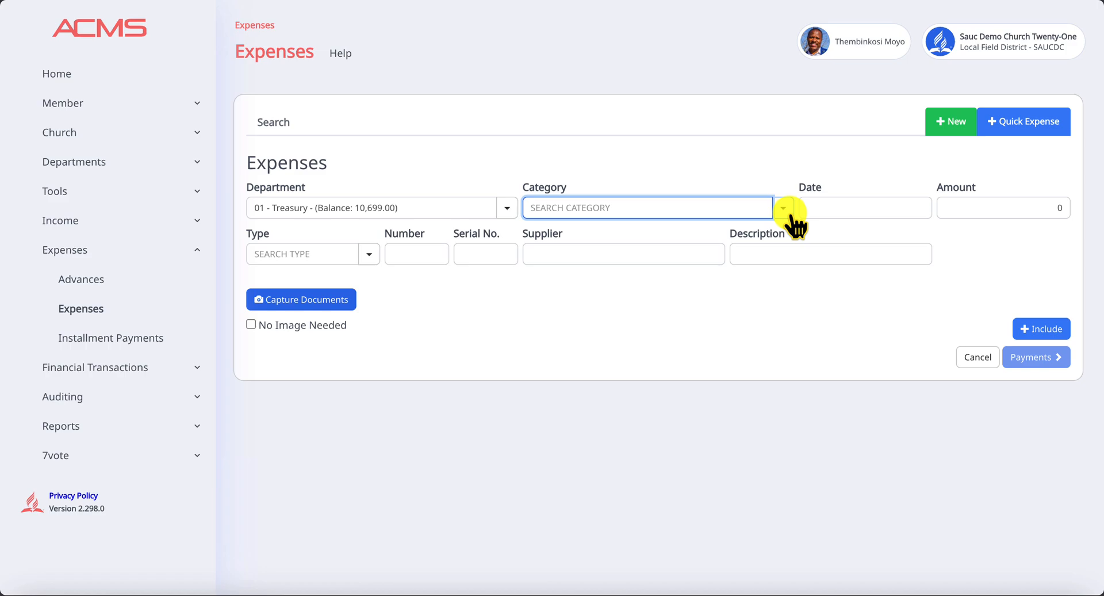
- Search the Category list for 'con' after browsing and trying 'bui'
left_click(782, 207)
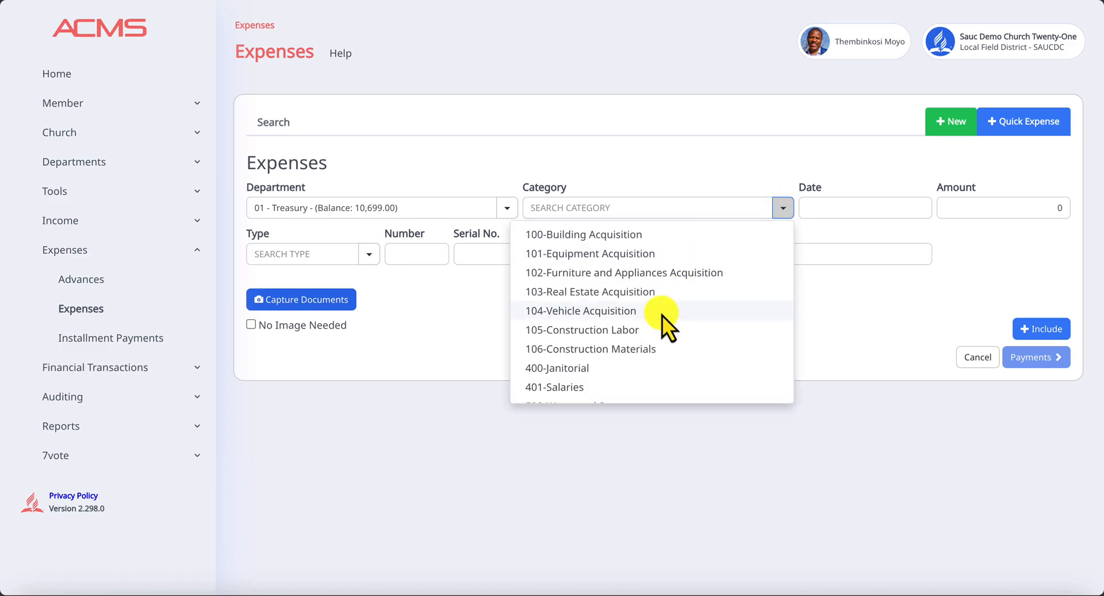
scroll("down", 3)
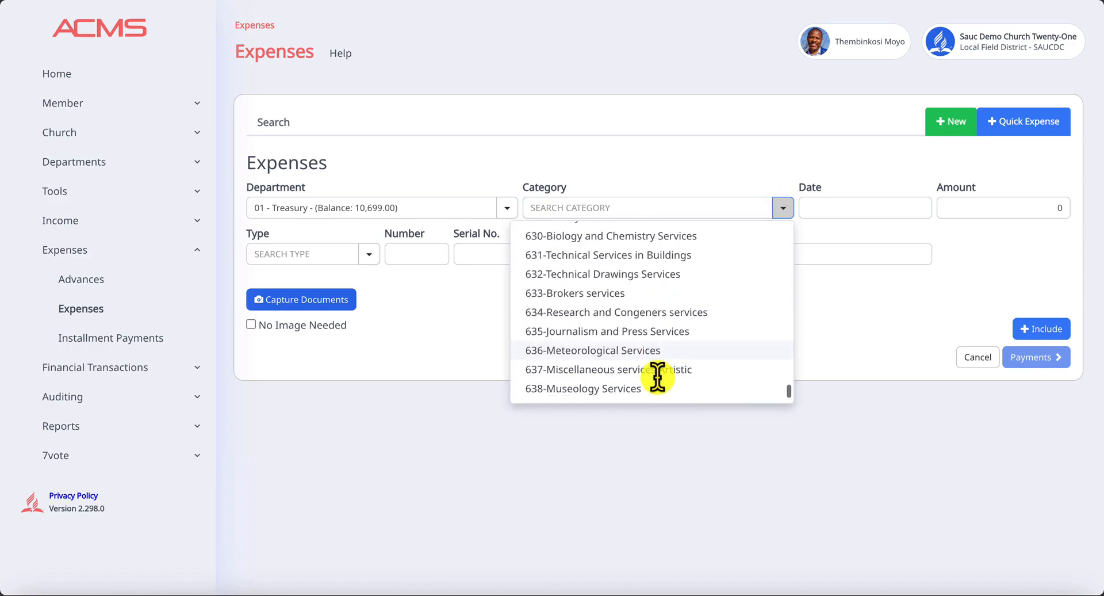
scroll("up", 3)
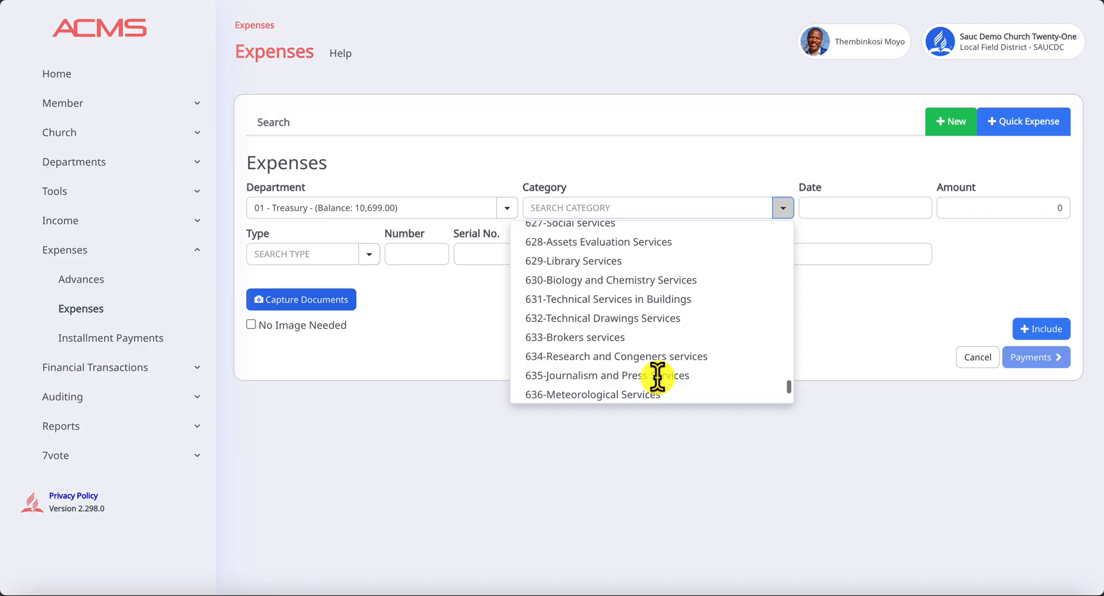
scroll("up", 3)
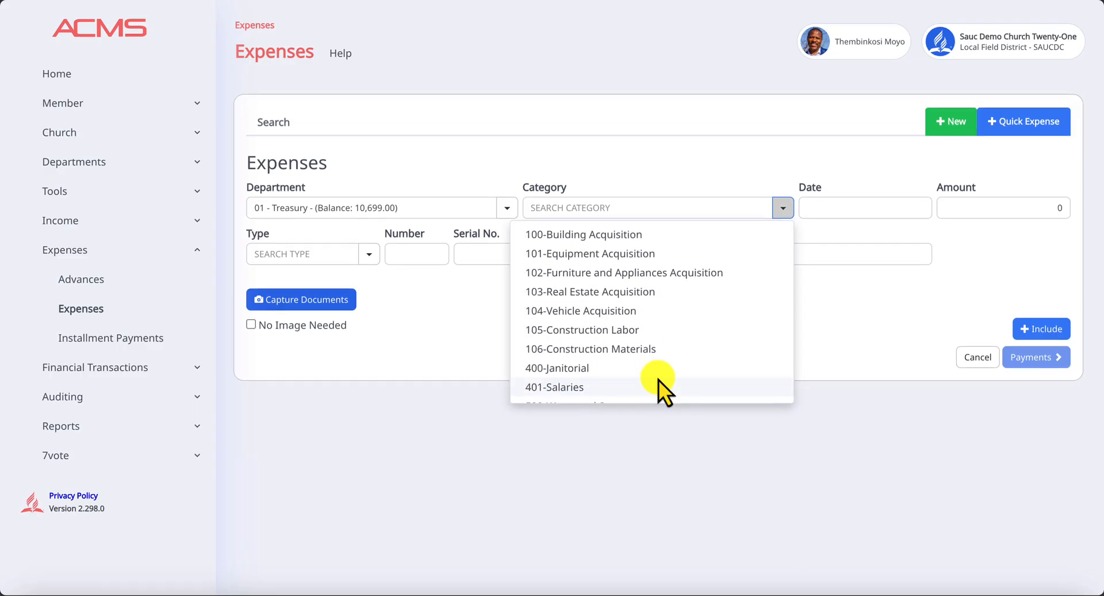
mouse_move(678, 256)
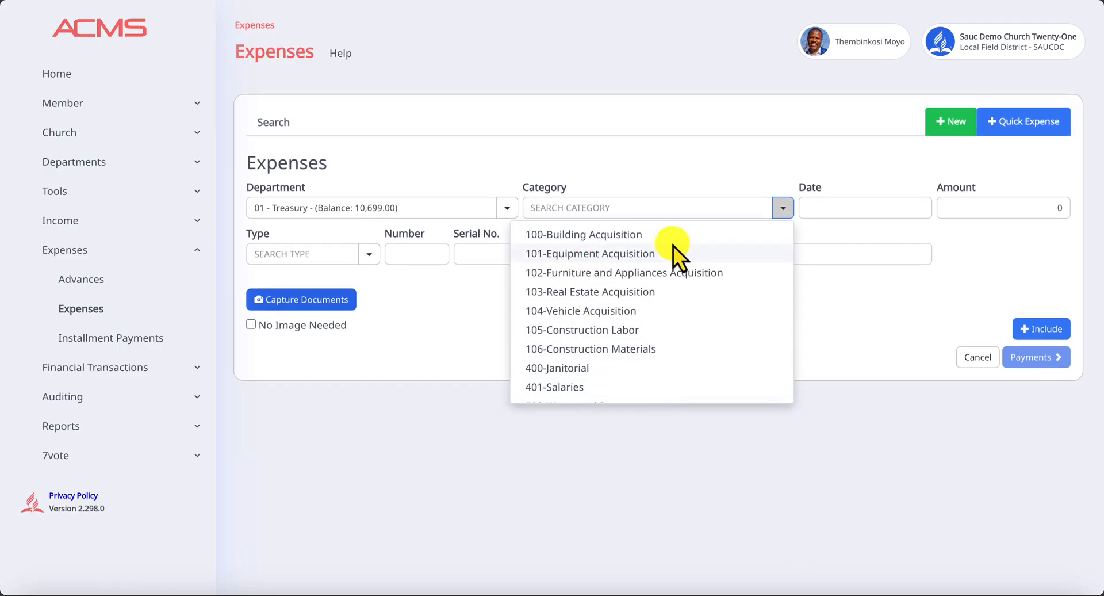
left_click(646, 207)
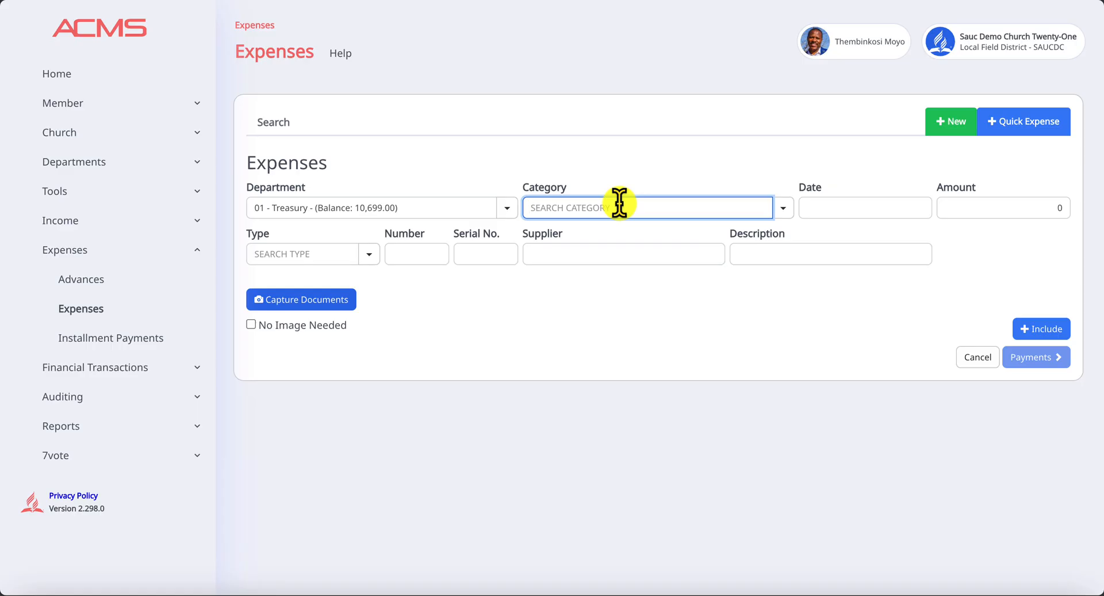
type("bui")
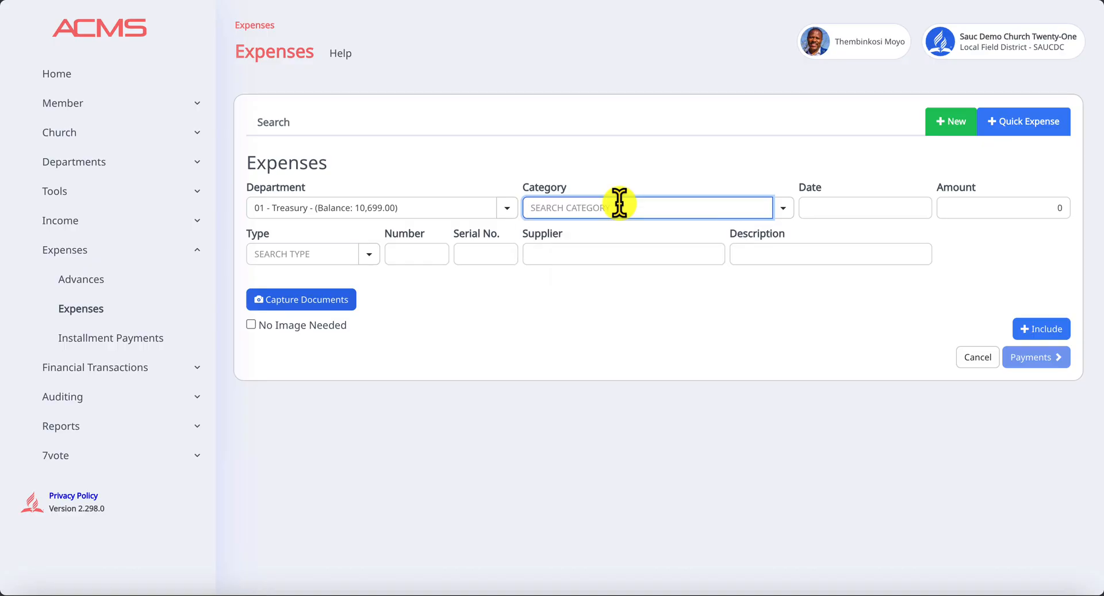
type("con")
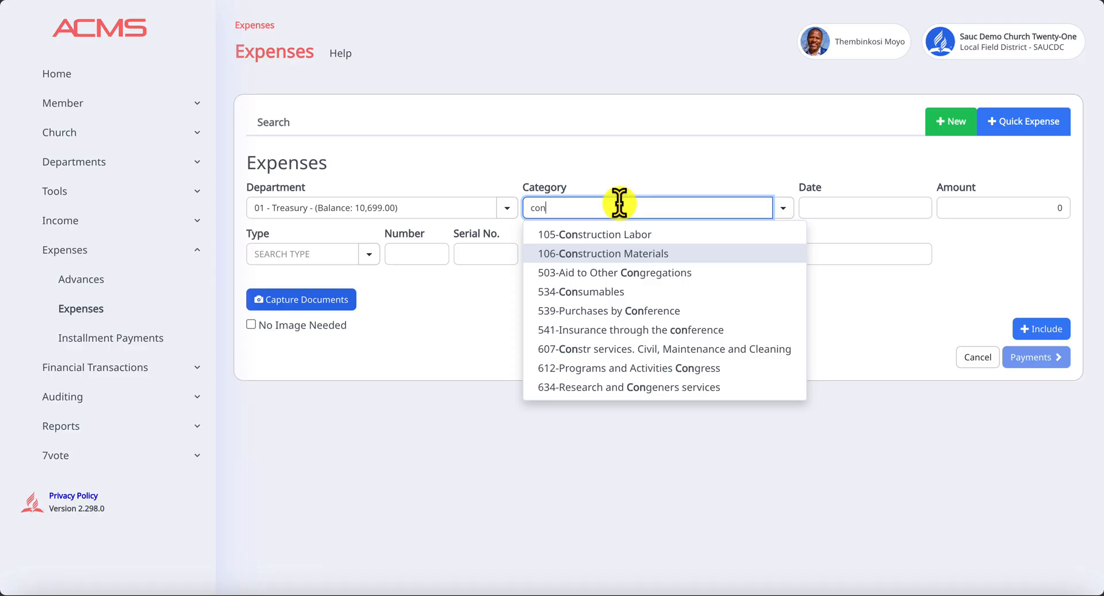
- Set category 106-Construction Materials and enter the amount 5000
left_click(603, 253)
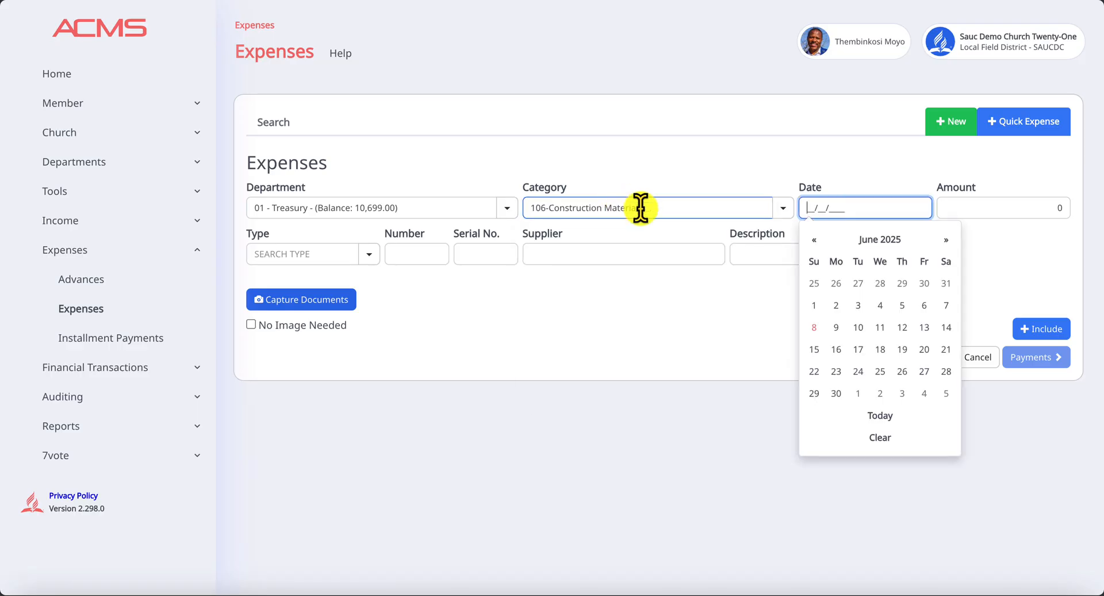
mouse_move(819, 305)
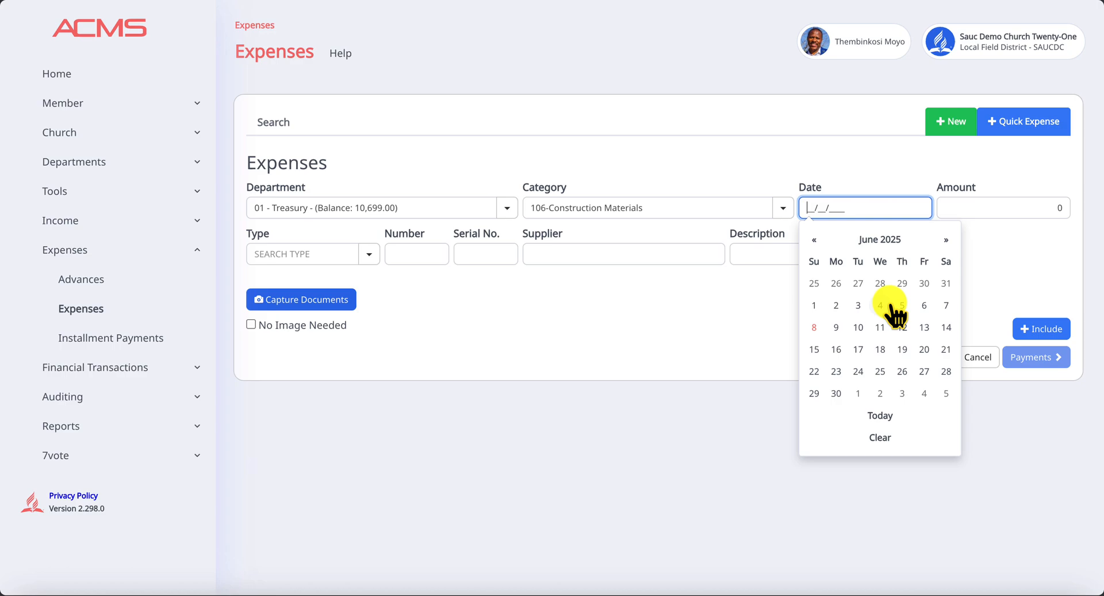
mouse_move(901, 311)
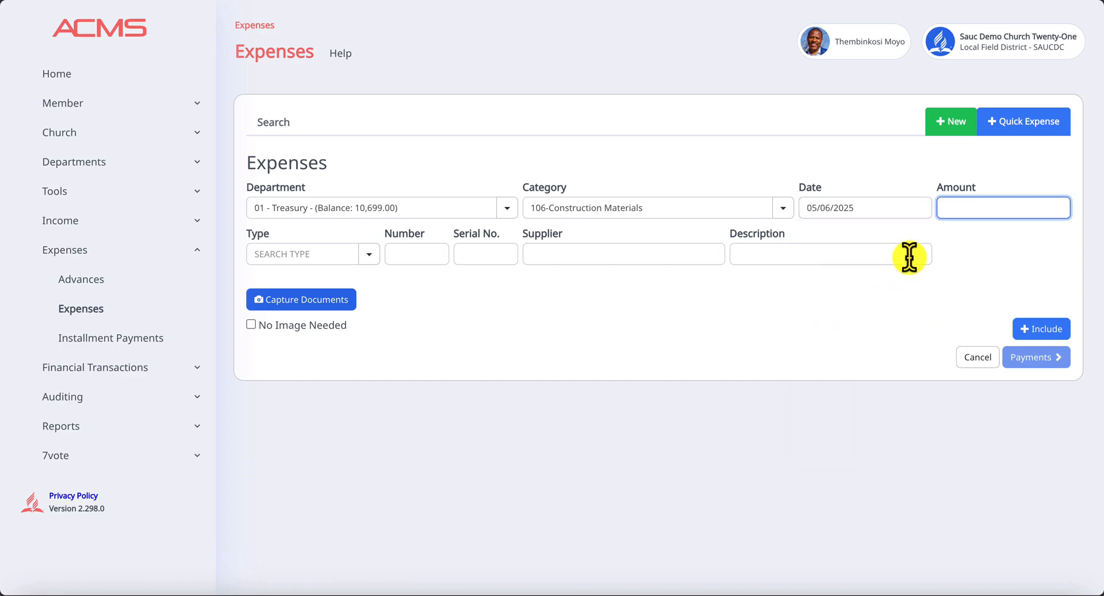
type("5")
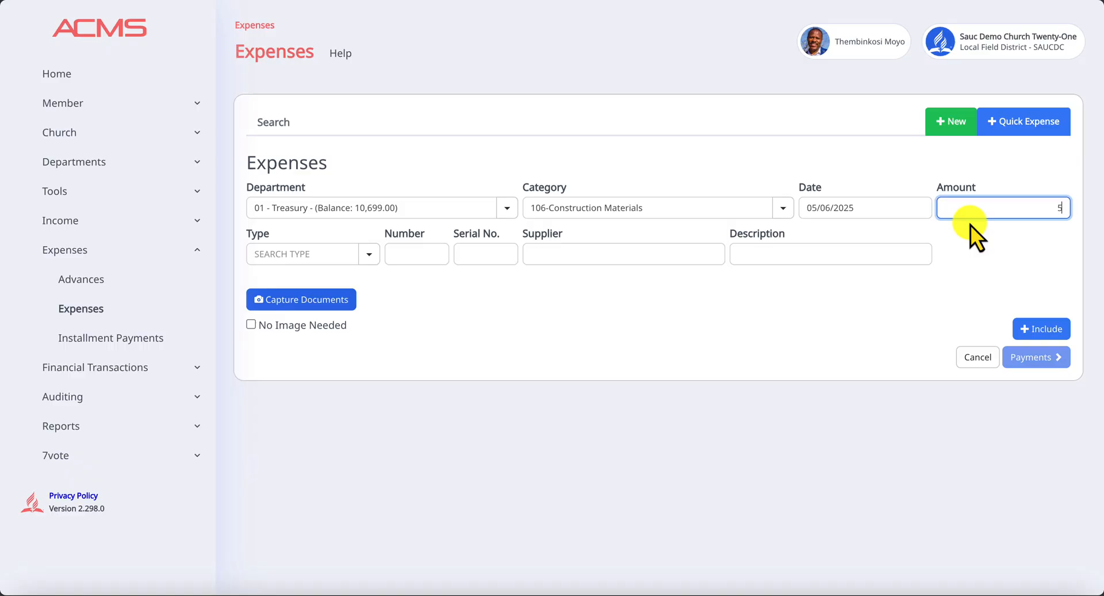
type("000")
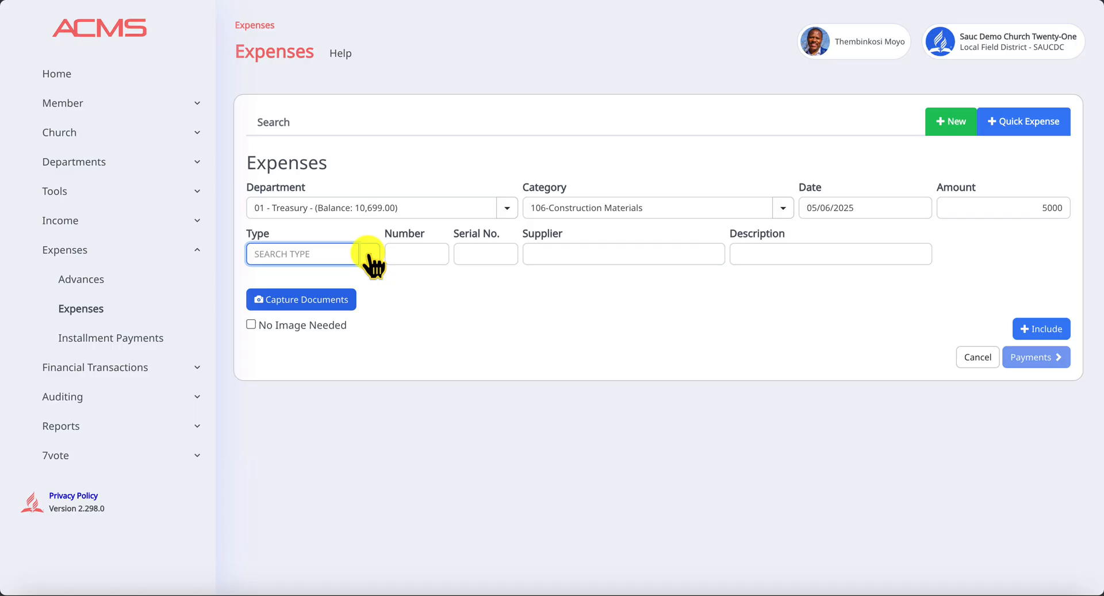
- Set document type 3 - Receipt, number 1000 and supplier Building Supplies
left_click(368, 253)
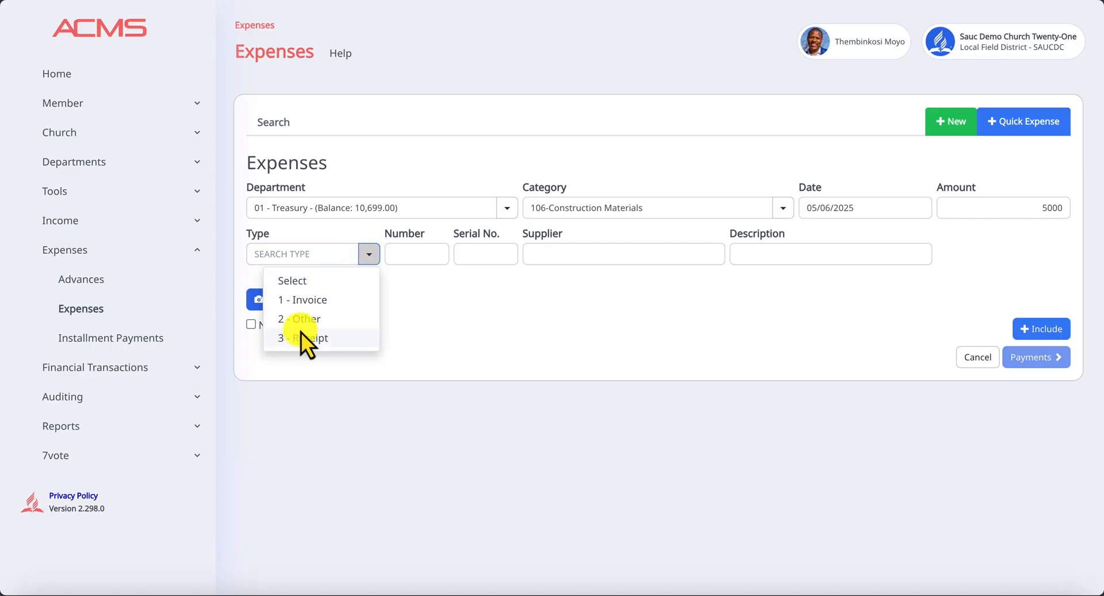
mouse_move(313, 339)
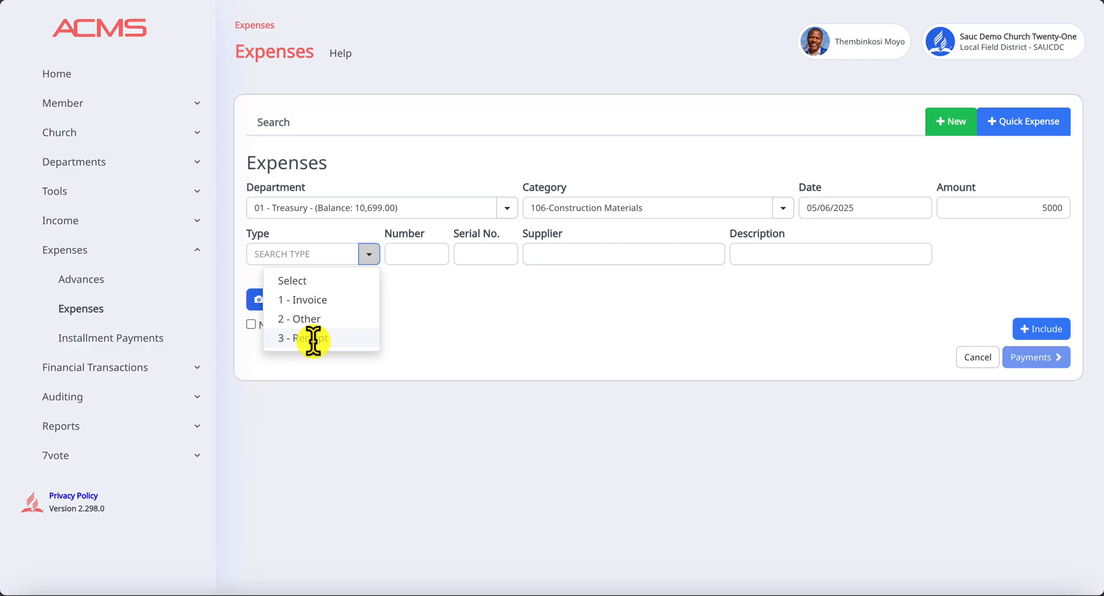
left_click(304, 337)
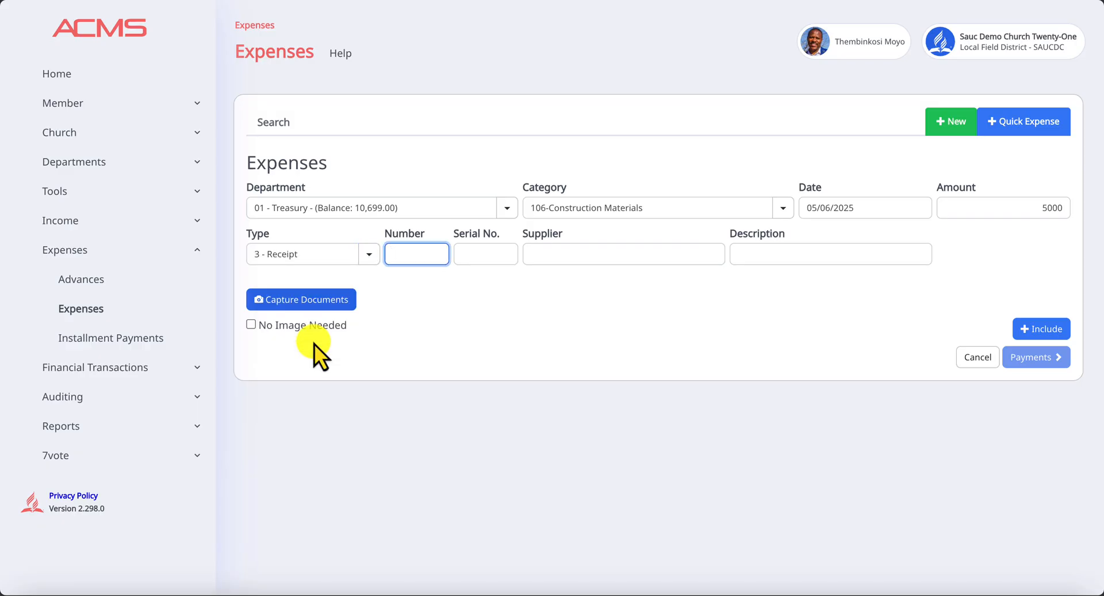
type("1000")
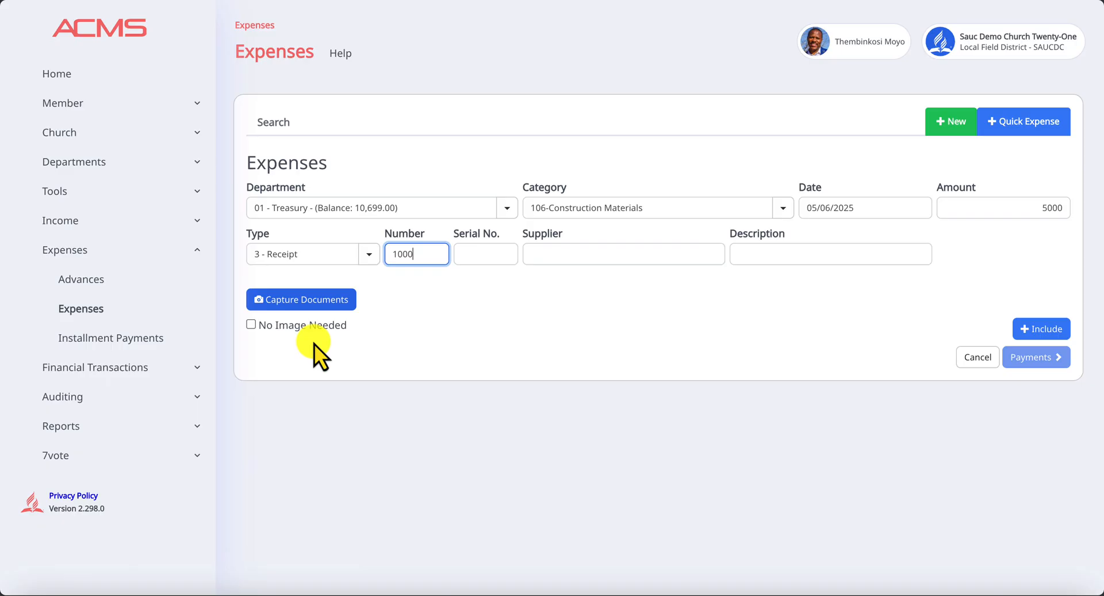
left_click(485, 254)
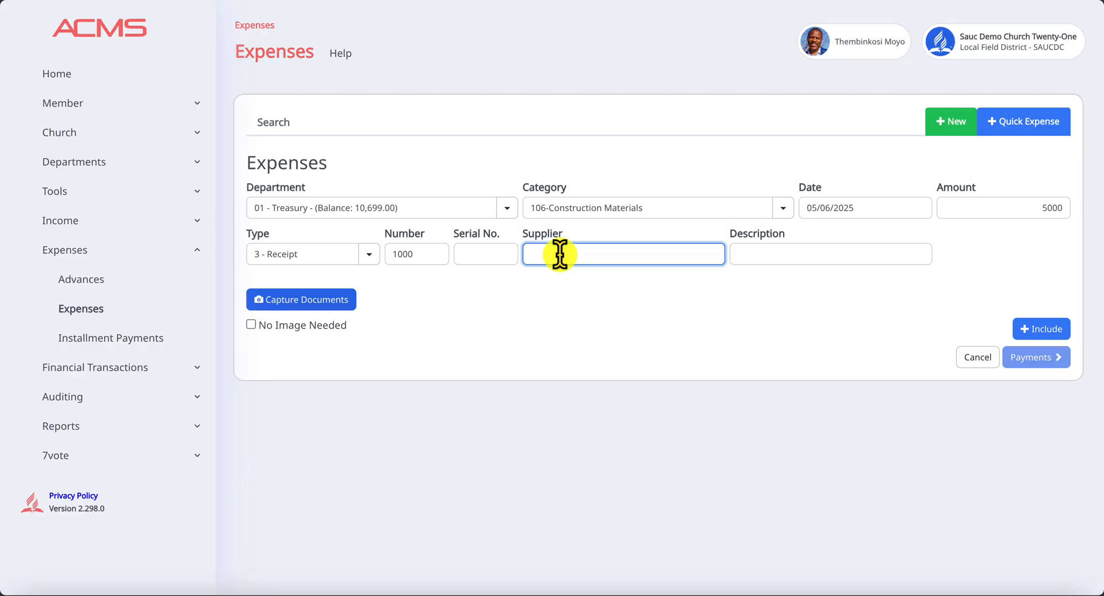
type("Building Supplie")
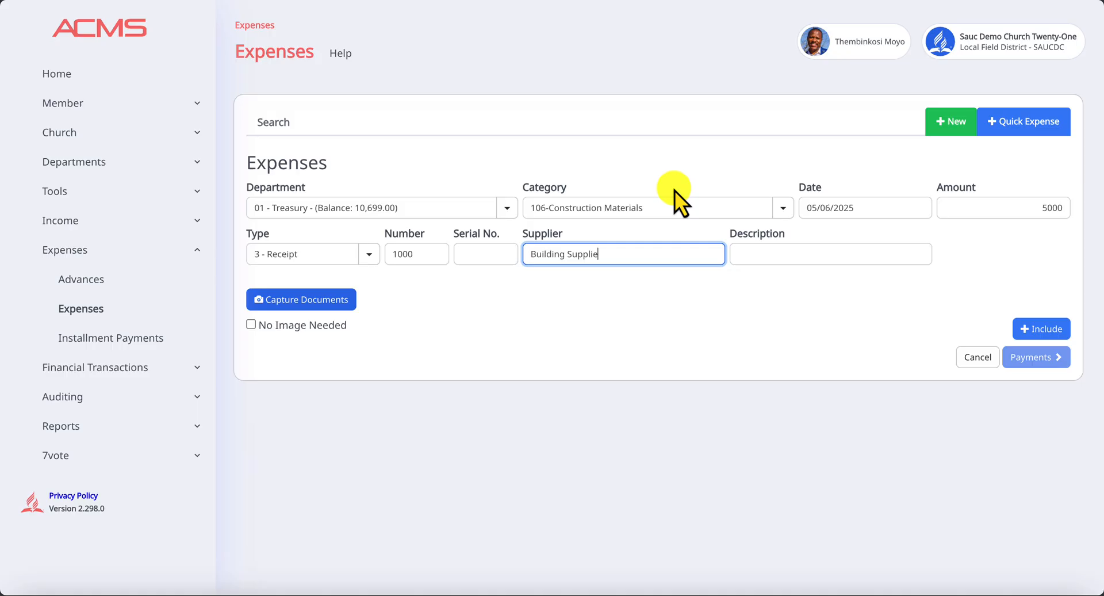
- Enter the expense description 'Bricks'
left_click(831, 253)
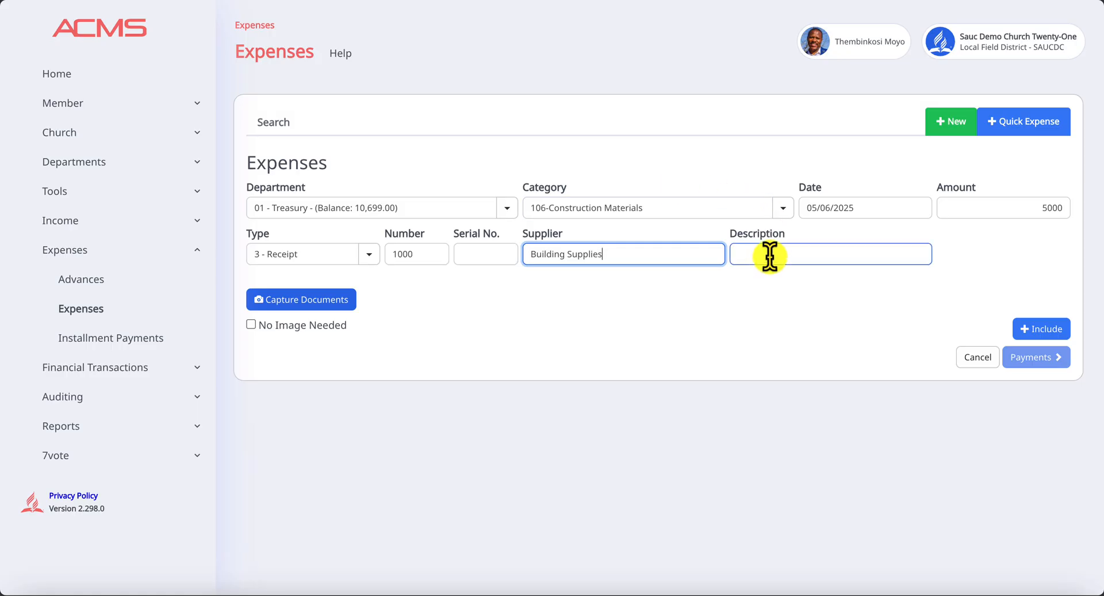
left_click(829, 254)
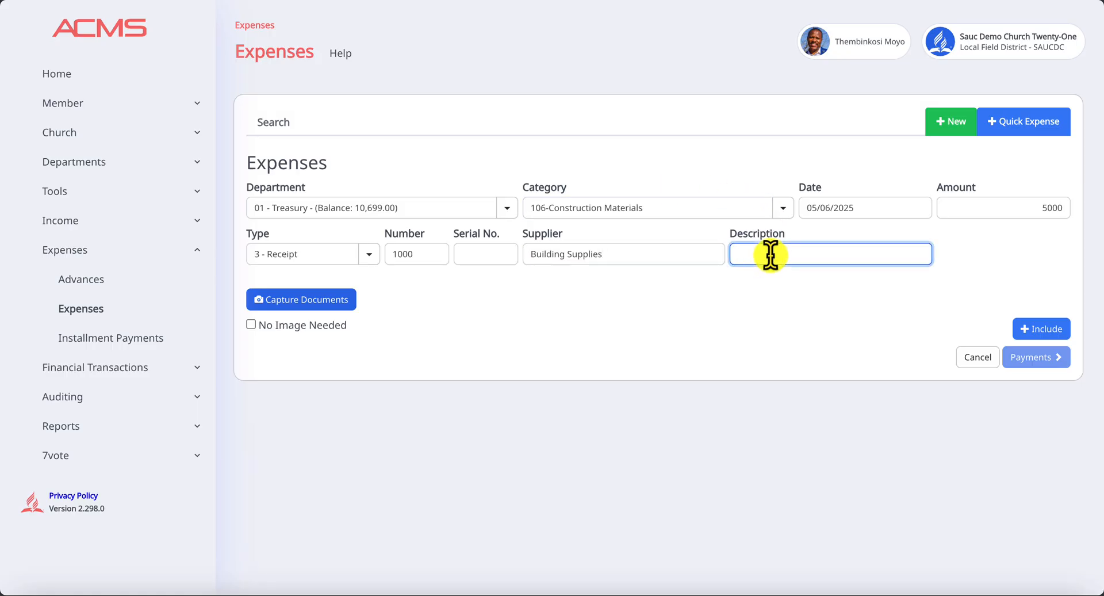
type("Br")
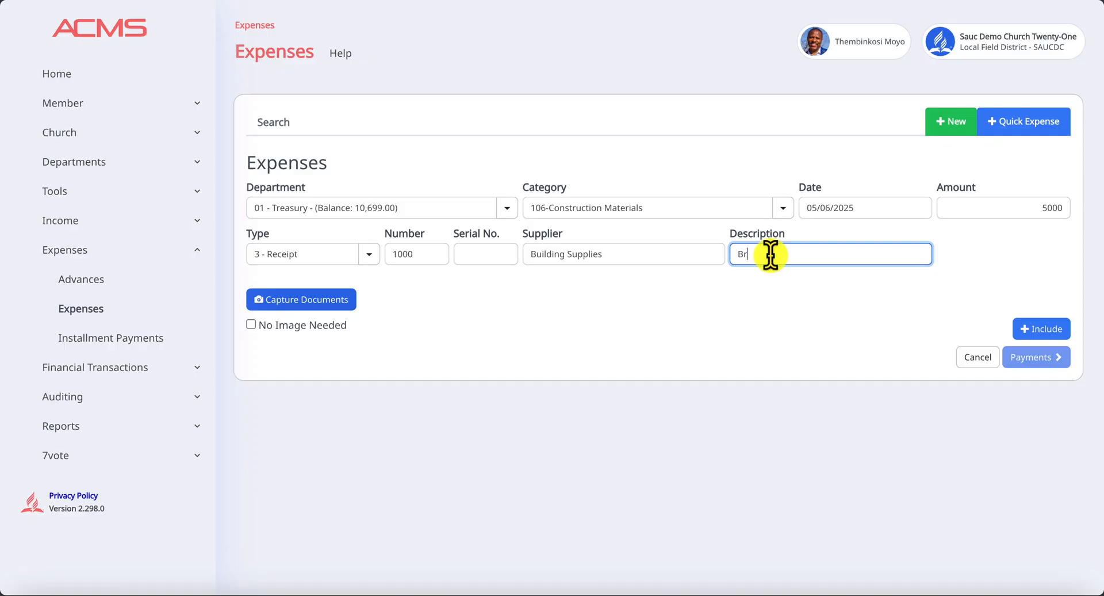
type("icks")
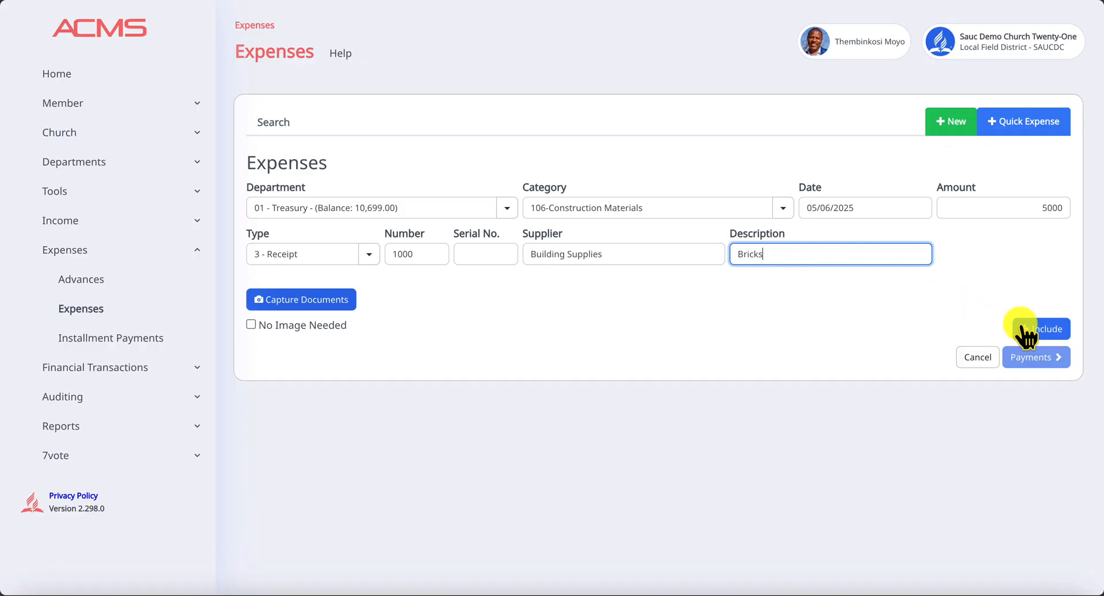
- Add the Bricks expense line with serial number 0 after the invalid serial warning
left_click(1041, 328)
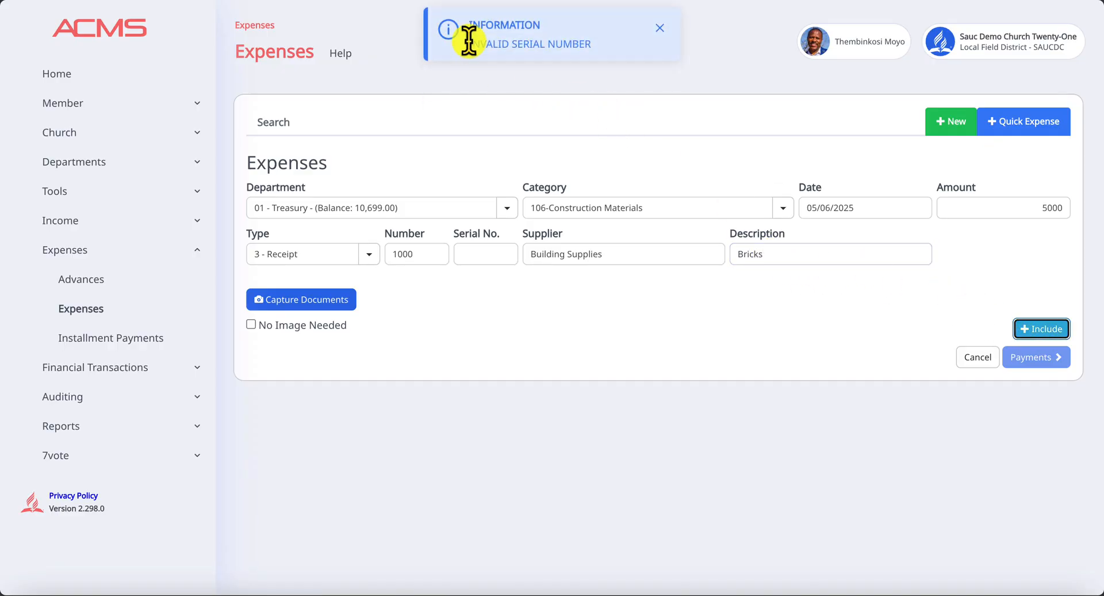
mouse_move(556, 74)
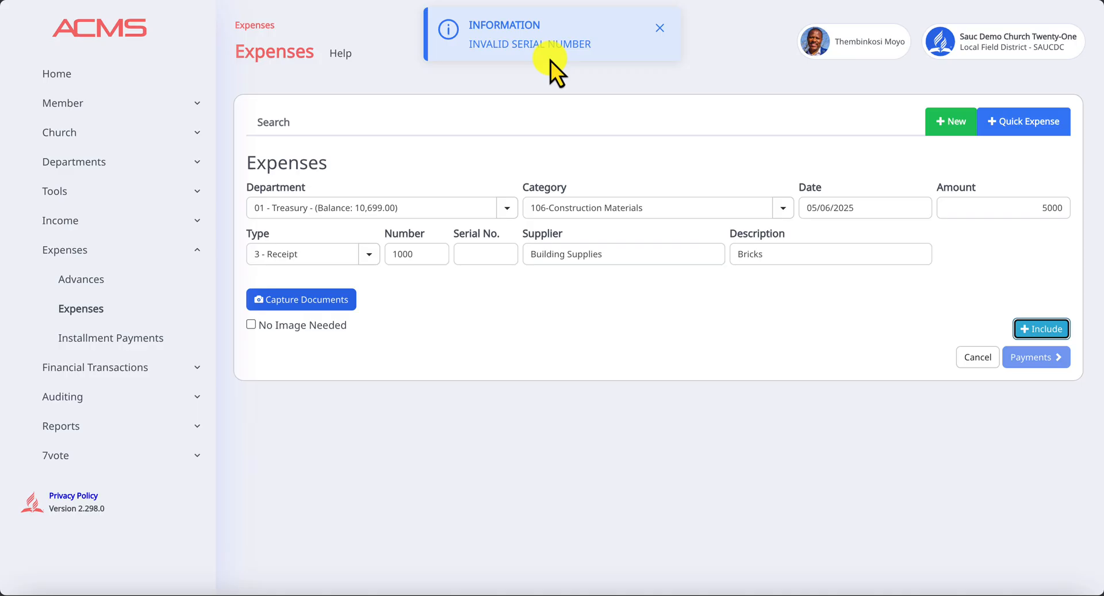
left_click(485, 254)
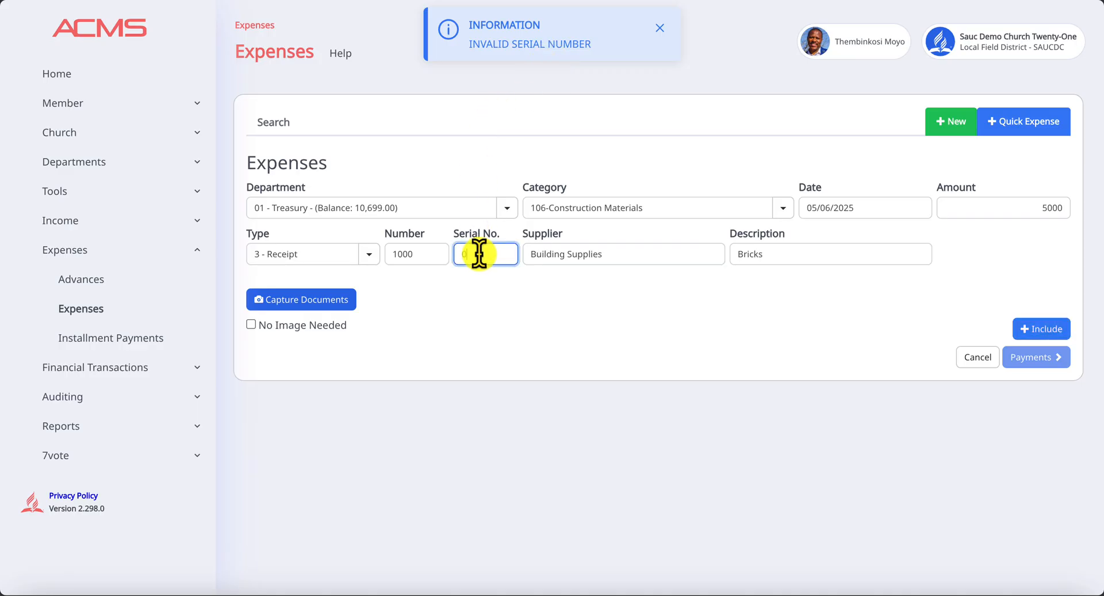
type("0")
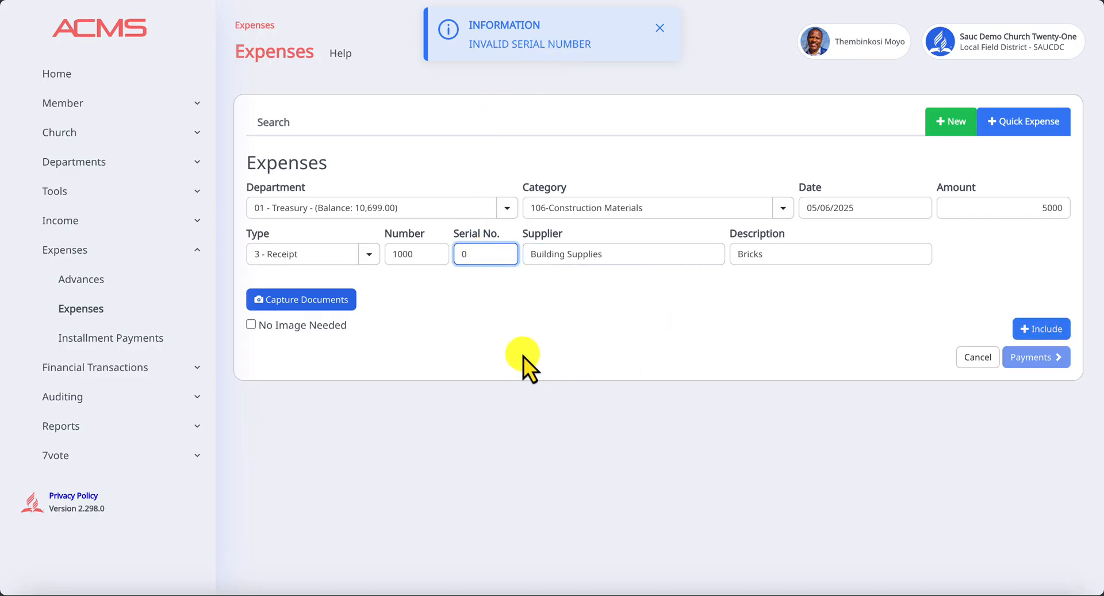
mouse_move(943, 408)
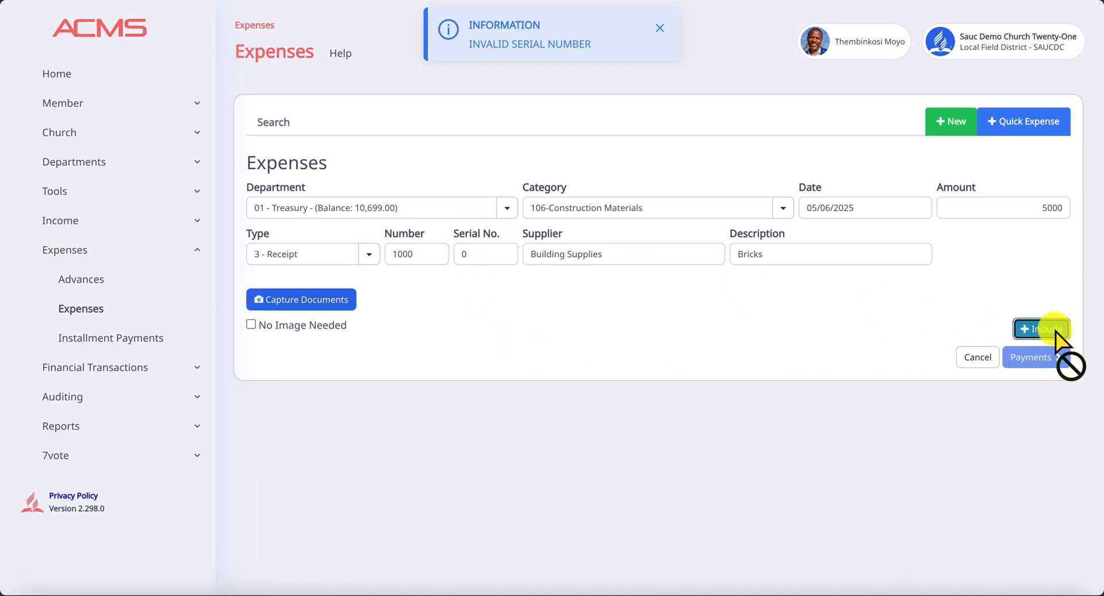
left_click(1042, 328)
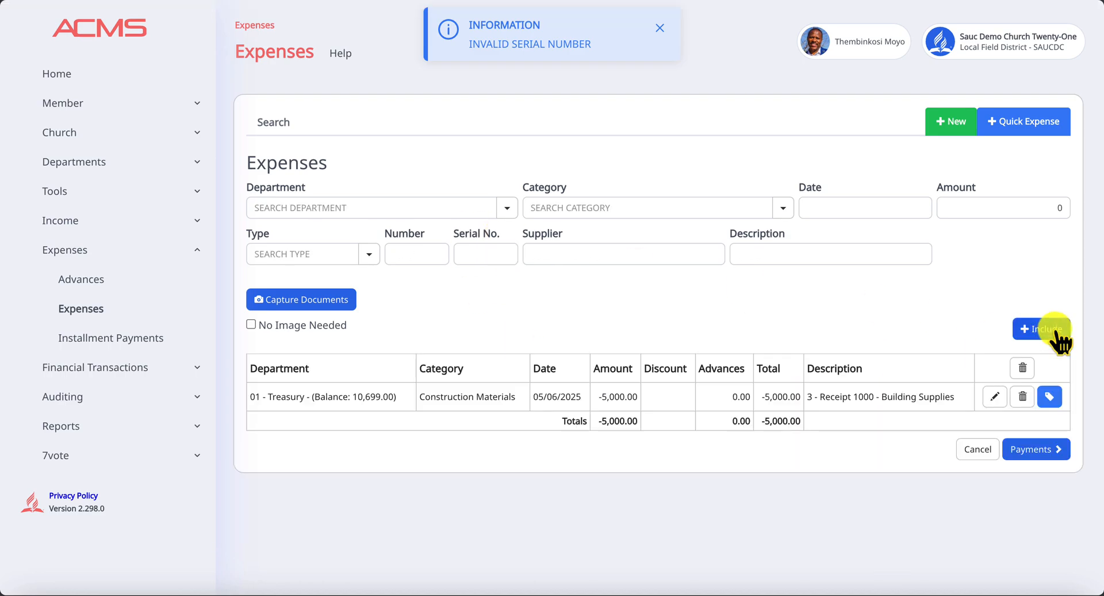
left_click(659, 27)
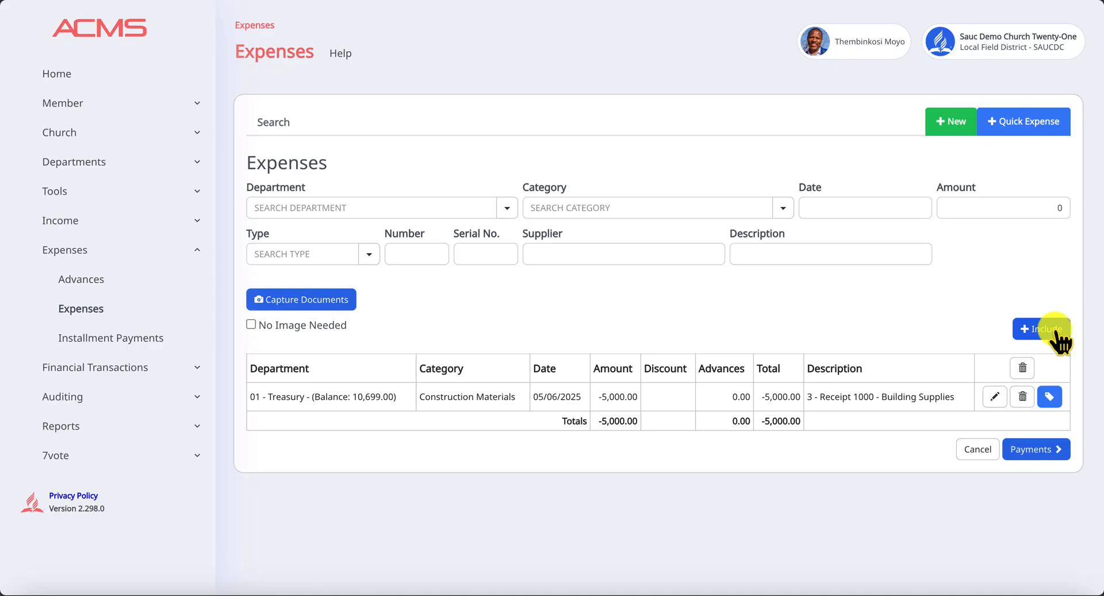
mouse_move(732, 423)
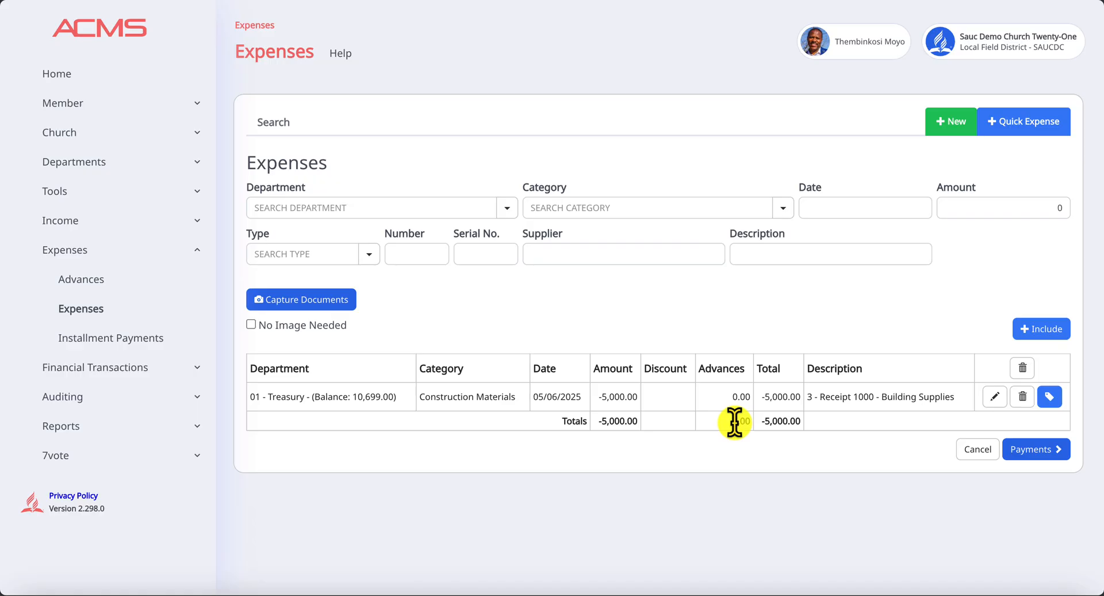
mouse_move(581, 419)
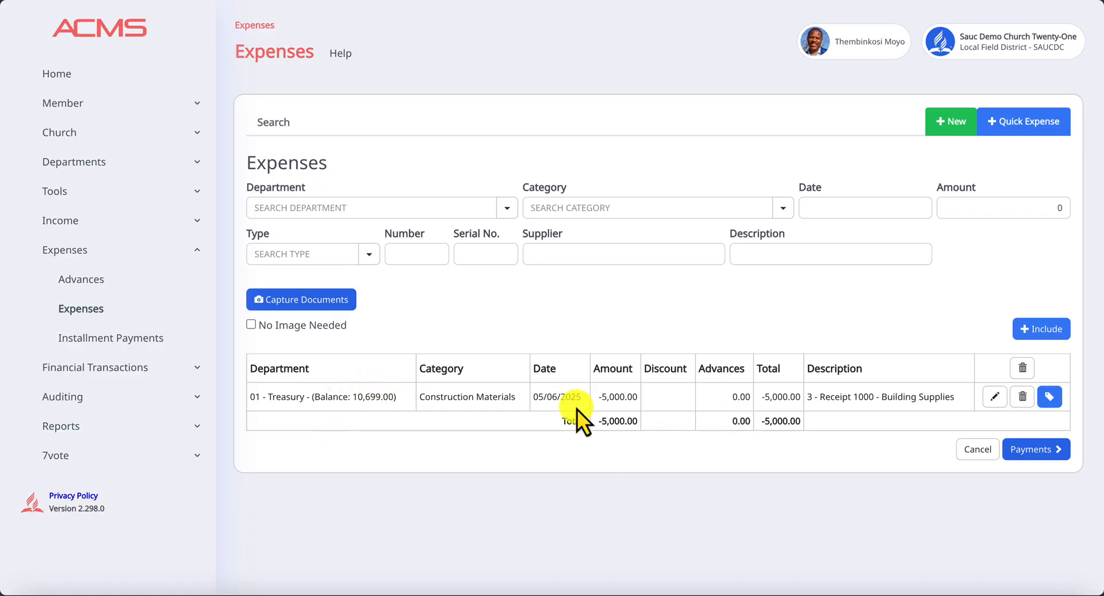
mouse_move(615, 396)
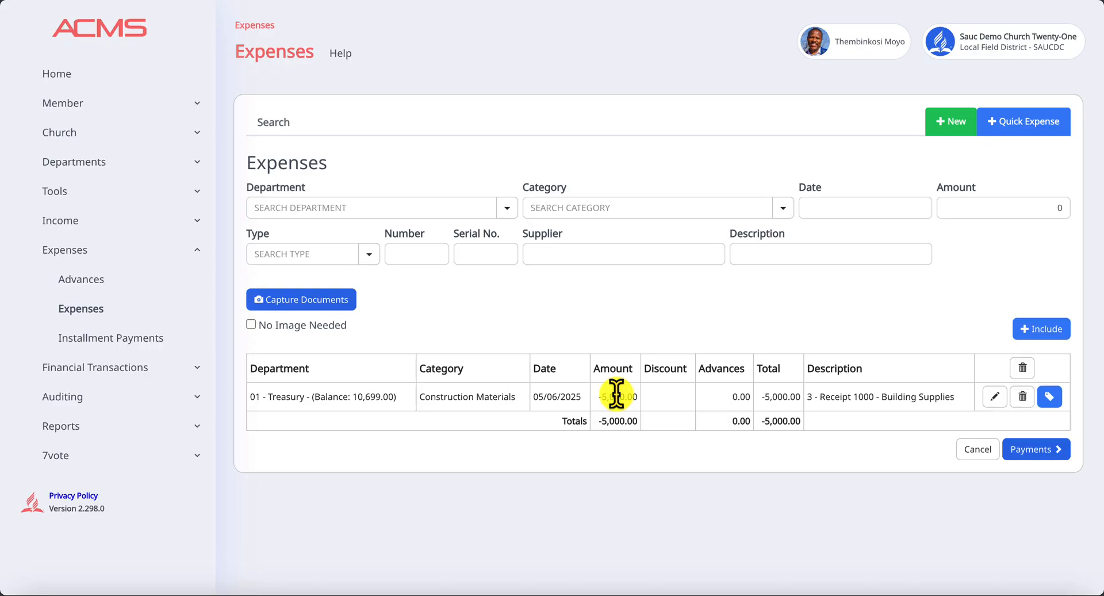
mouse_move(845, 450)
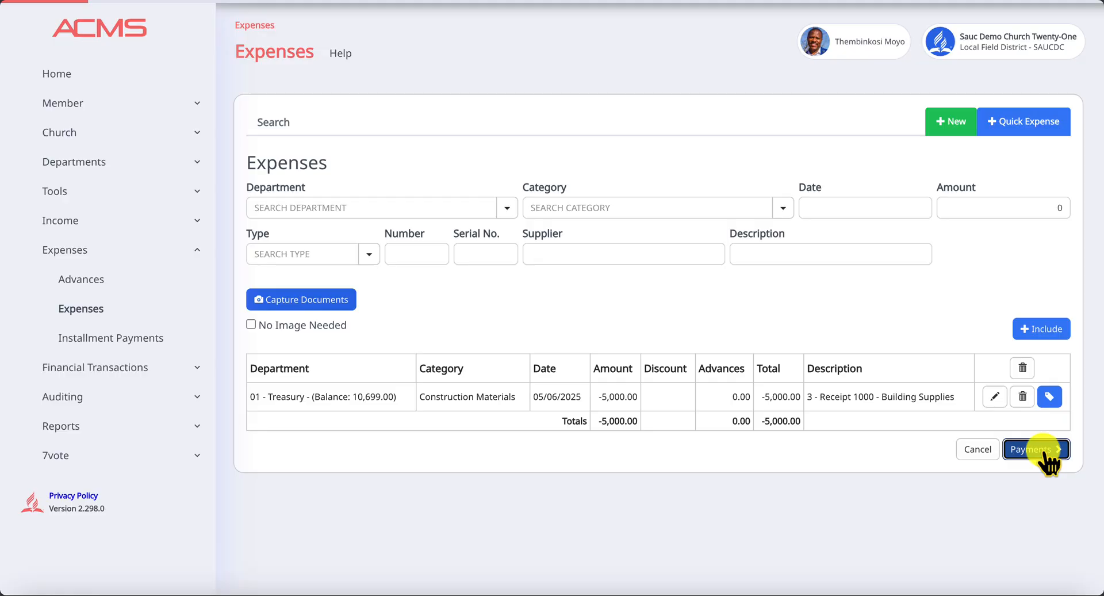
- Choose Custom Payment for the -5,000.00 expense and proceed to the Payments page
left_click(1035, 448)
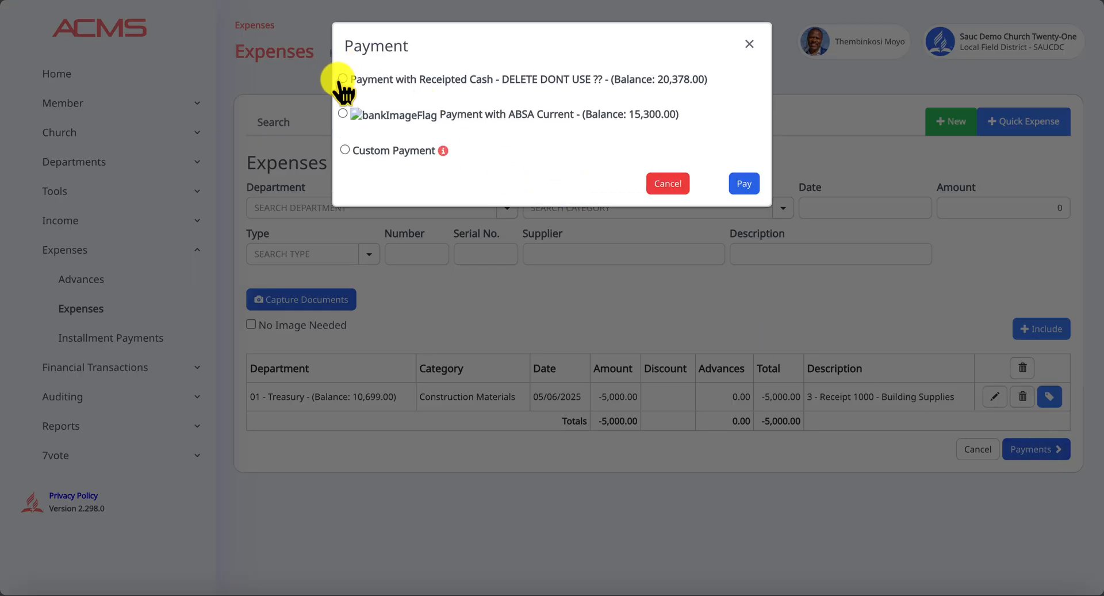
mouse_move(464, 123)
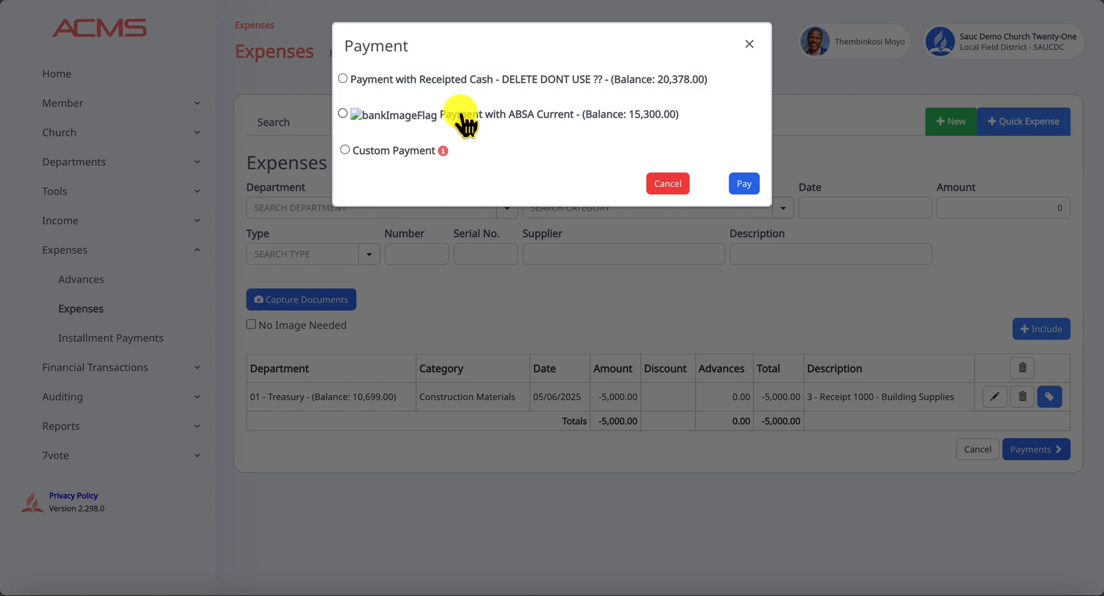
mouse_move(419, 159)
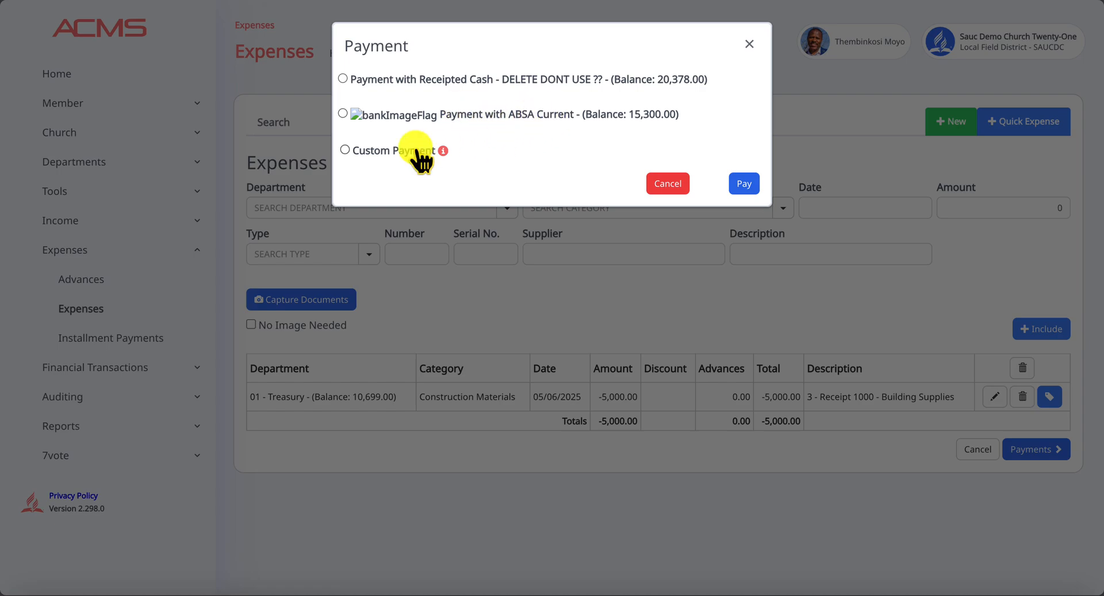
mouse_move(349, 155)
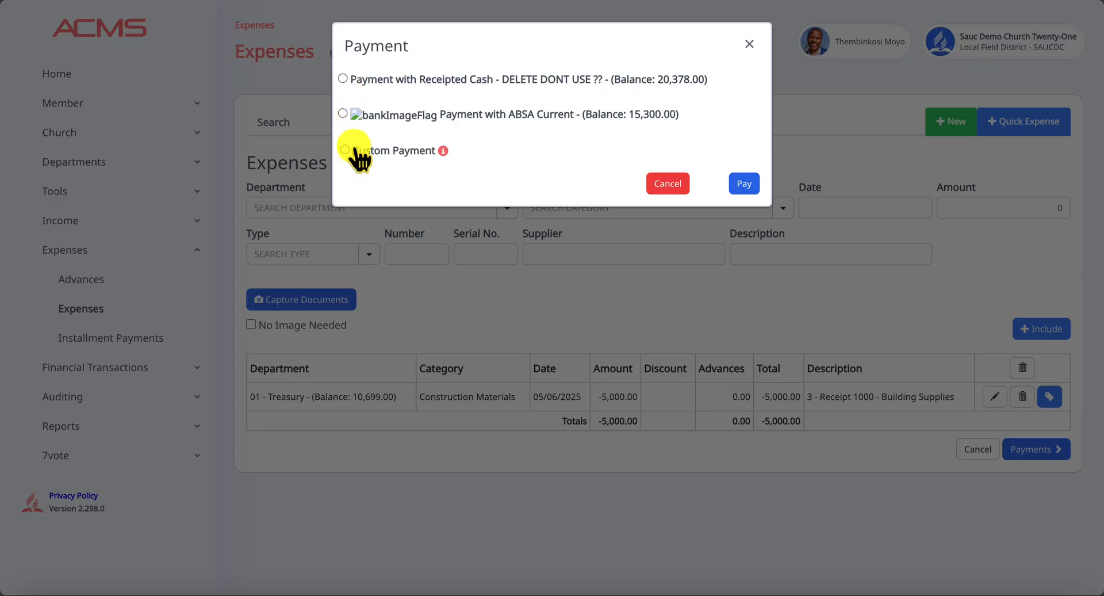
left_click(345, 151)
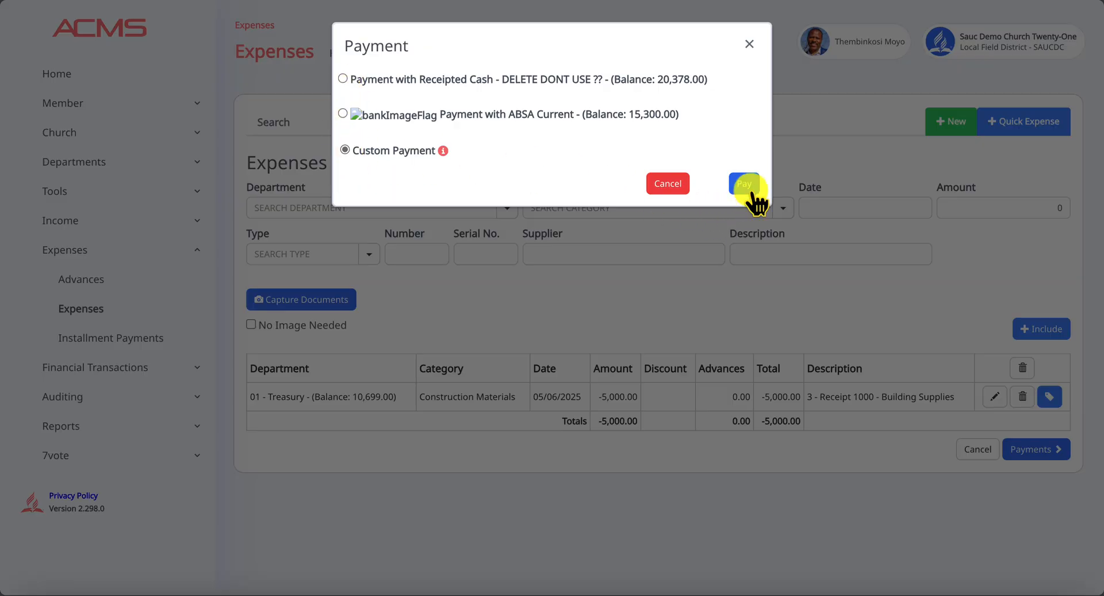
left_click(744, 187)
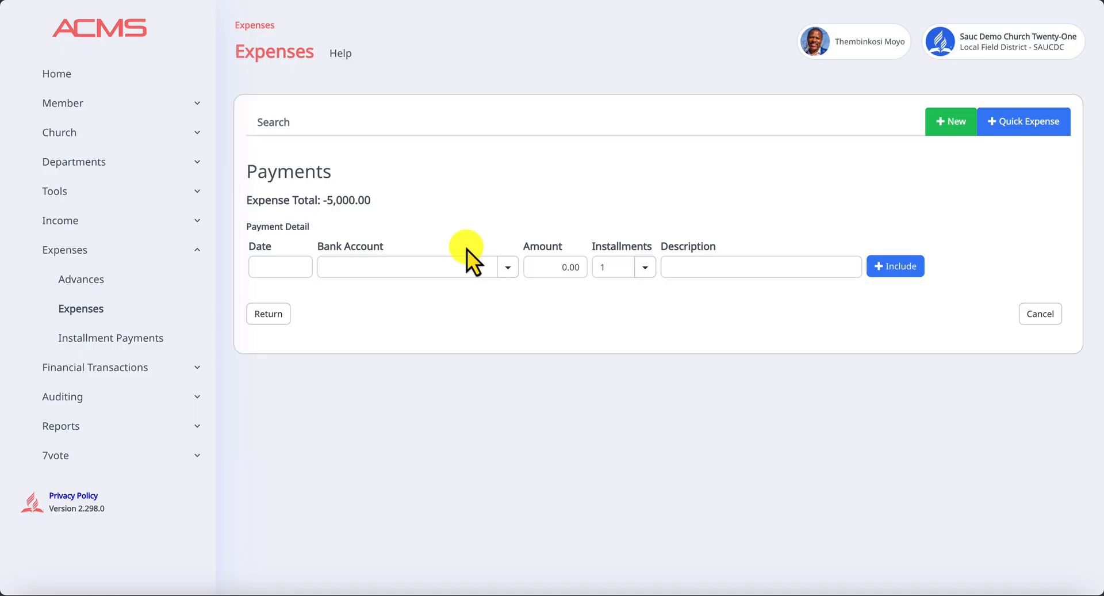
- Add a 2000 payment from Receipted Cash described 'Cash Withdrwal'
left_click(280, 267)
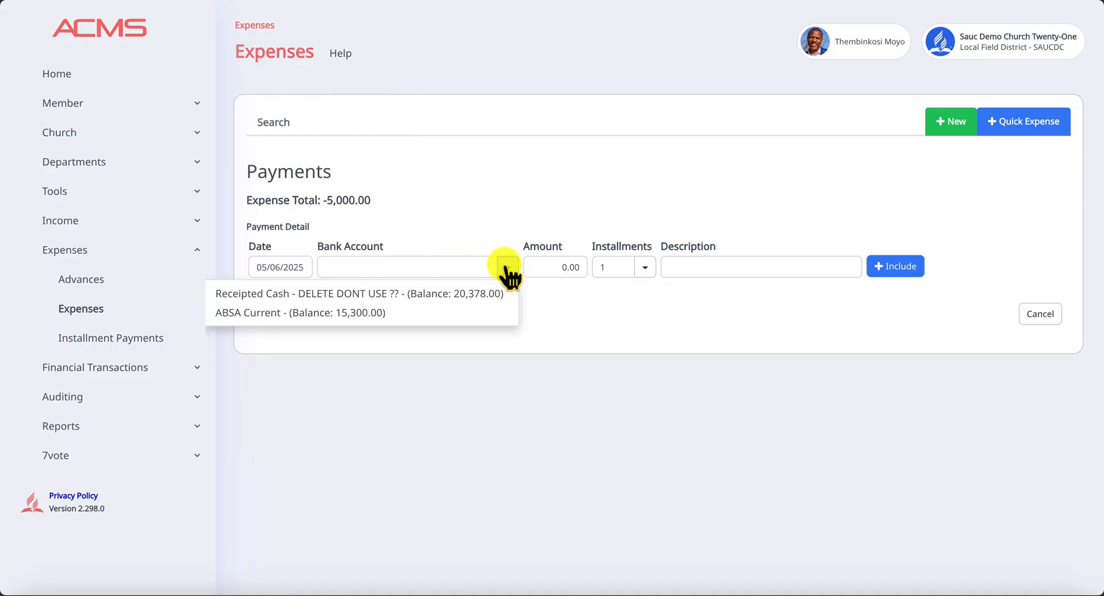
left_click(358, 294)
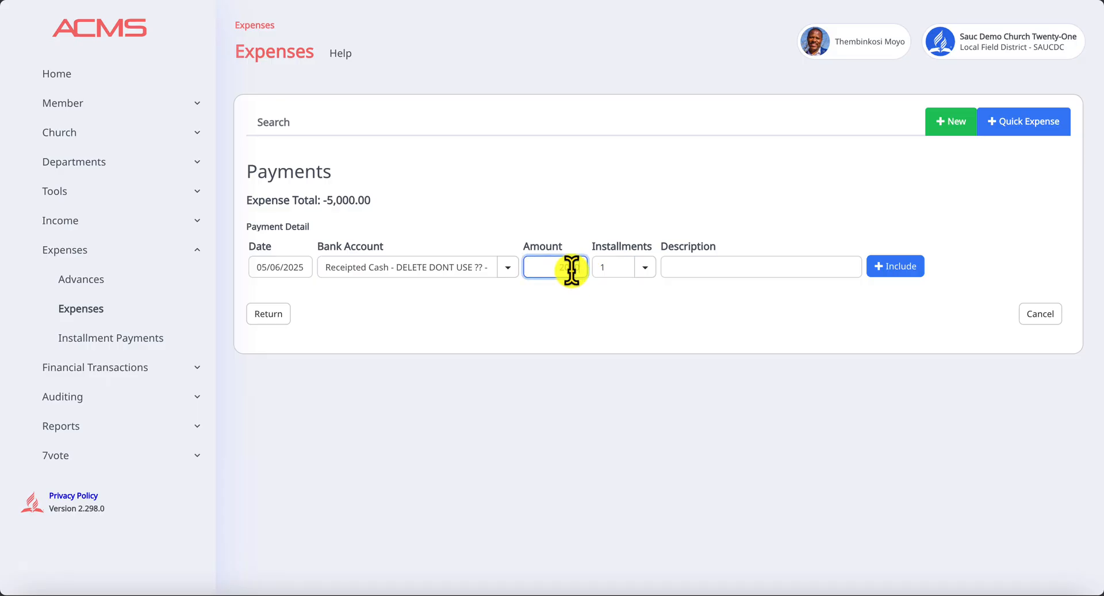
type("2000")
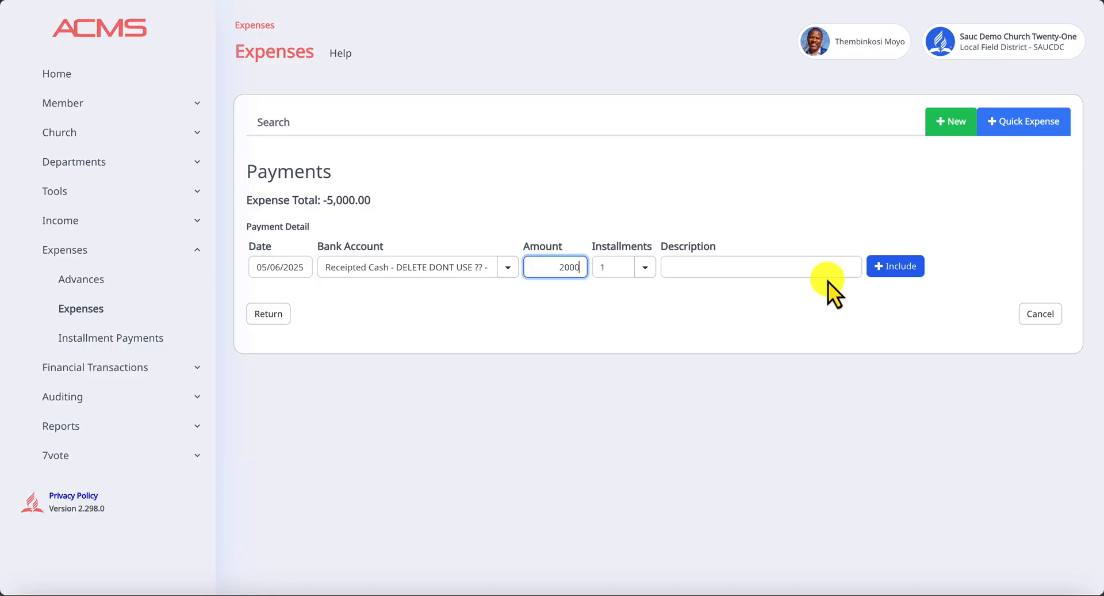
left_click(760, 266)
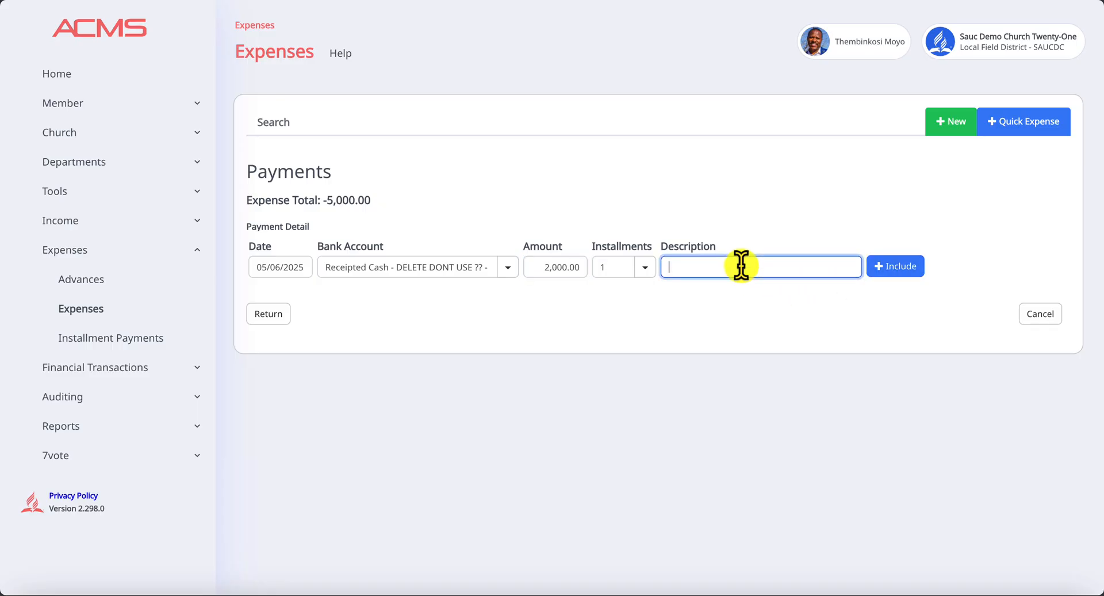
type("Cash")
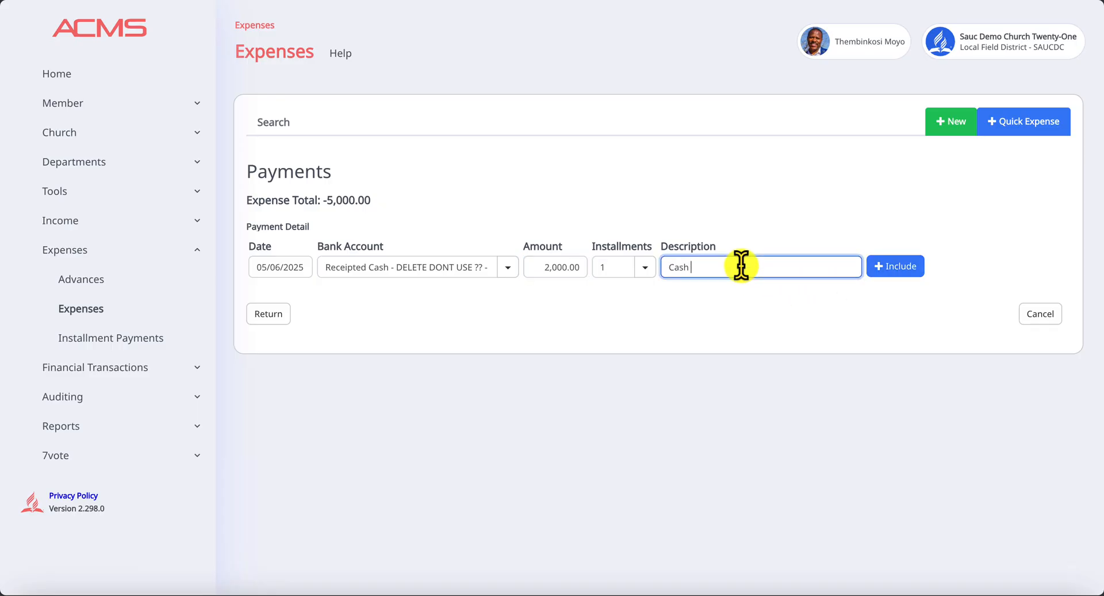
type("With")
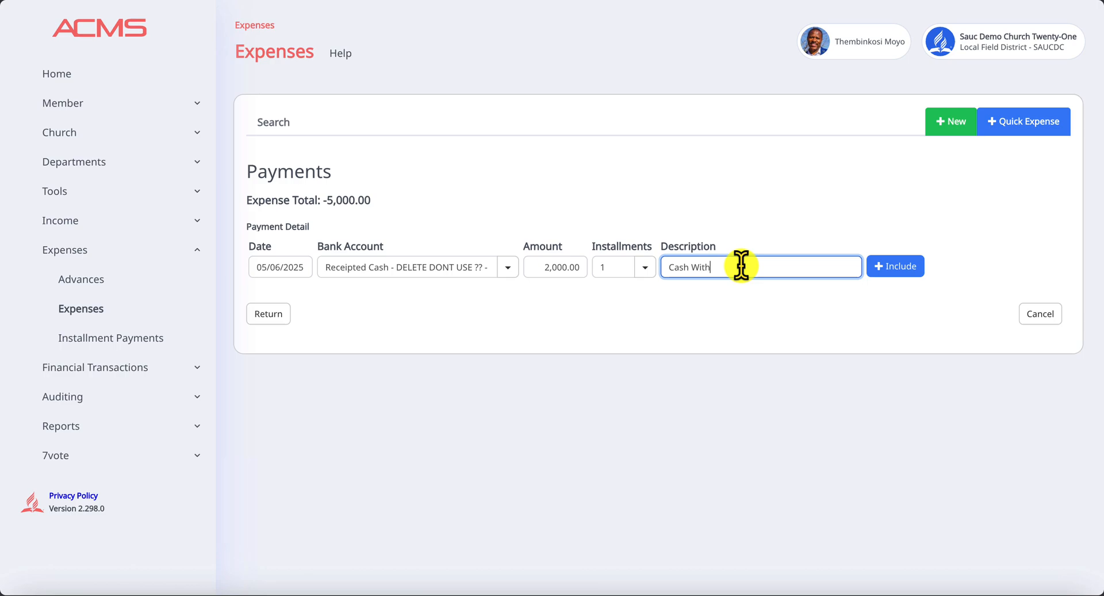
type("drwal")
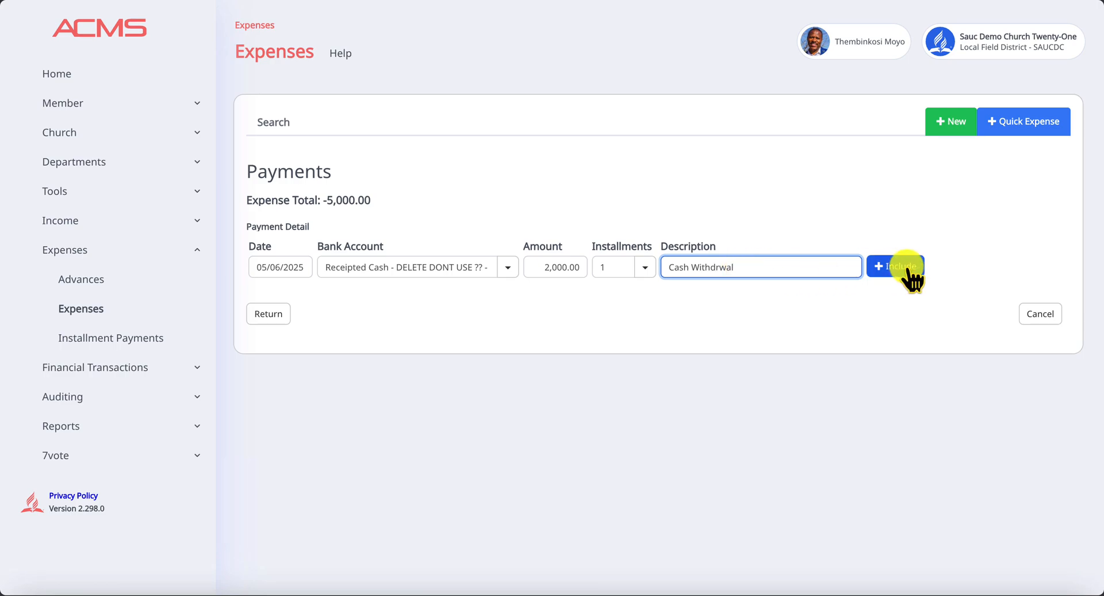
left_click(896, 266)
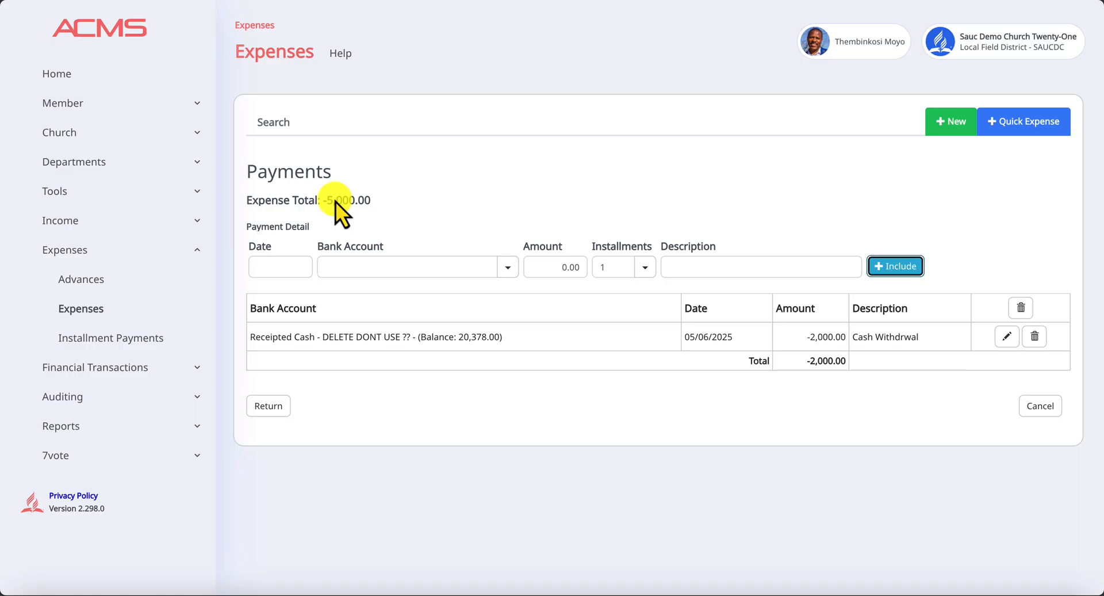
mouse_move(834, 336)
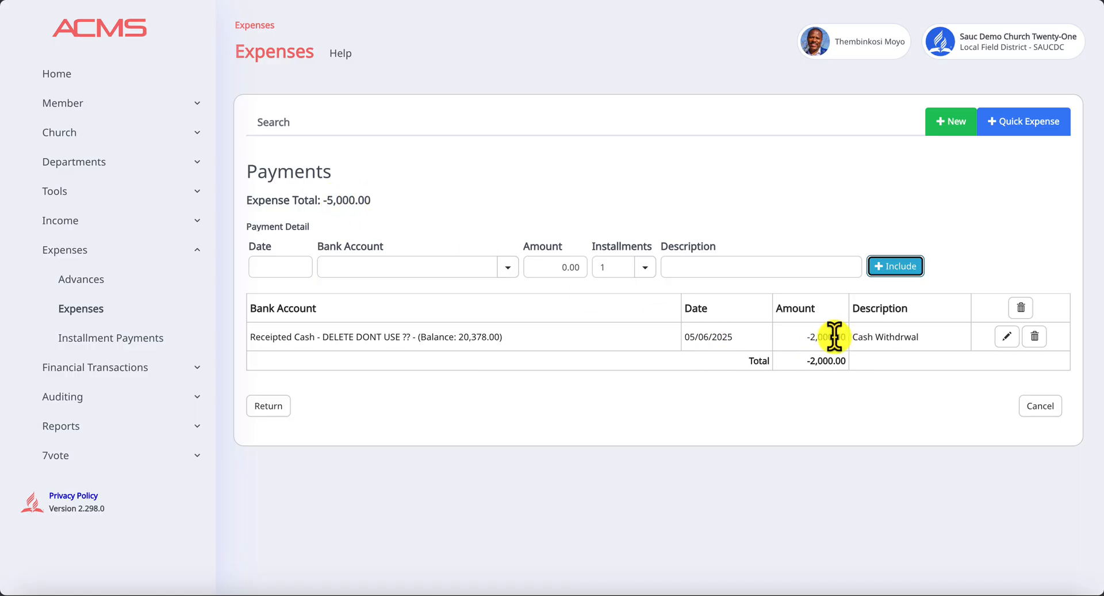
mouse_move(872, 311)
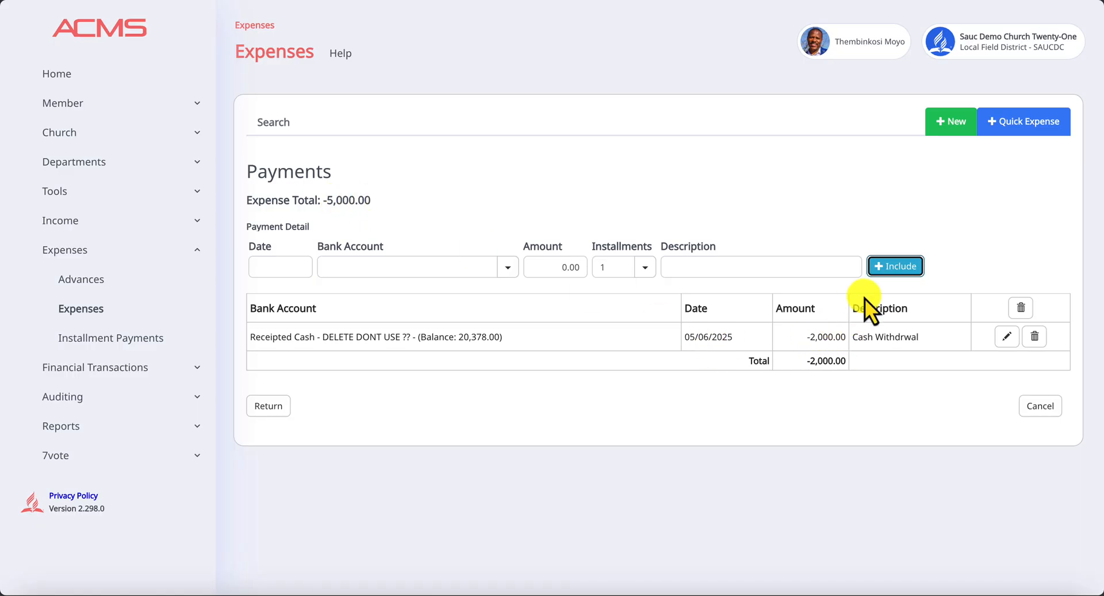
- Add a 3000 payment from ABSA Current described 'Pmt to Building Supplies'
left_click(280, 267)
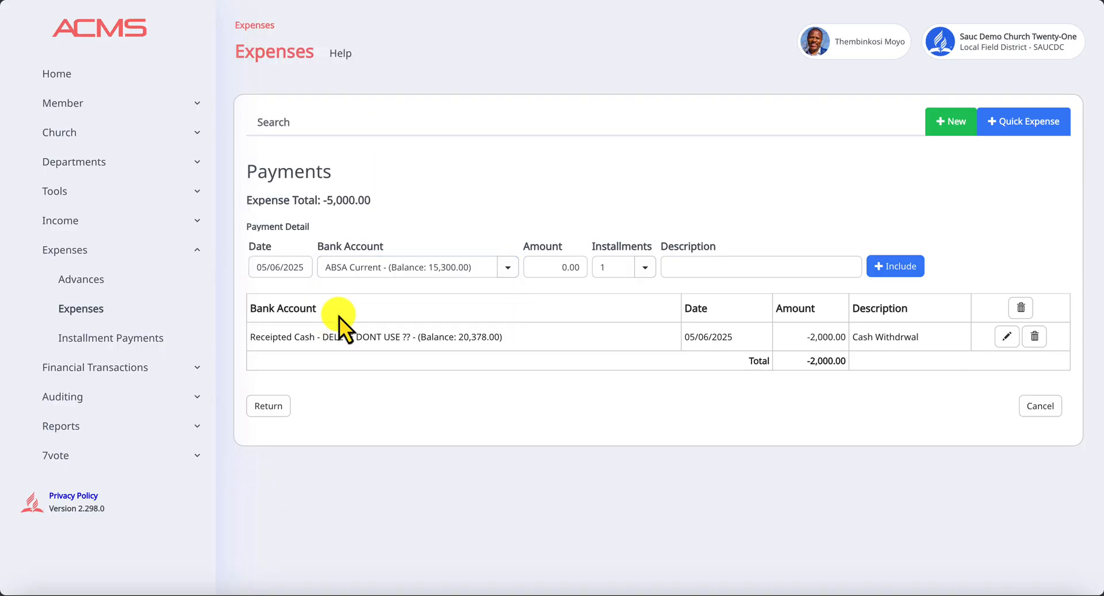
left_click(555, 266)
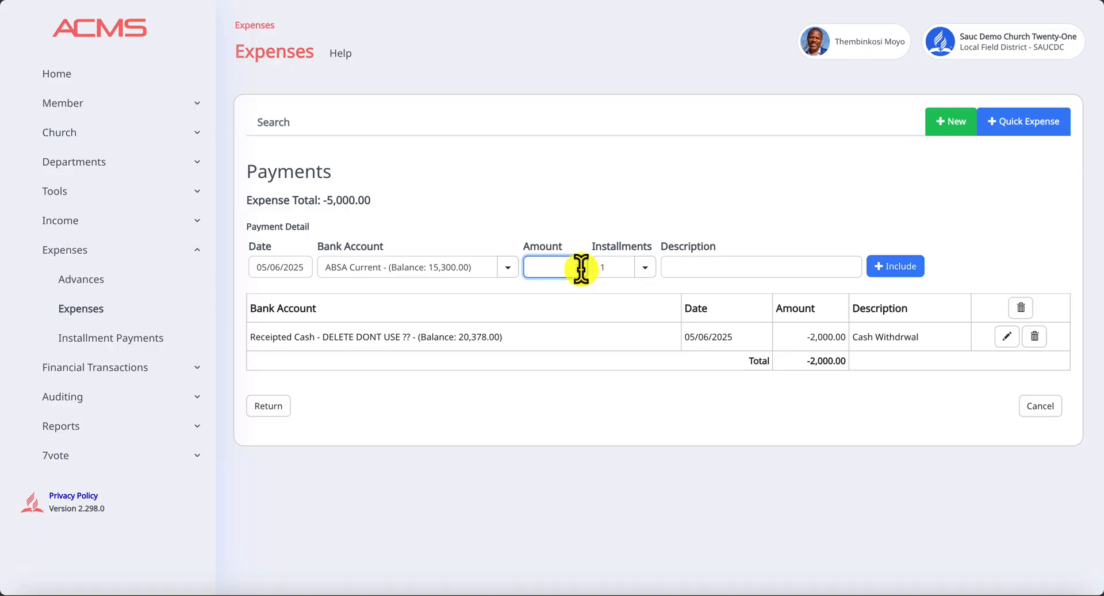
type("3000")
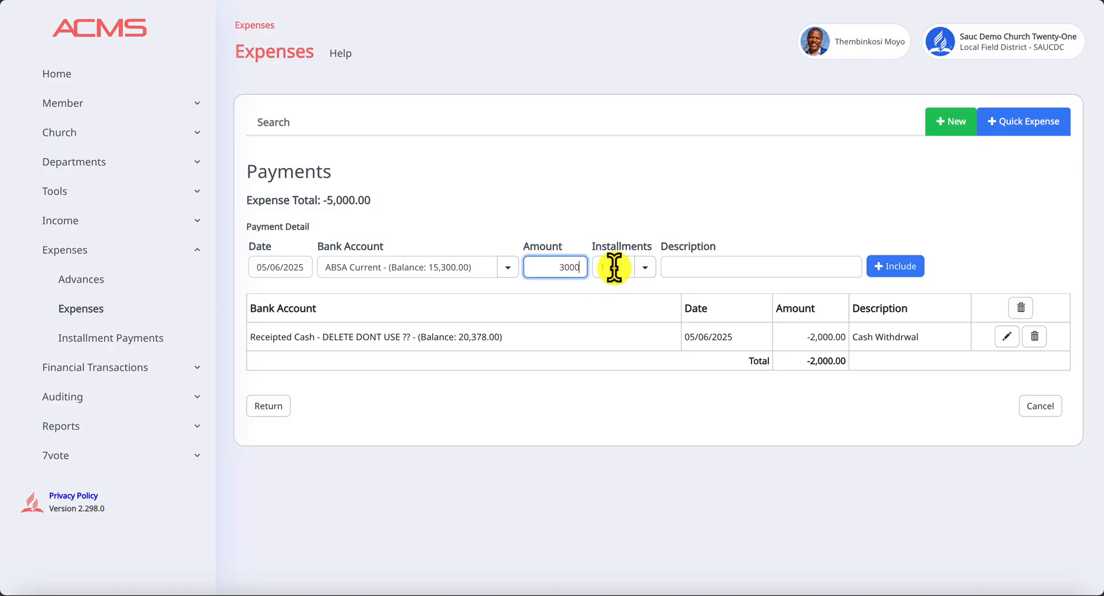
left_click(760, 266)
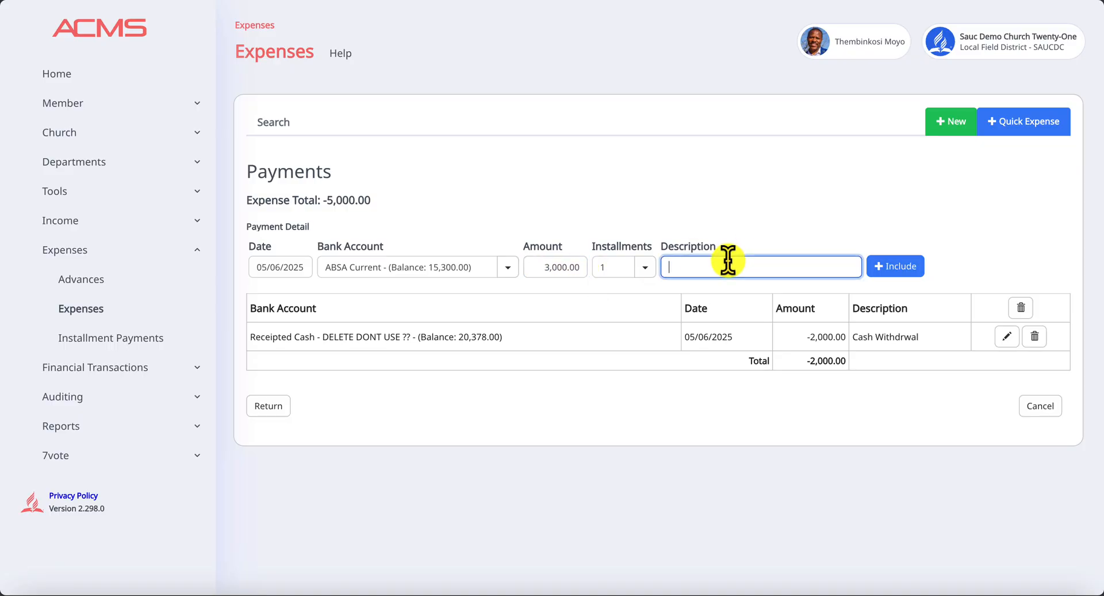
type("P")
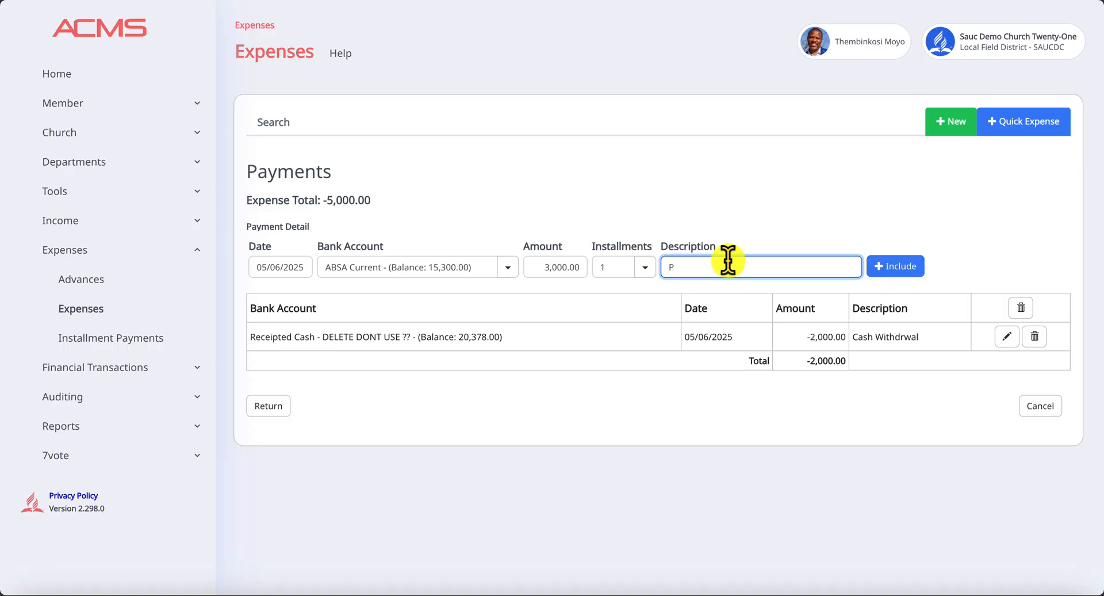
type("mt to")
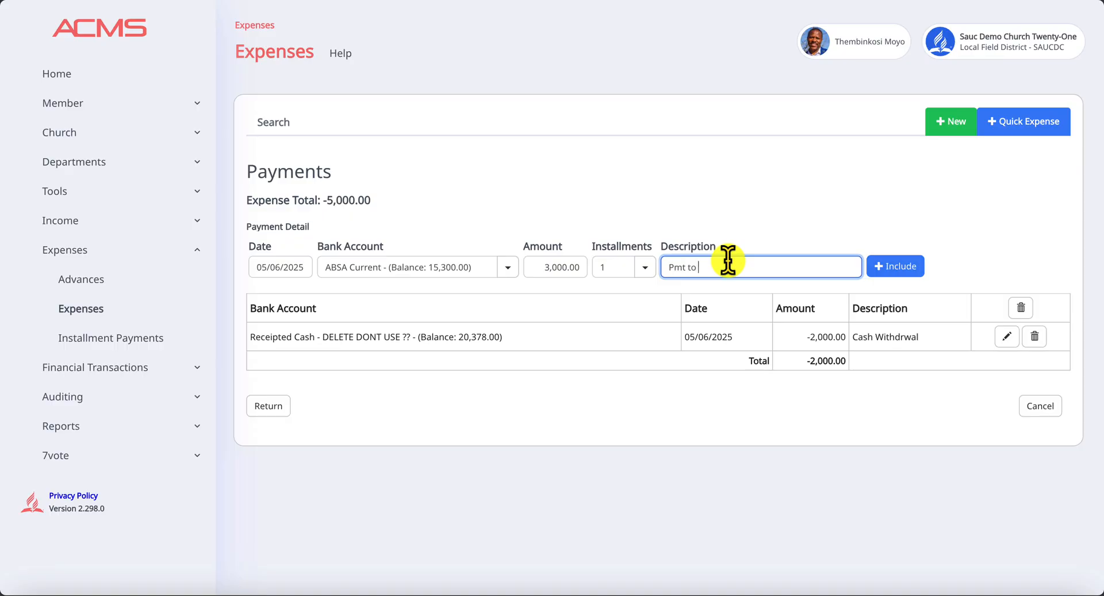
type("Building Supplies")
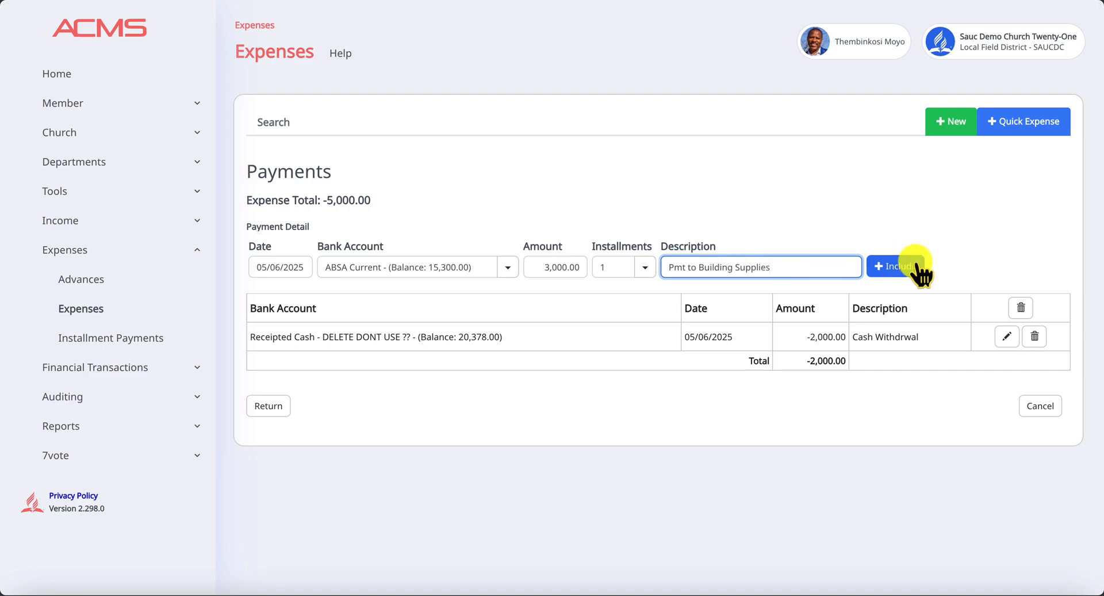
left_click(894, 267)
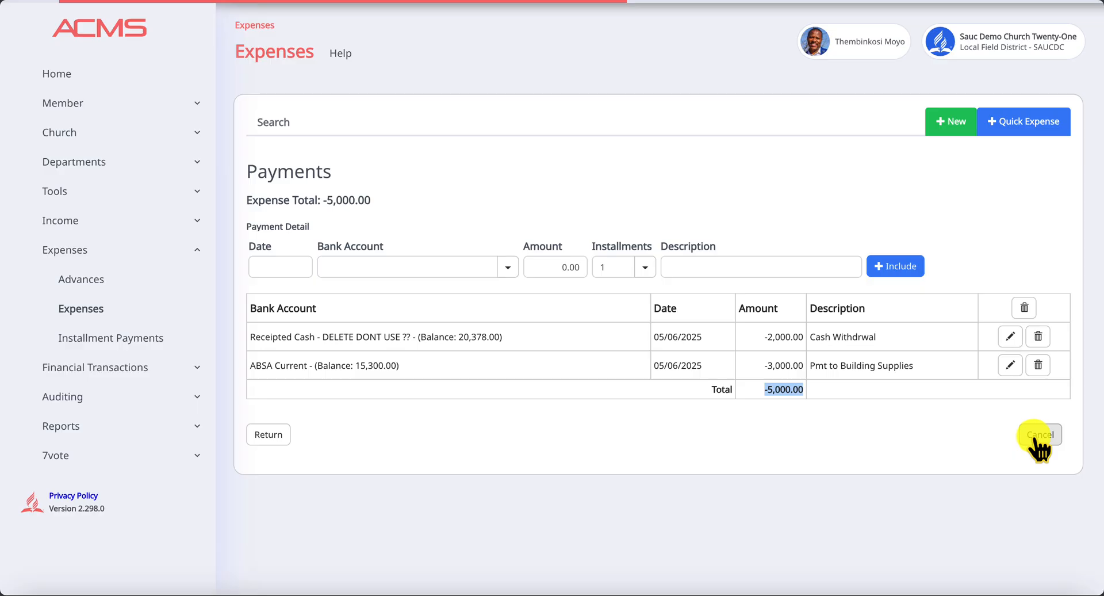
left_click(1034, 434)
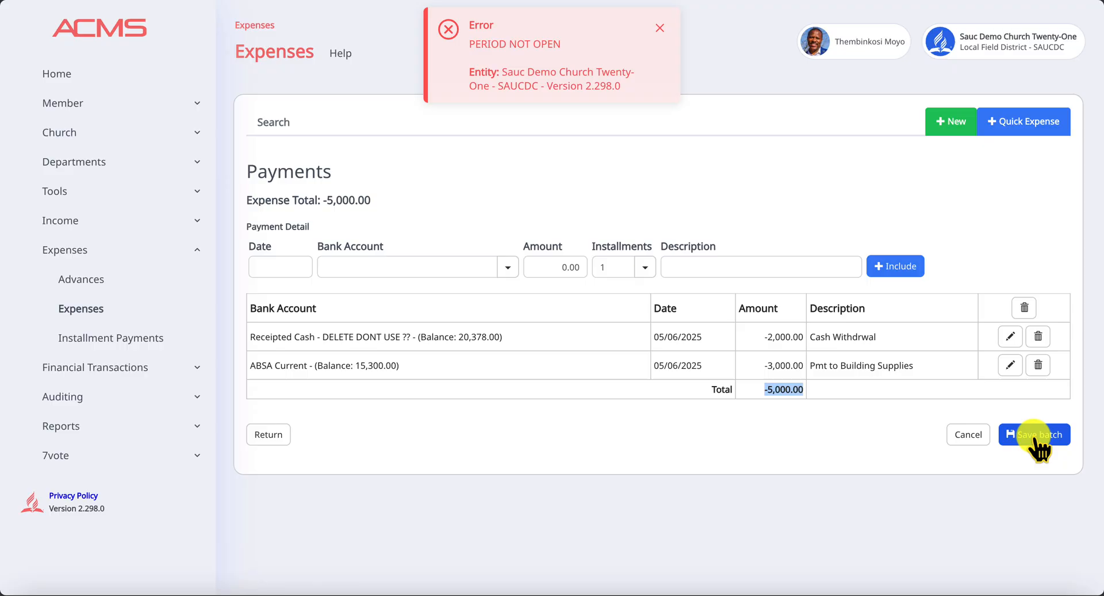
mouse_move(980, 477)
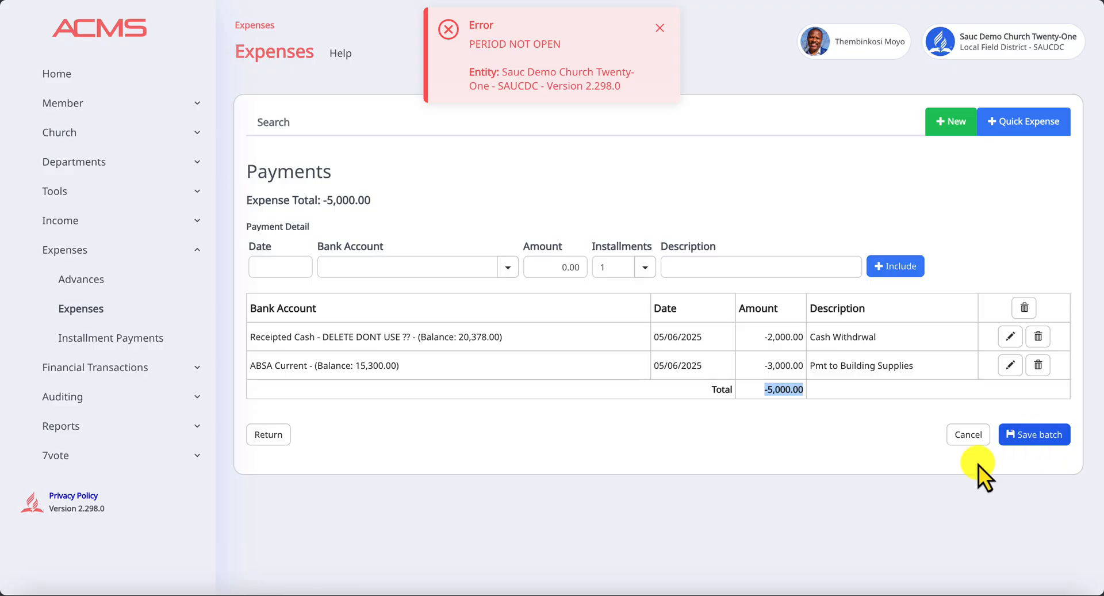
mouse_move(881, 451)
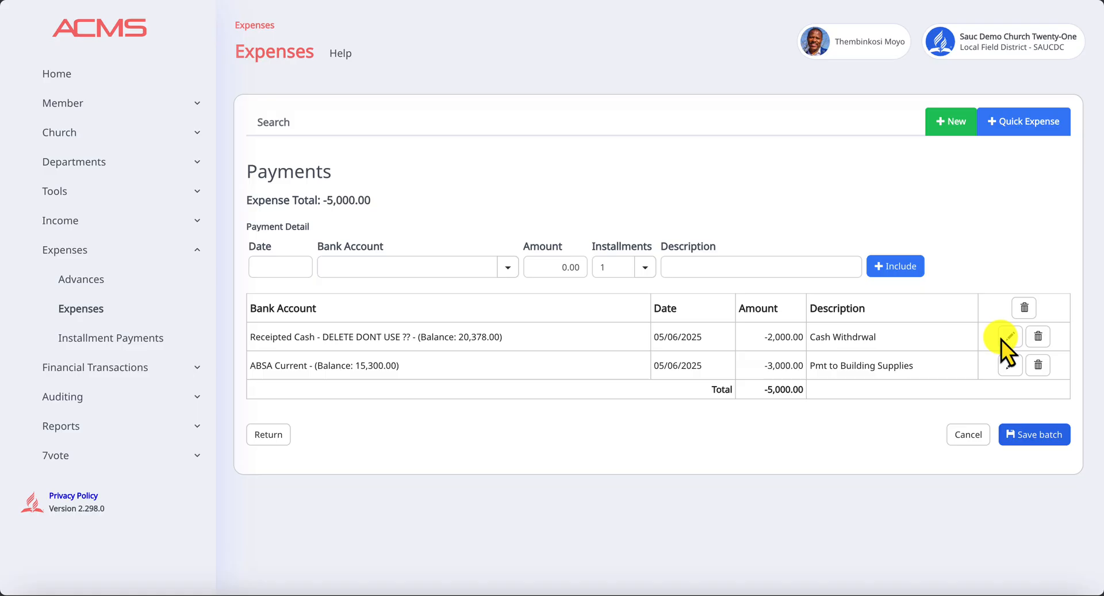
- Begin re-dating the two payment lines, moving their calendars back toward May 2025
left_click(1009, 336)
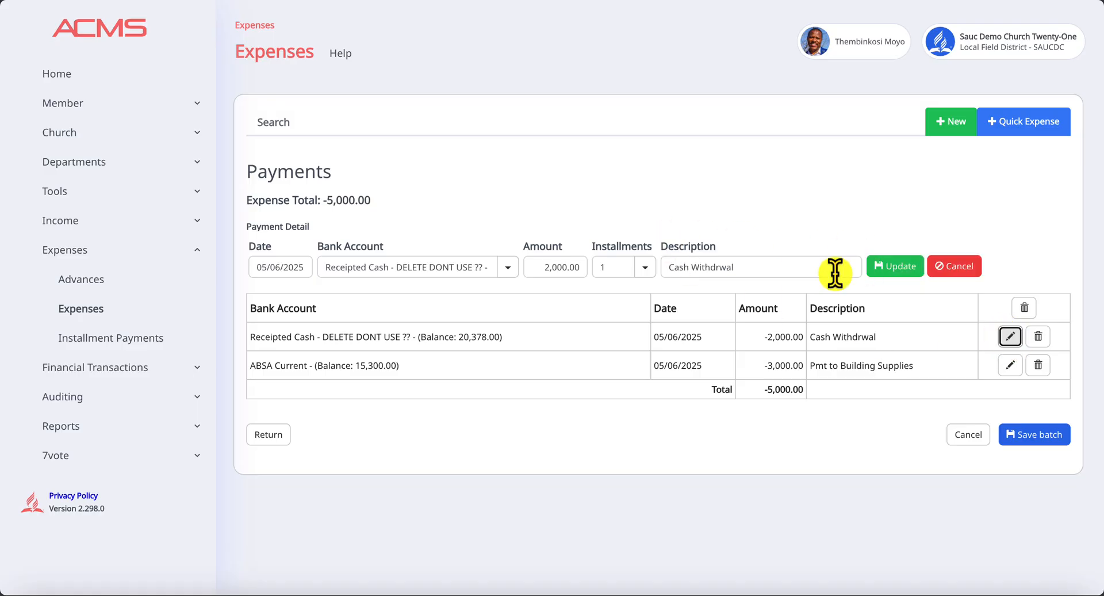
mouse_move(691, 304)
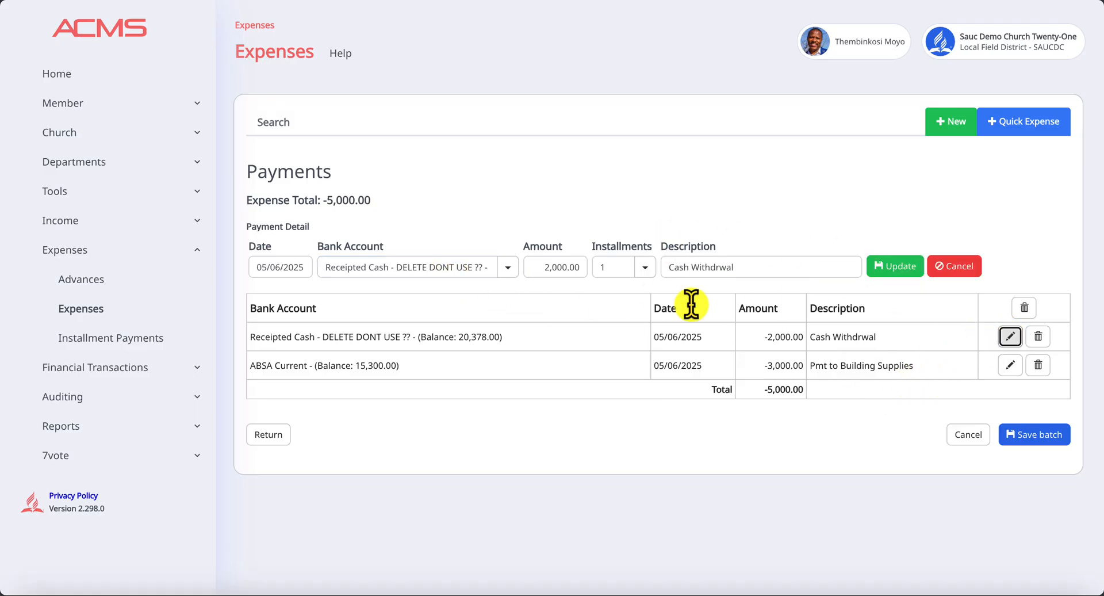
left_click(280, 266)
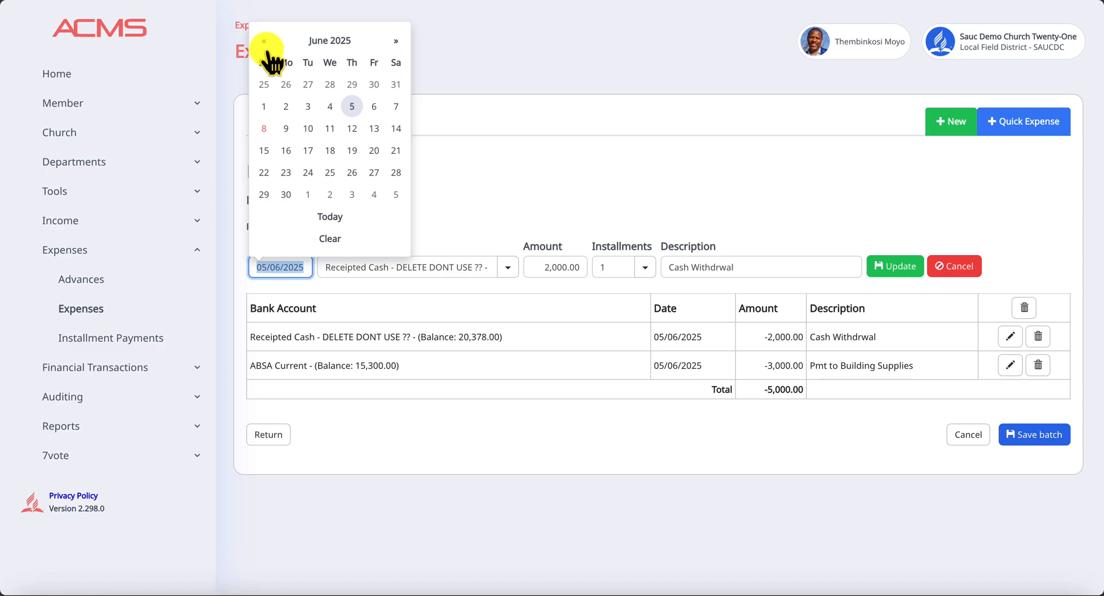
left_click(264, 40)
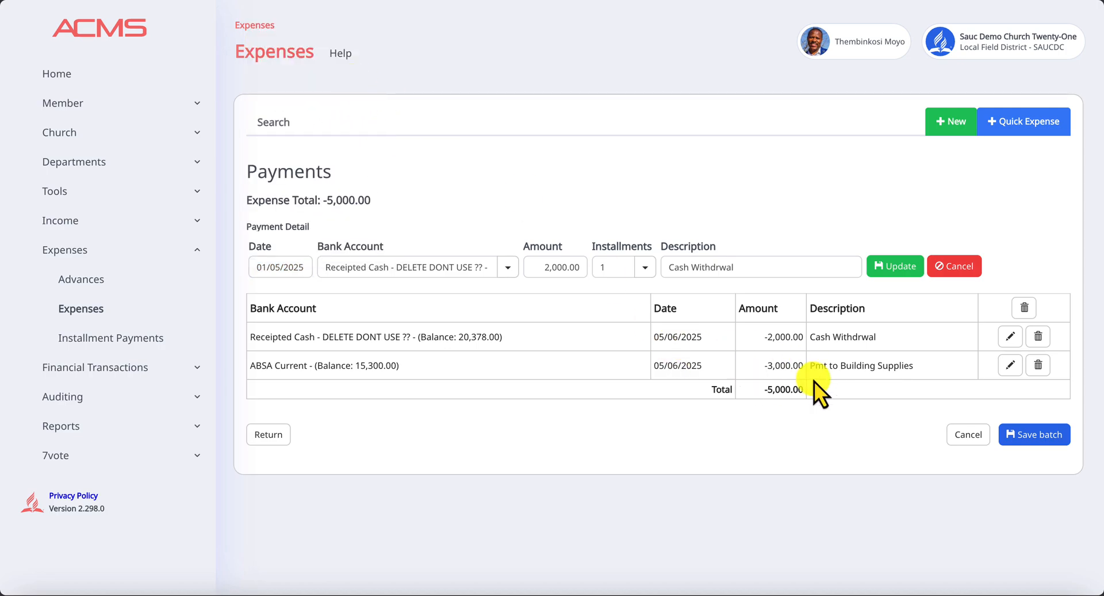
left_click(1010, 365)
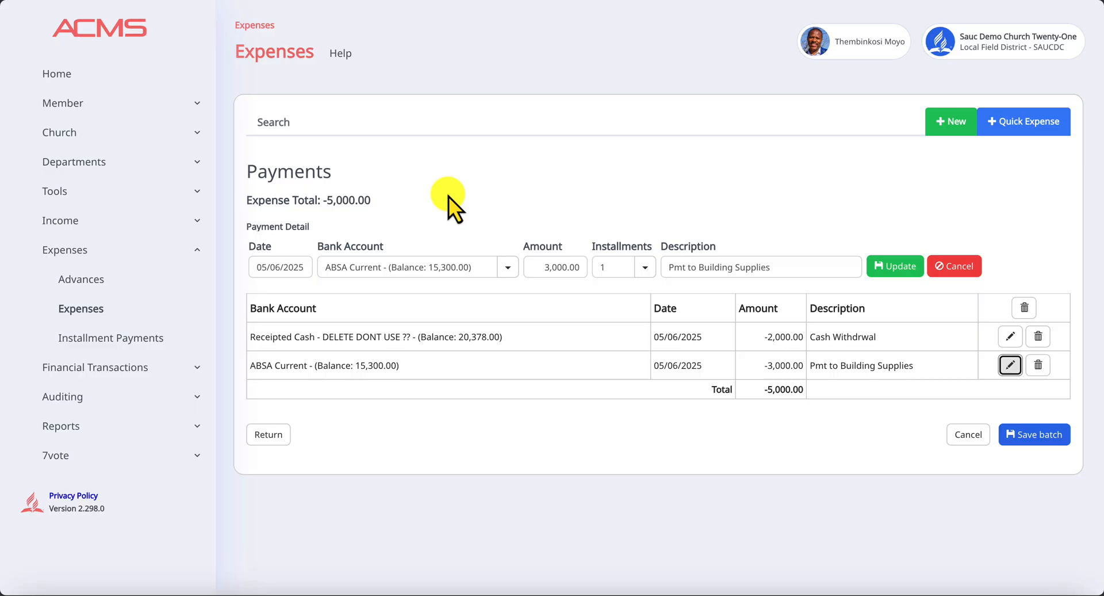
left_click(280, 266)
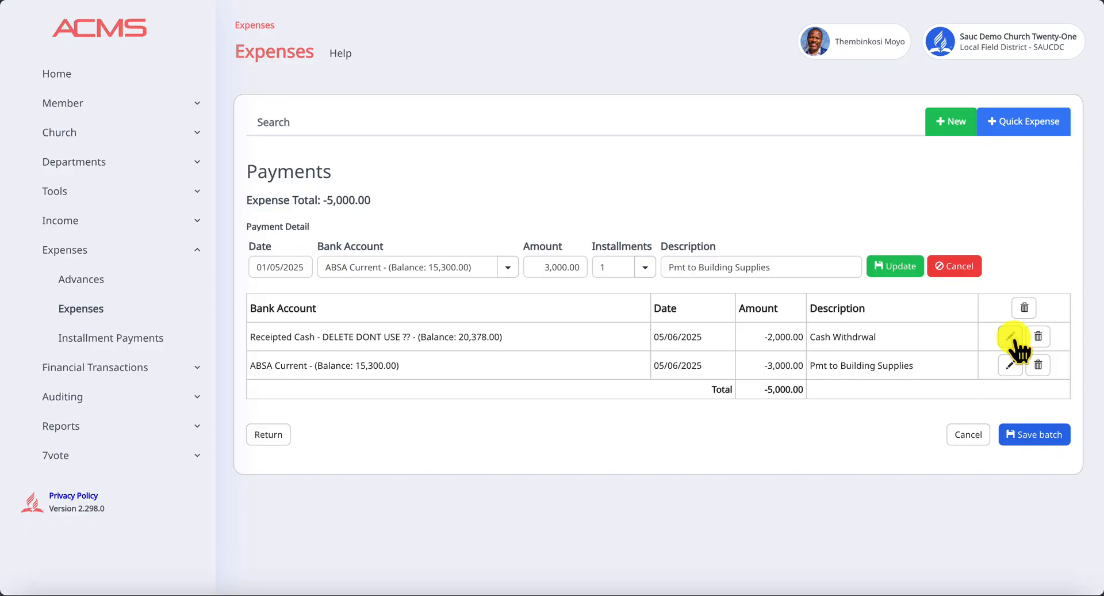
- Set both the cash withdrawal and building supplies lines to 01/05/2025 and update them
left_click(1009, 335)
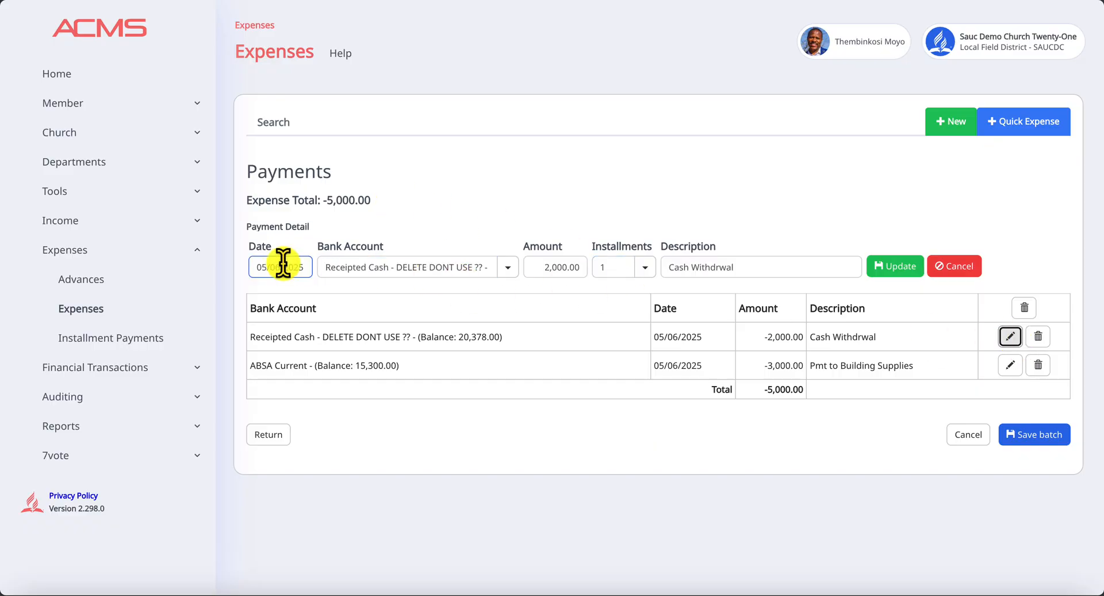
left_click(279, 266)
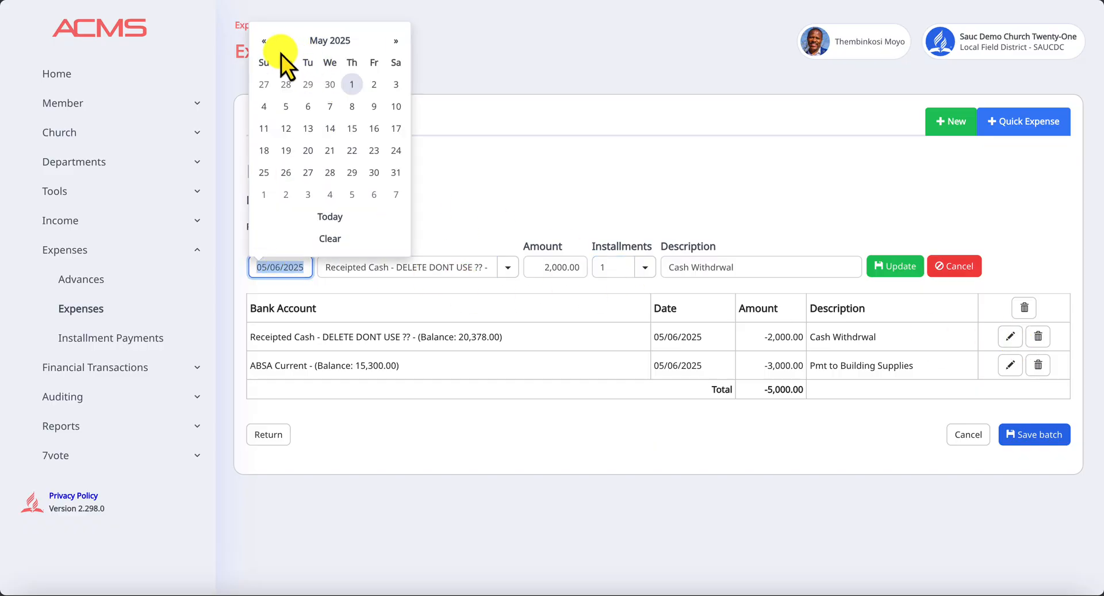
left_click(263, 40)
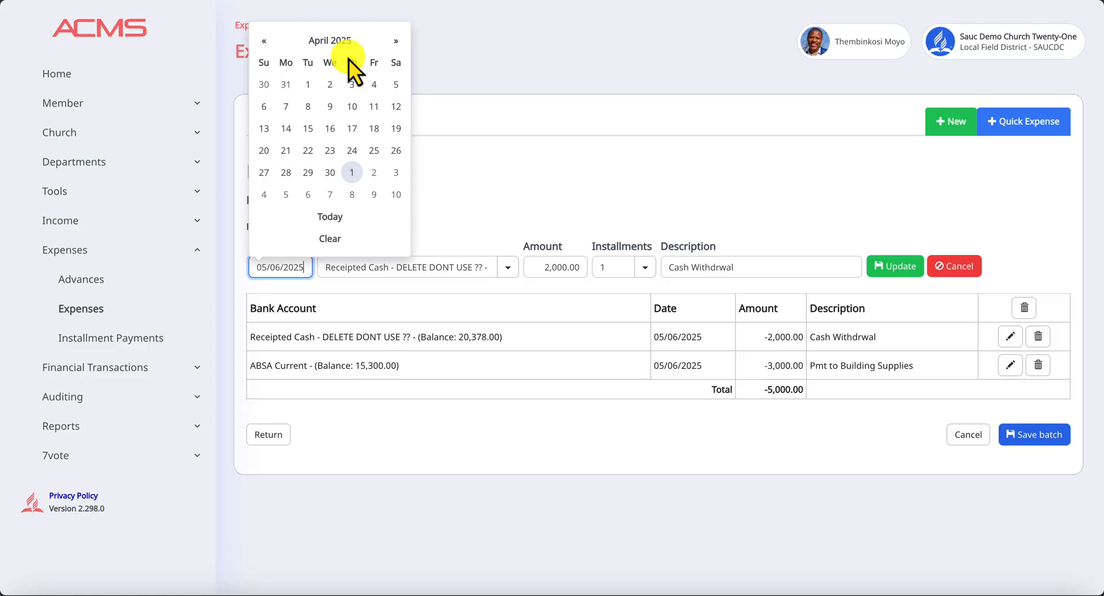
left_click(395, 40)
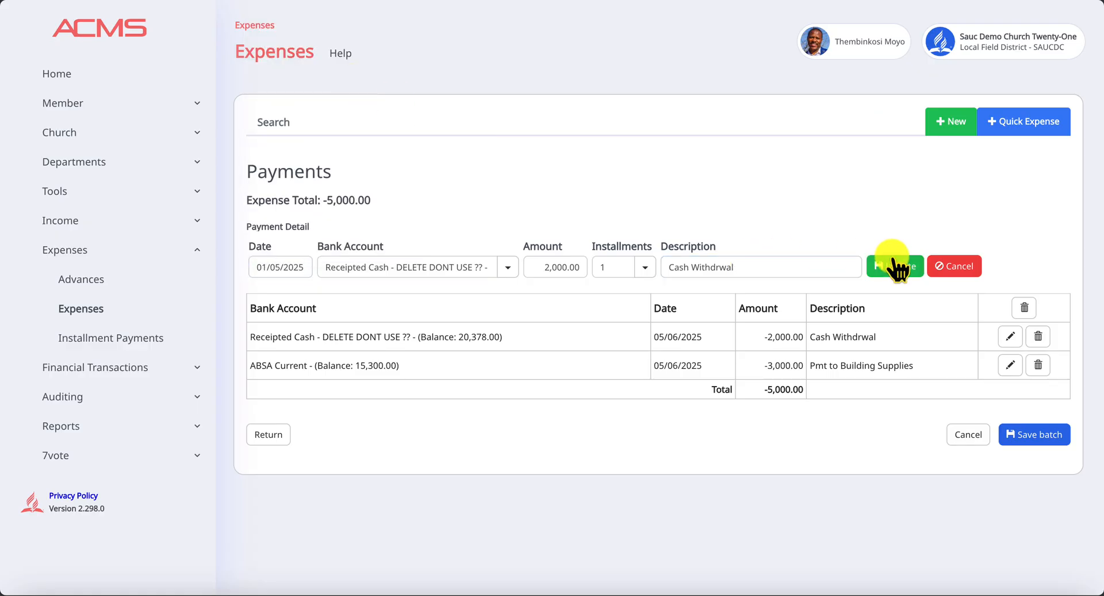
left_click(895, 266)
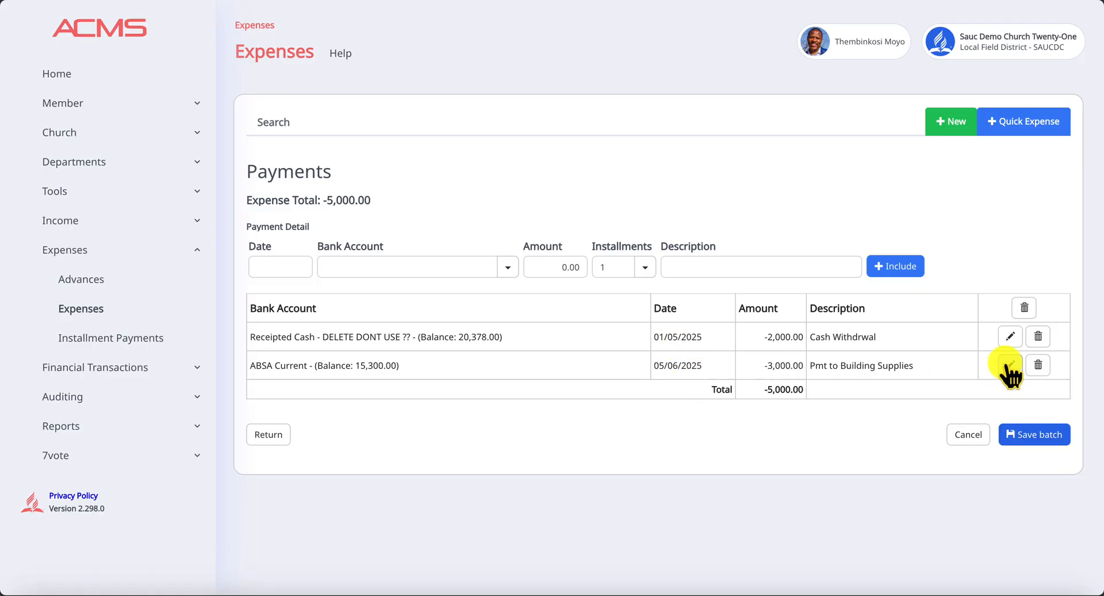
left_click(1010, 364)
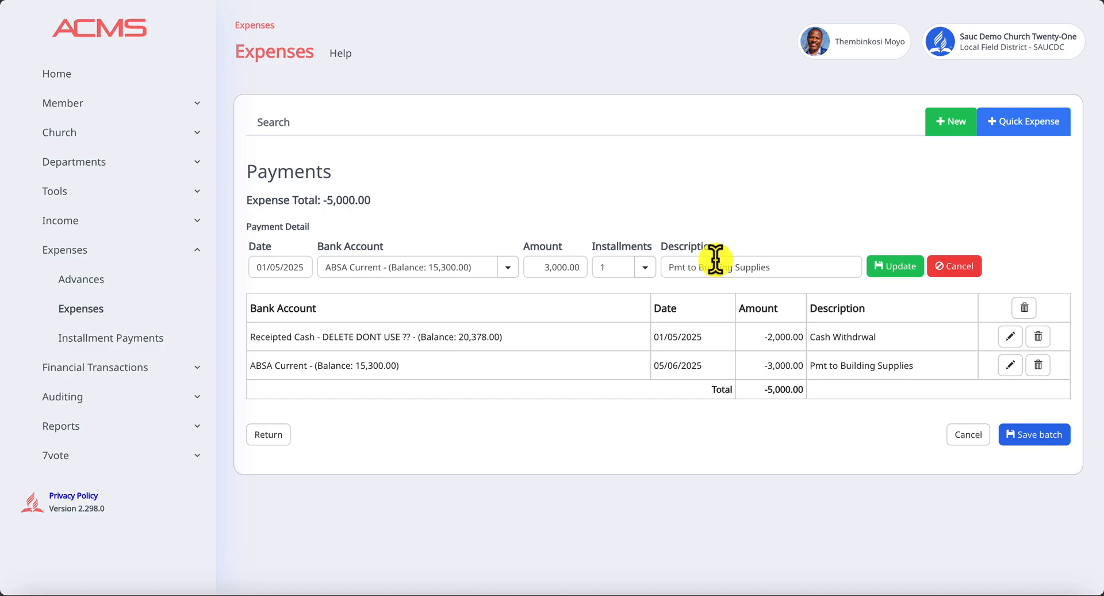
left_click(894, 267)
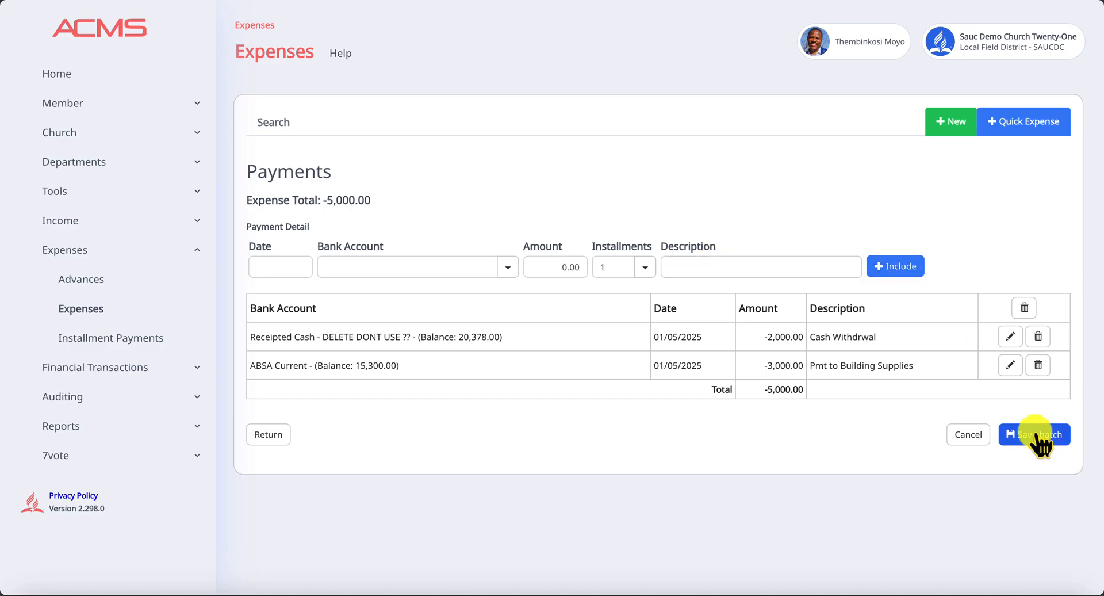
- Attempt to save the batch, getting the same-period notice for expenses and payments
left_click(1034, 433)
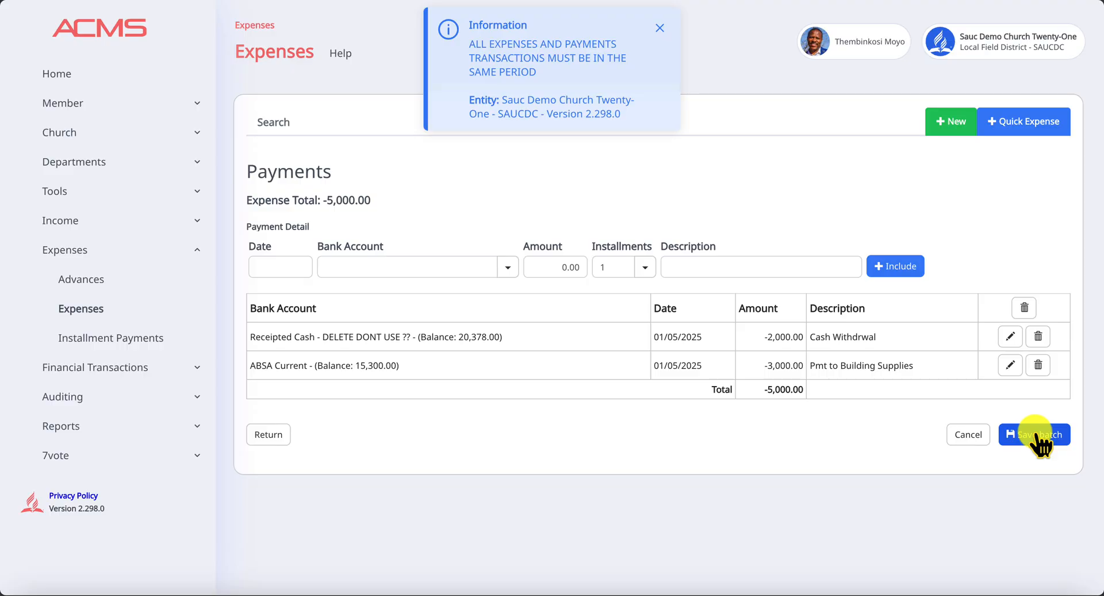
mouse_move(269, 433)
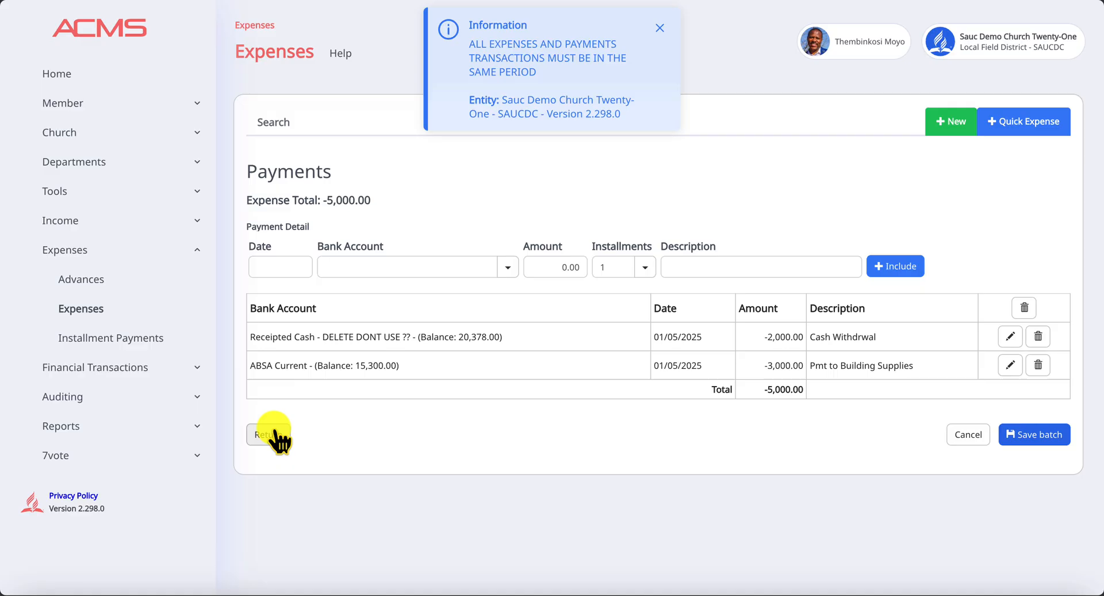
- Re-date the bricks expense line to 01/05/2025, update it and save the batch
left_click(263, 433)
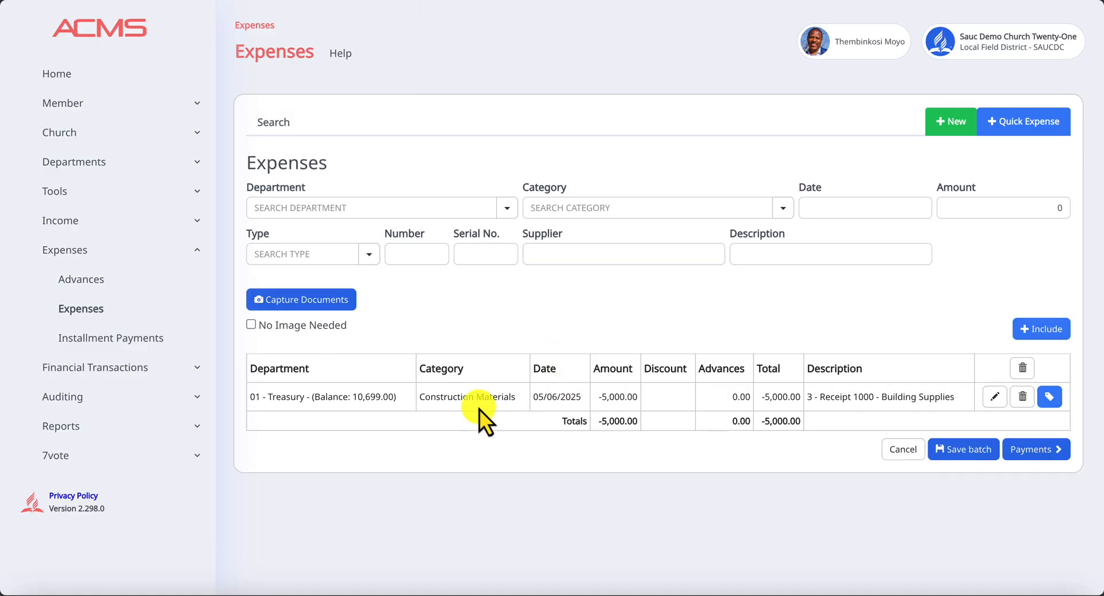
left_click(994, 395)
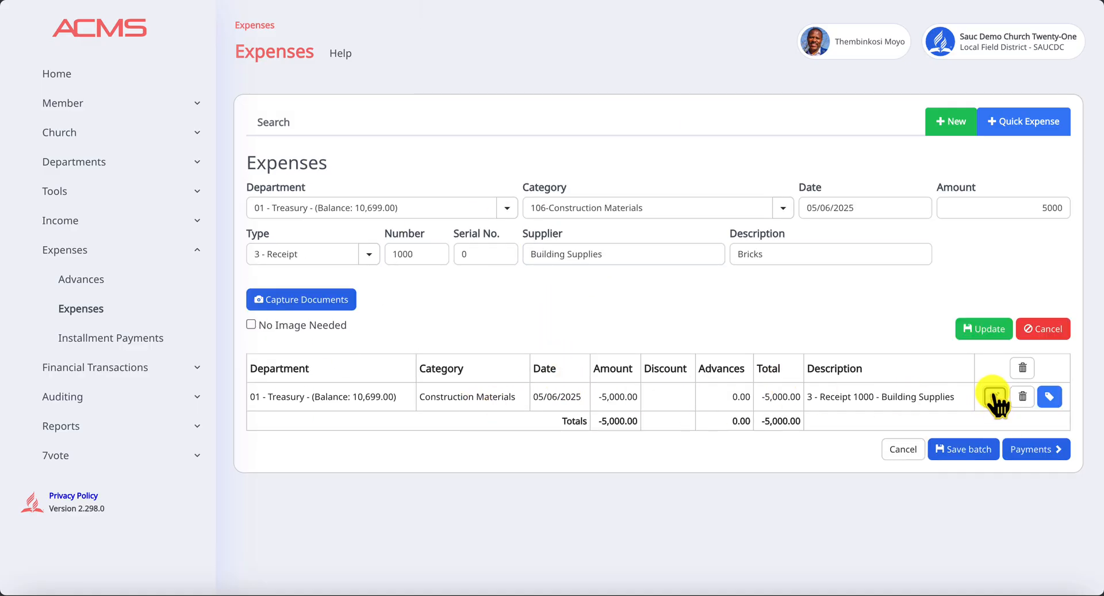
left_click(864, 207)
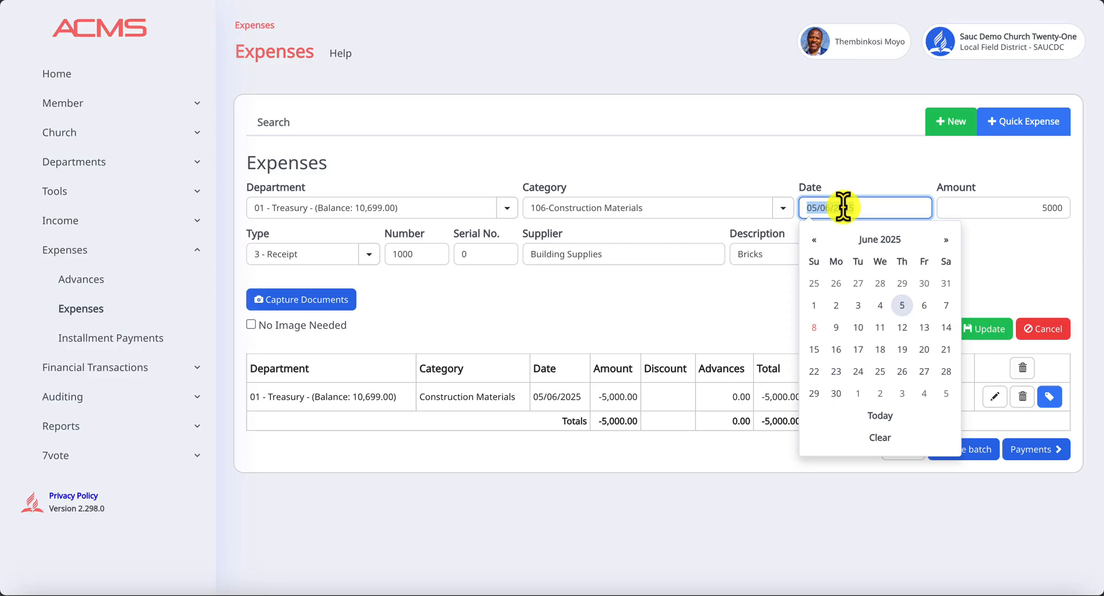
left_click(814, 239)
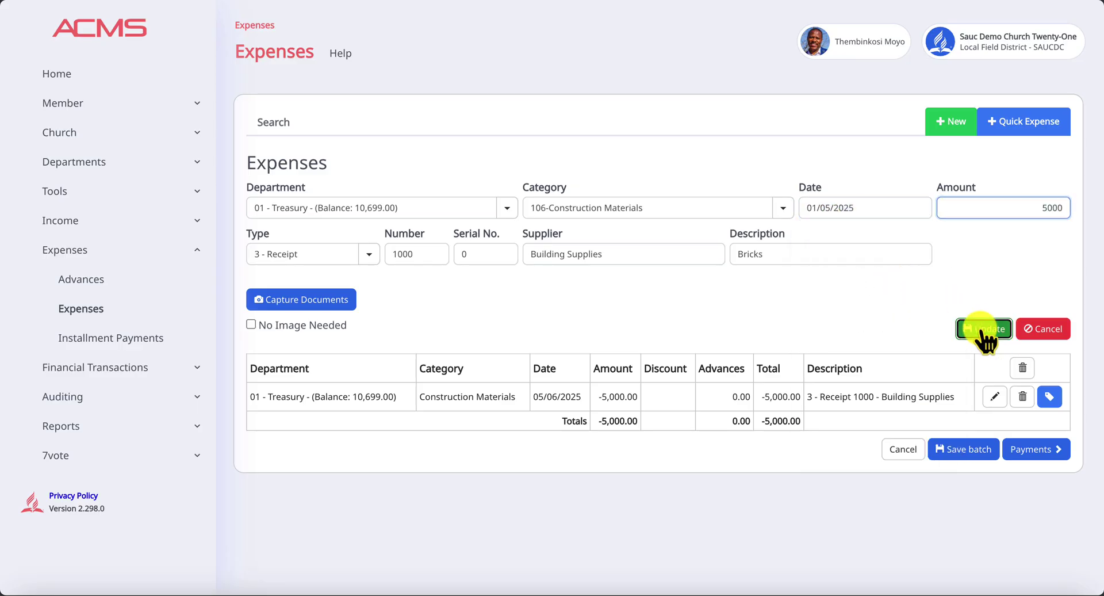
left_click(983, 329)
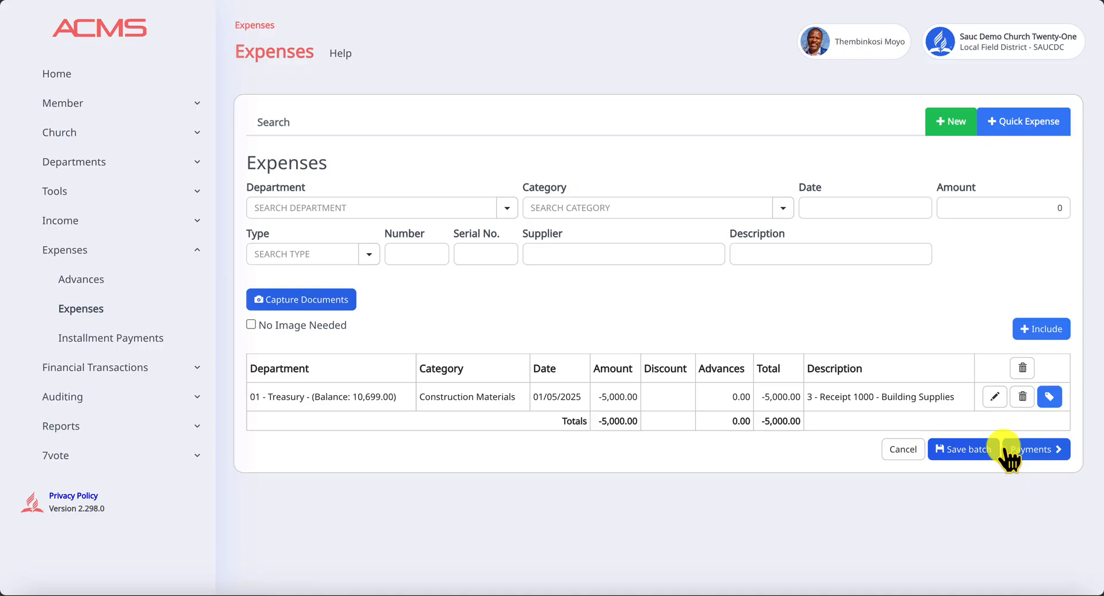
left_click(965, 449)
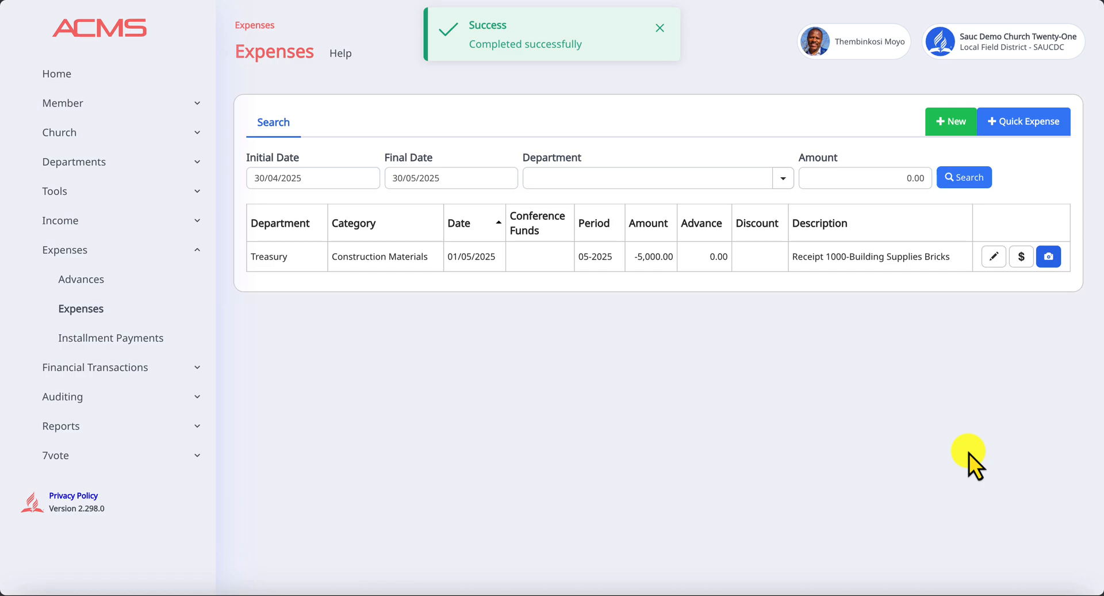
- Start a new blank Quick Expense from the Expenses panel
left_click(659, 28)
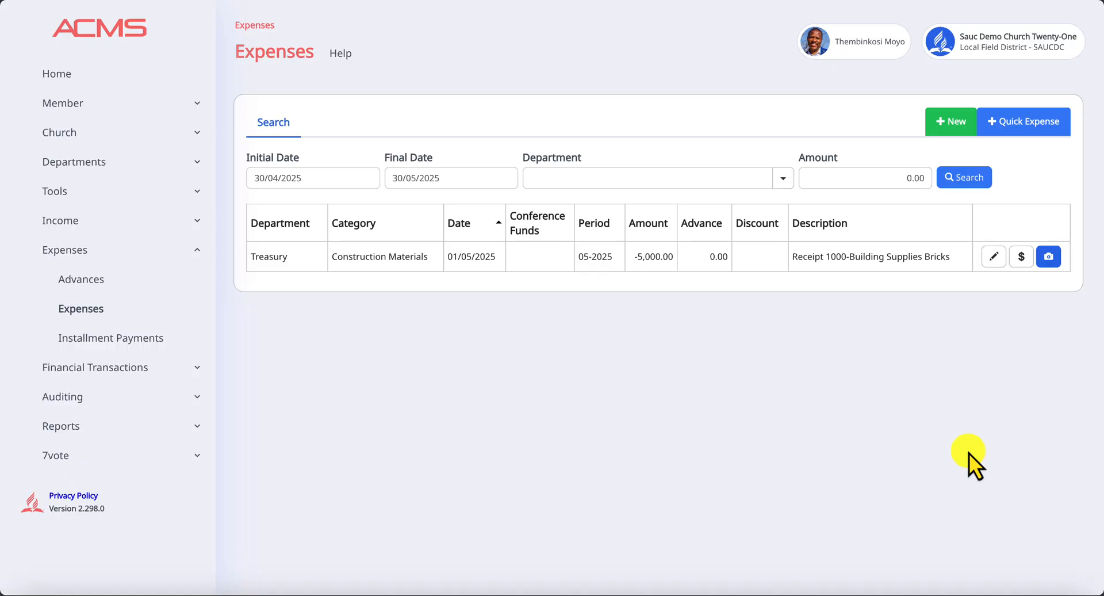
mouse_move(1008, 355)
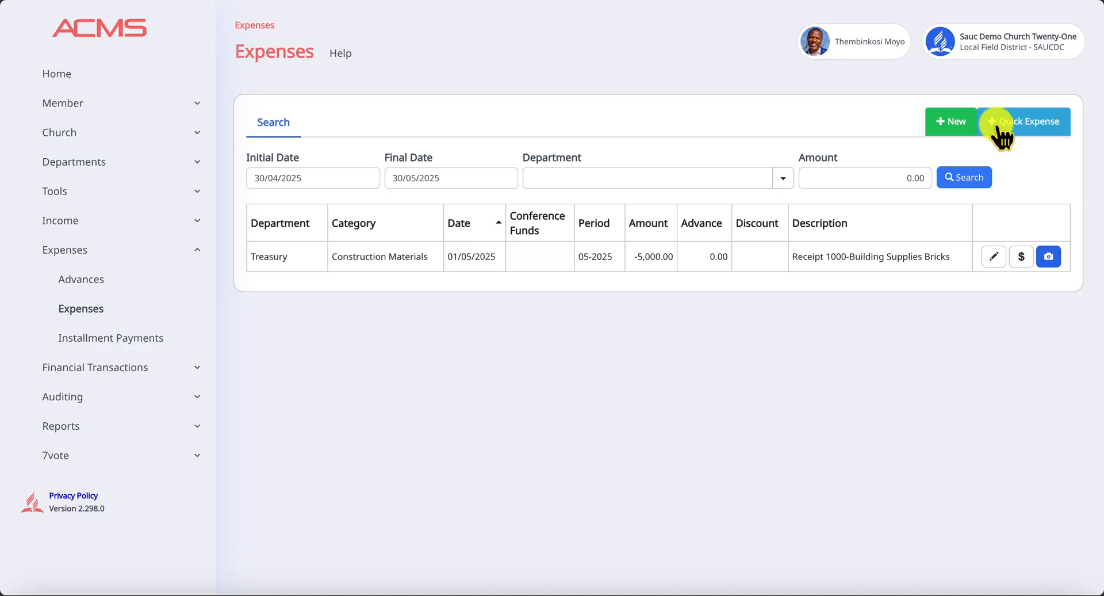
mouse_move(1006, 138)
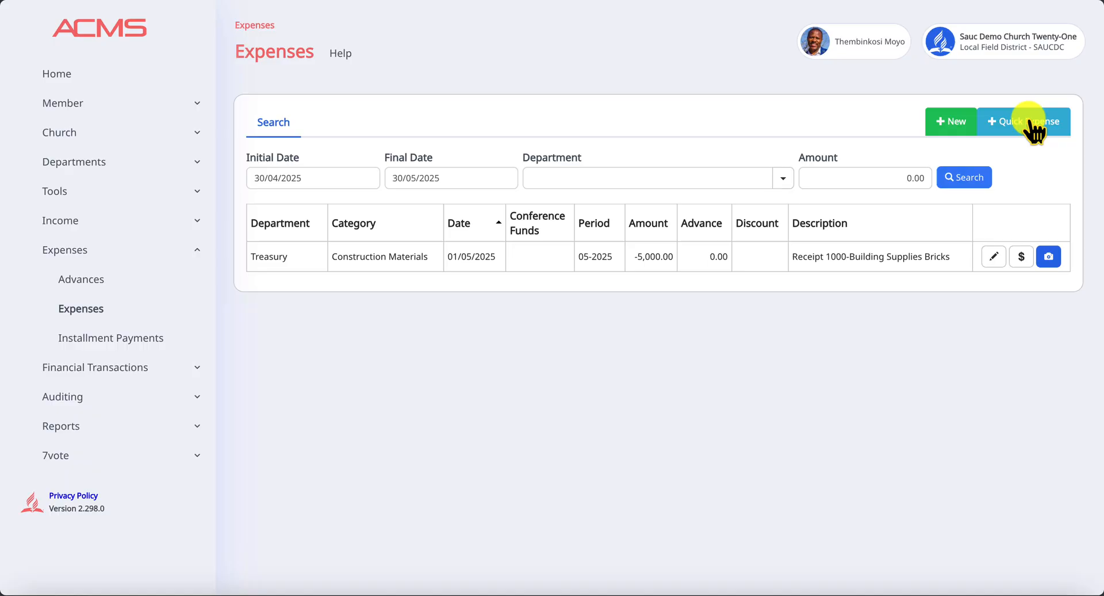
left_click(1023, 121)
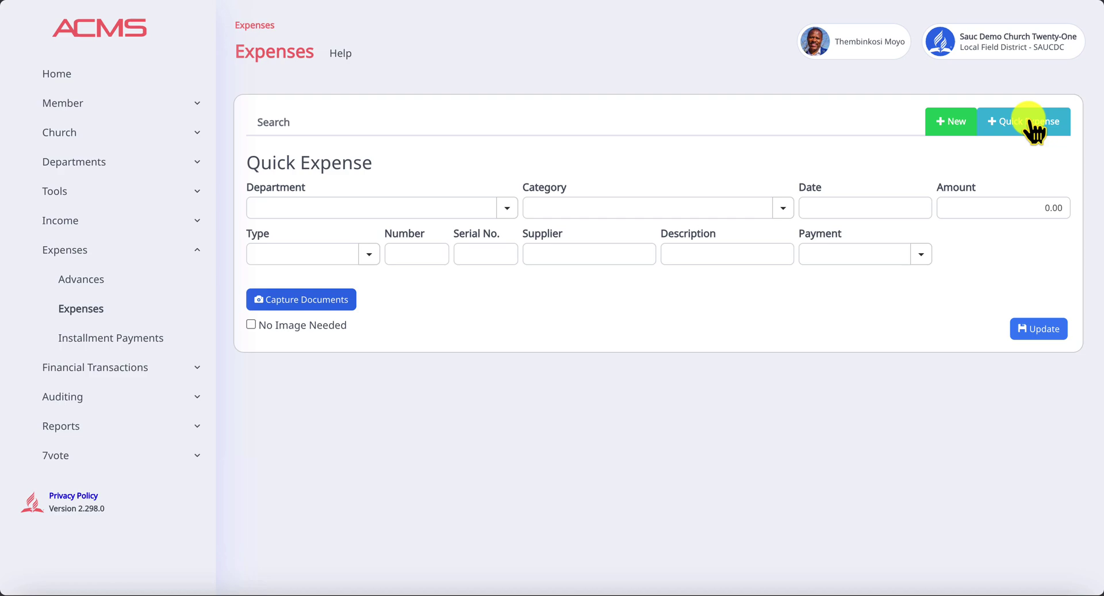
- Fill the quick expense with Treasury, 105-Construction Labor, date 01/05/2025 and amount 5000
left_click(505, 207)
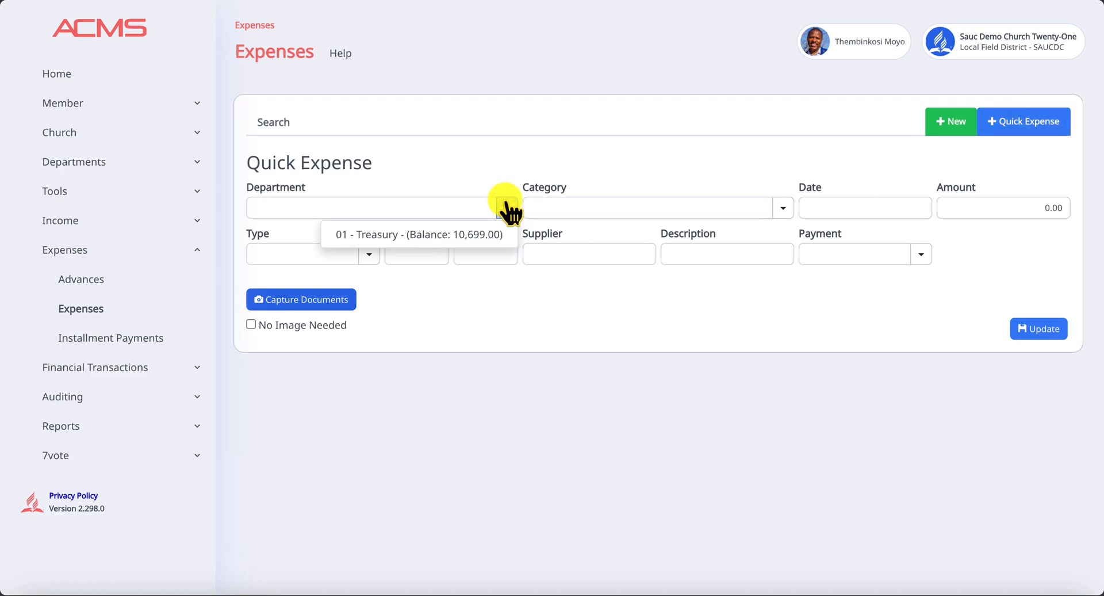
left_click(418, 234)
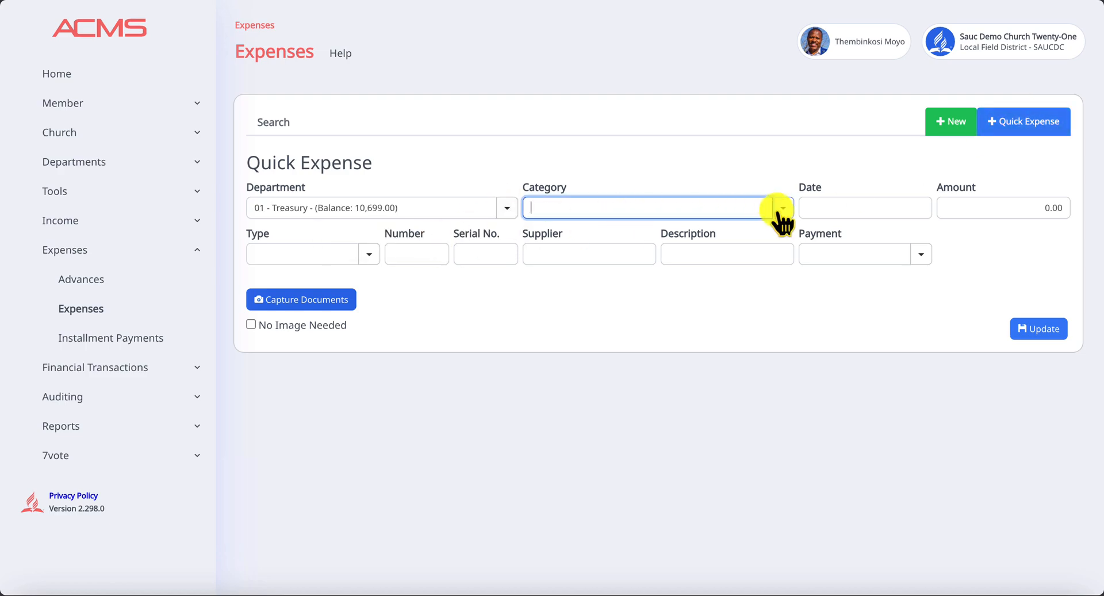
left_click(865, 207)
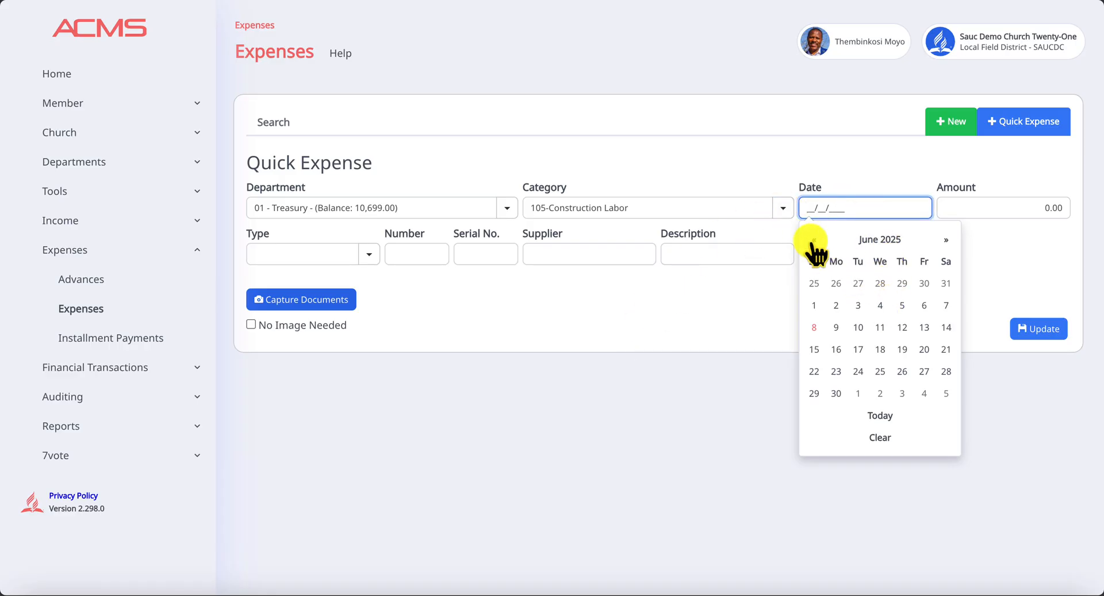
left_click(813, 239)
type("01/05/202")
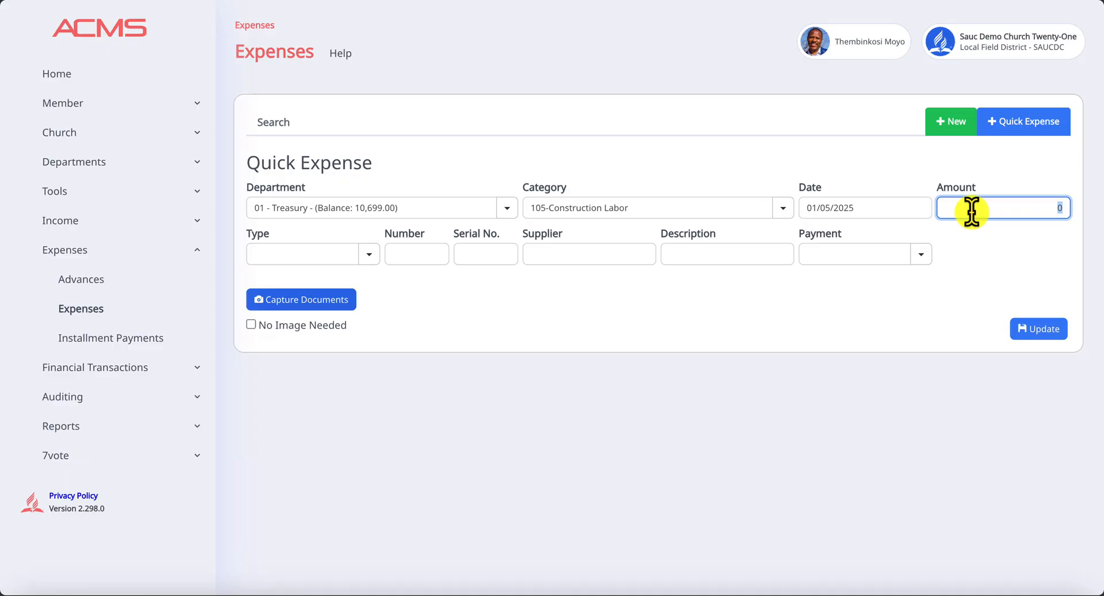
type("5000")
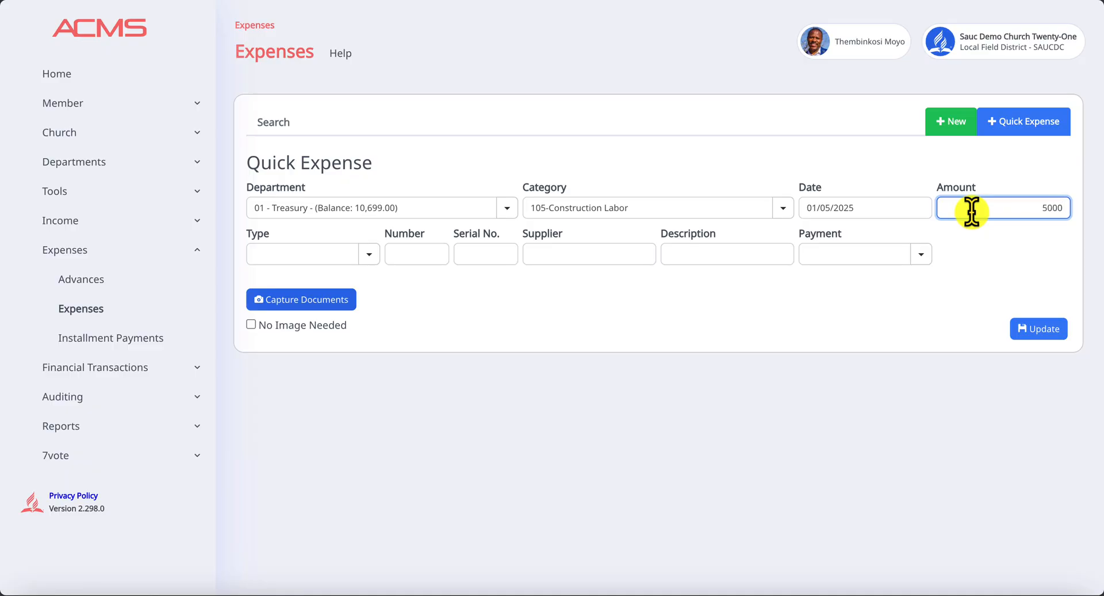
- Set type 2-Other, supplier Mr Dube and a payment-for-building-labour description
left_click(368, 254)
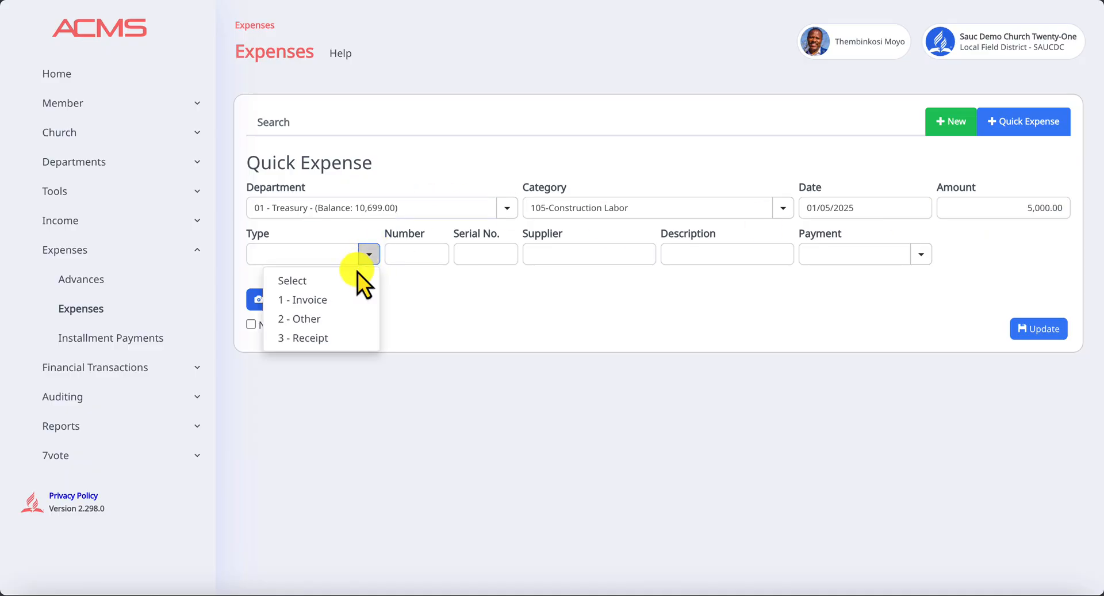
mouse_move(311, 318)
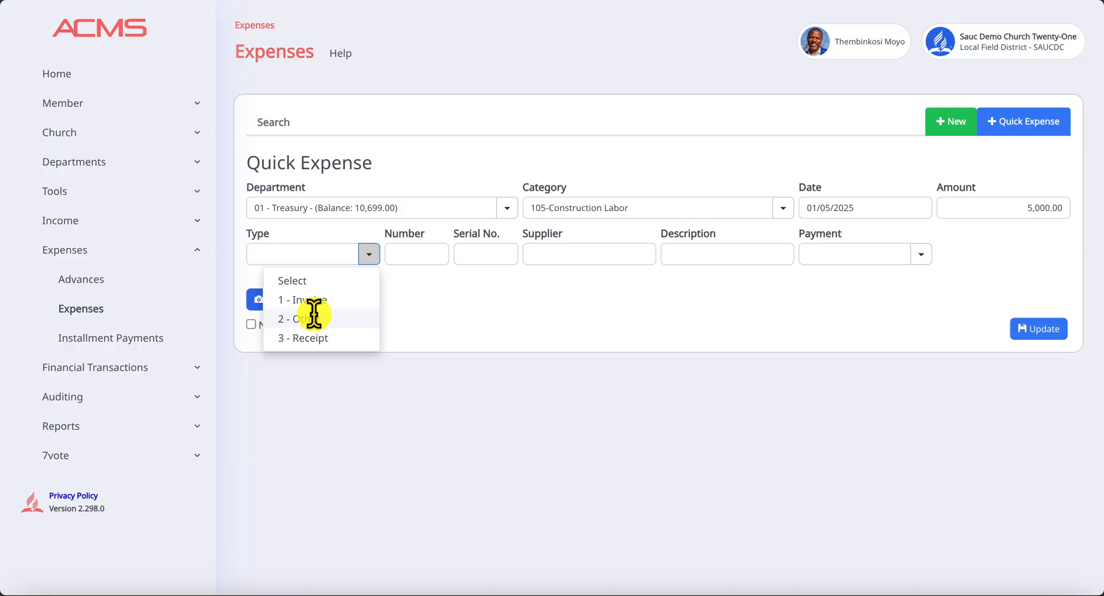
left_click(303, 319)
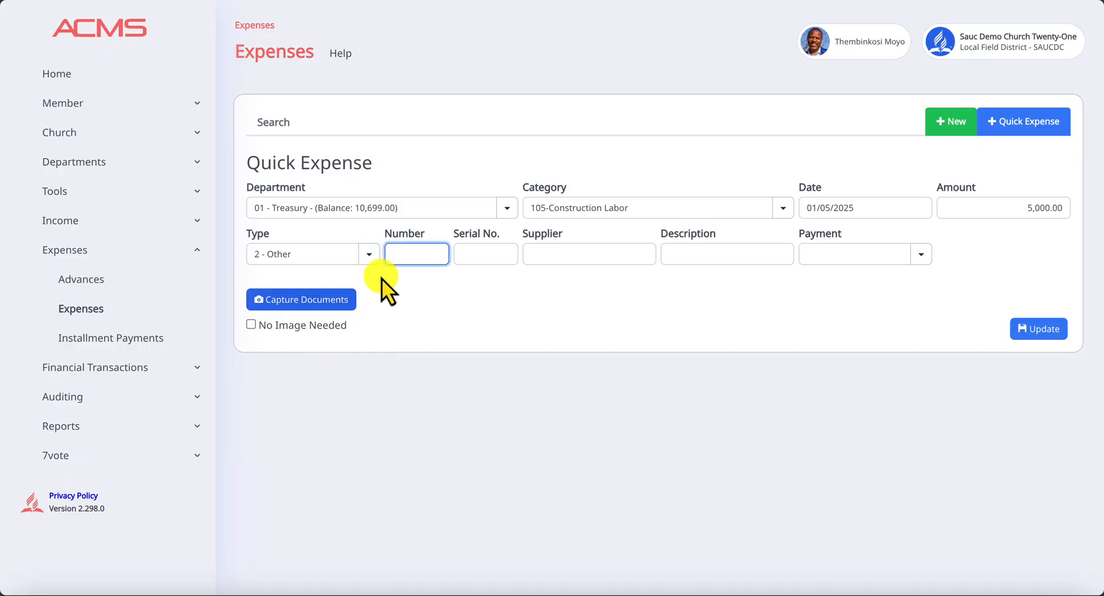
type("0")
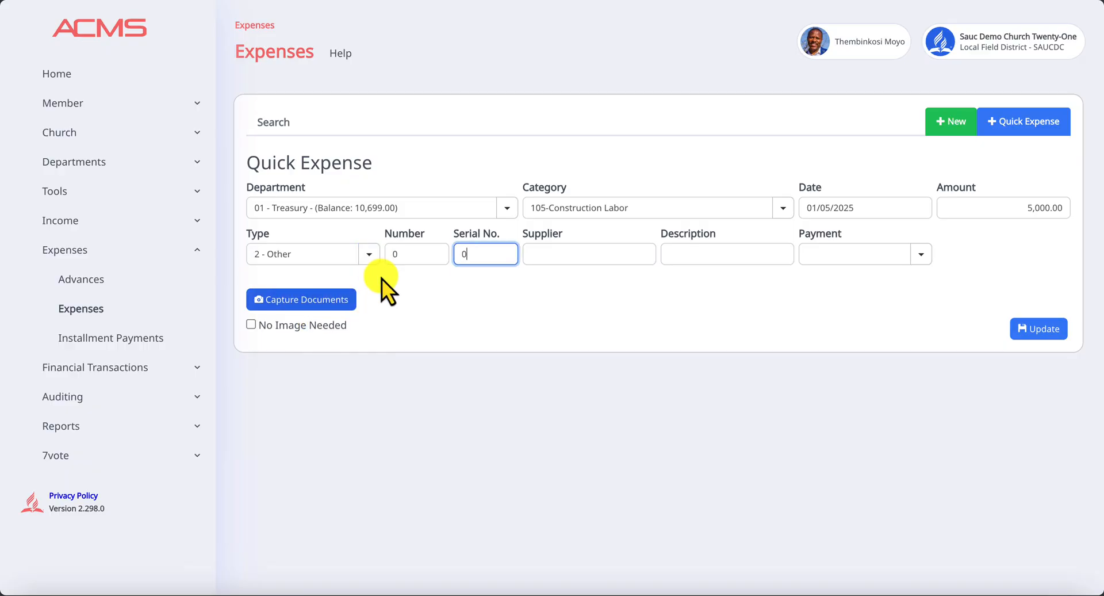
left_click(589, 254)
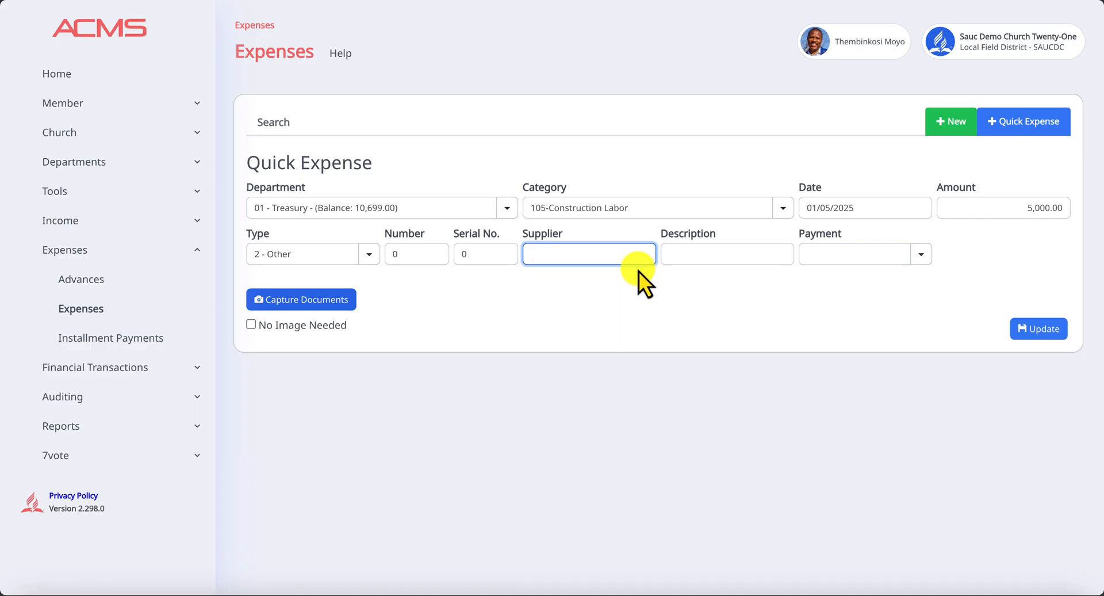
type("Mr")
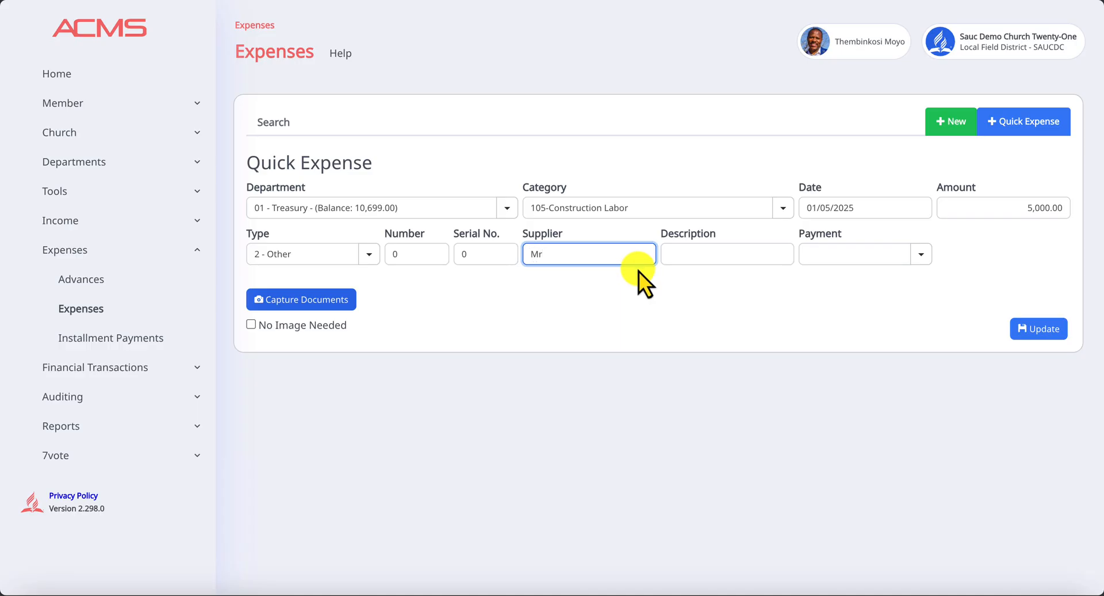
type("Dub")
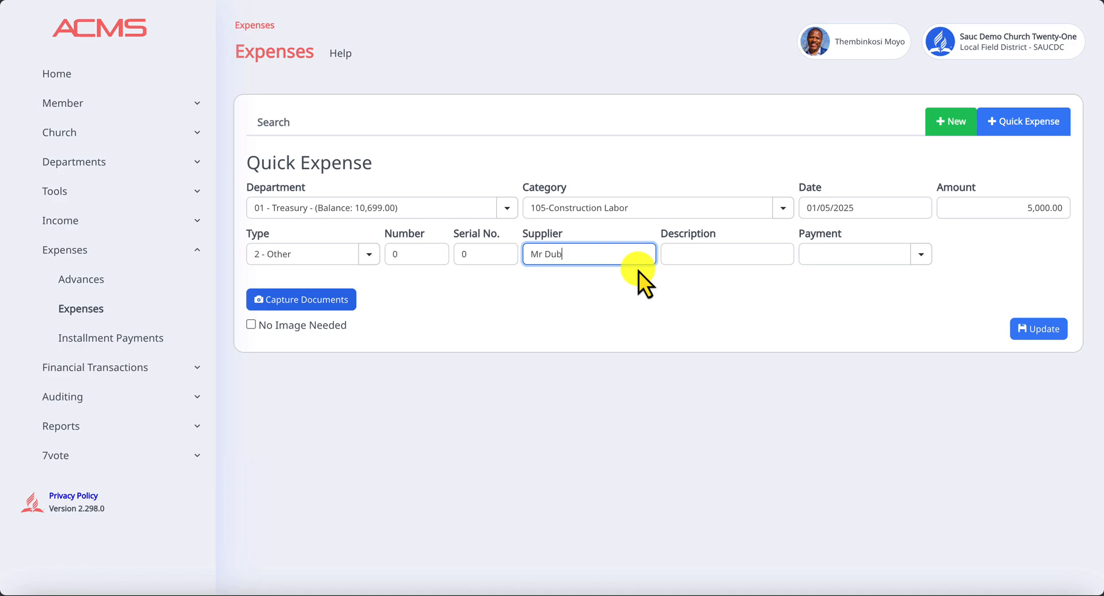
left_click(727, 253)
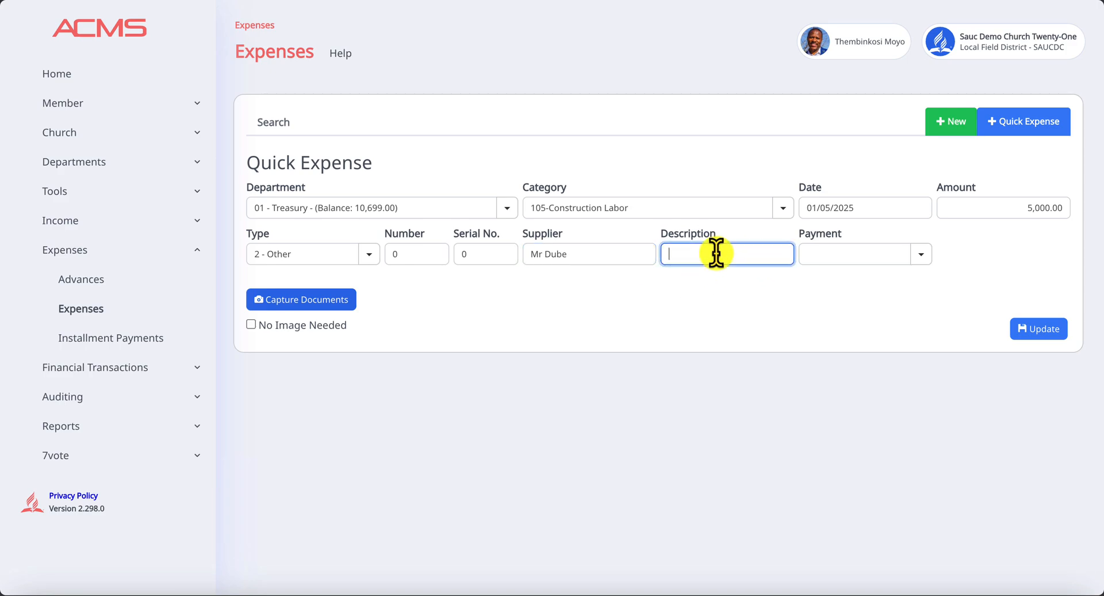
type("Pmt for Building Labour")
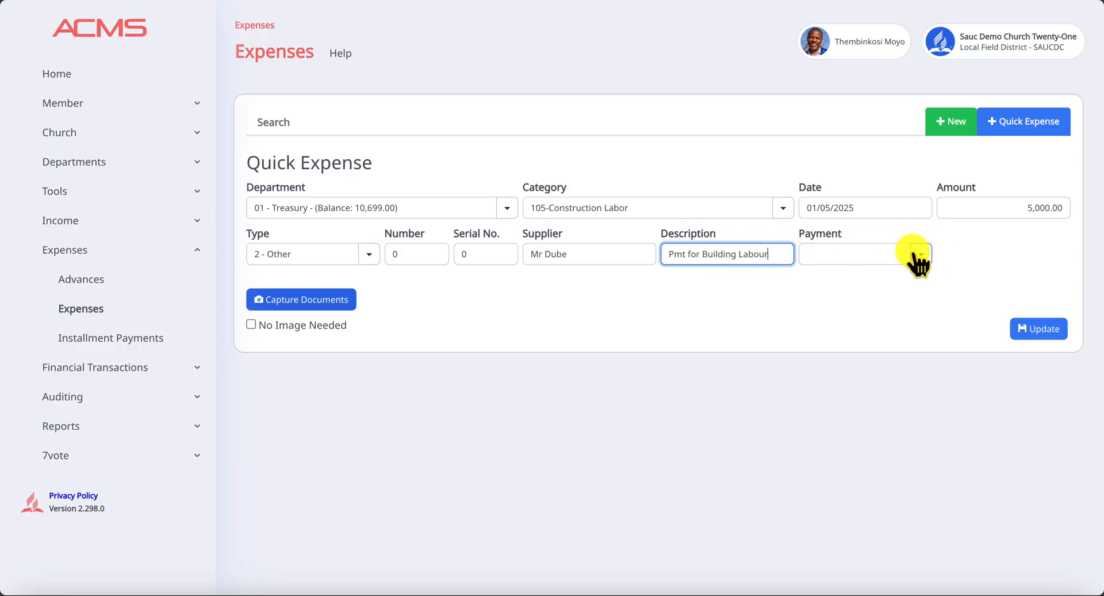
- Choose ABSA Current as the payment account
left_click(920, 254)
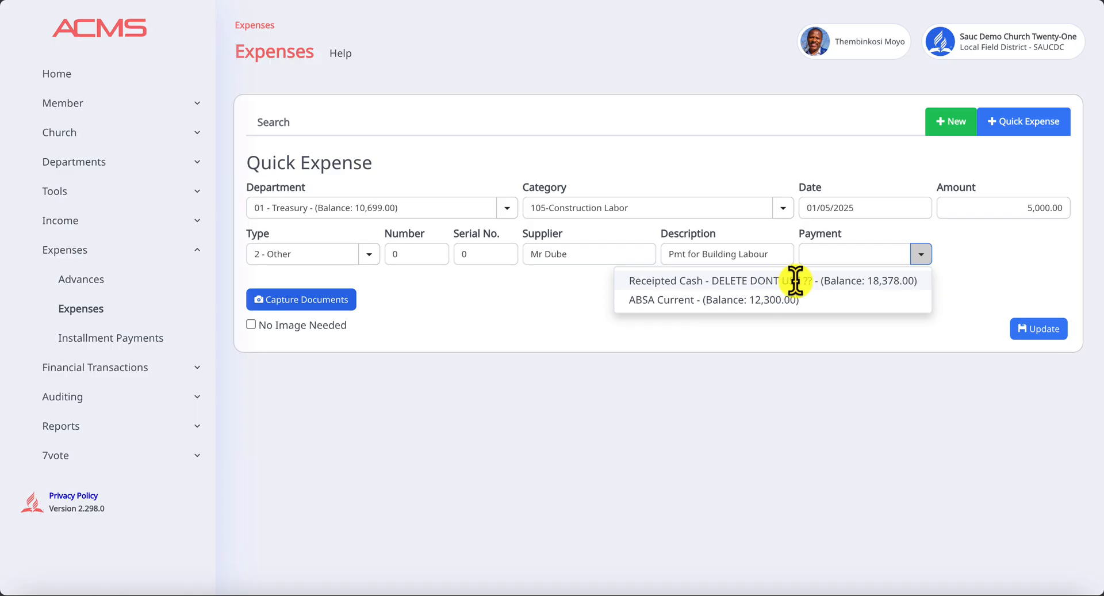
left_click(703, 299)
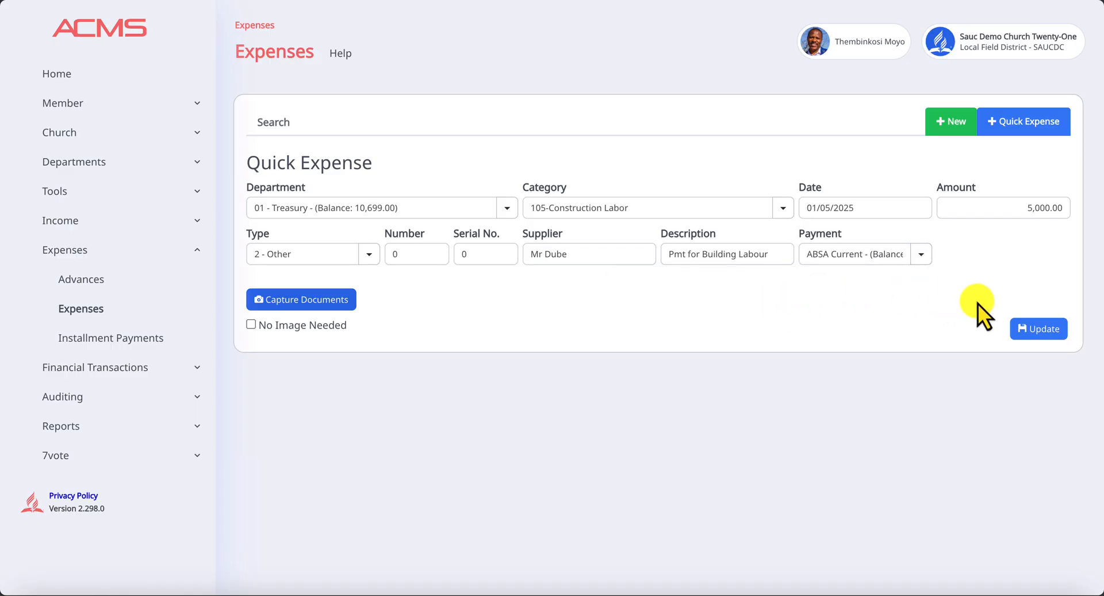
- Save the quick expense so Construction Labor -5,000.00 appears in the list
left_click(1038, 328)
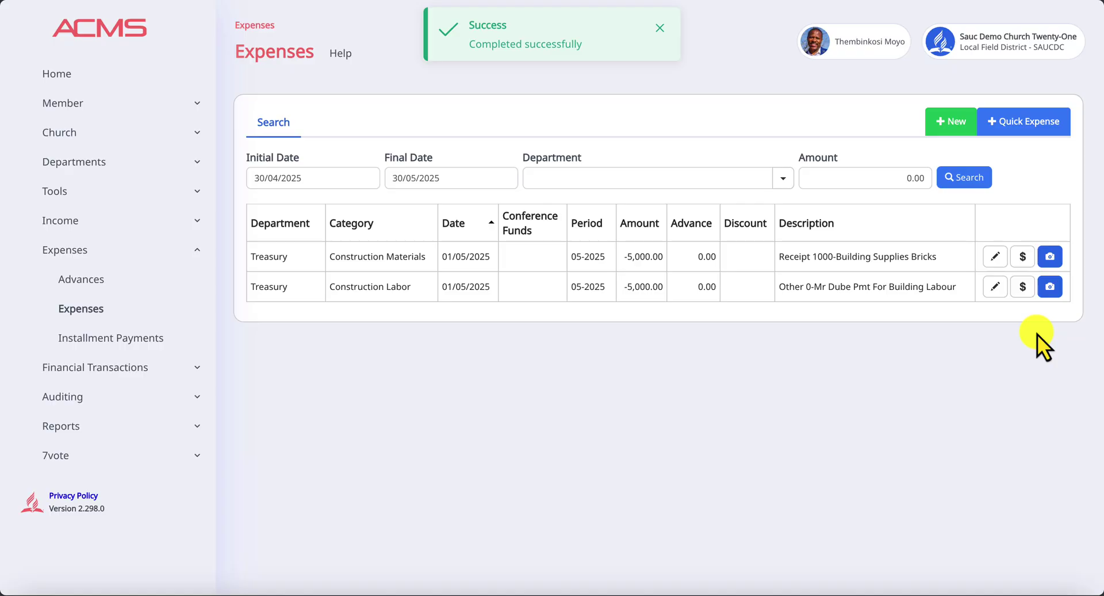
left_click(659, 28)
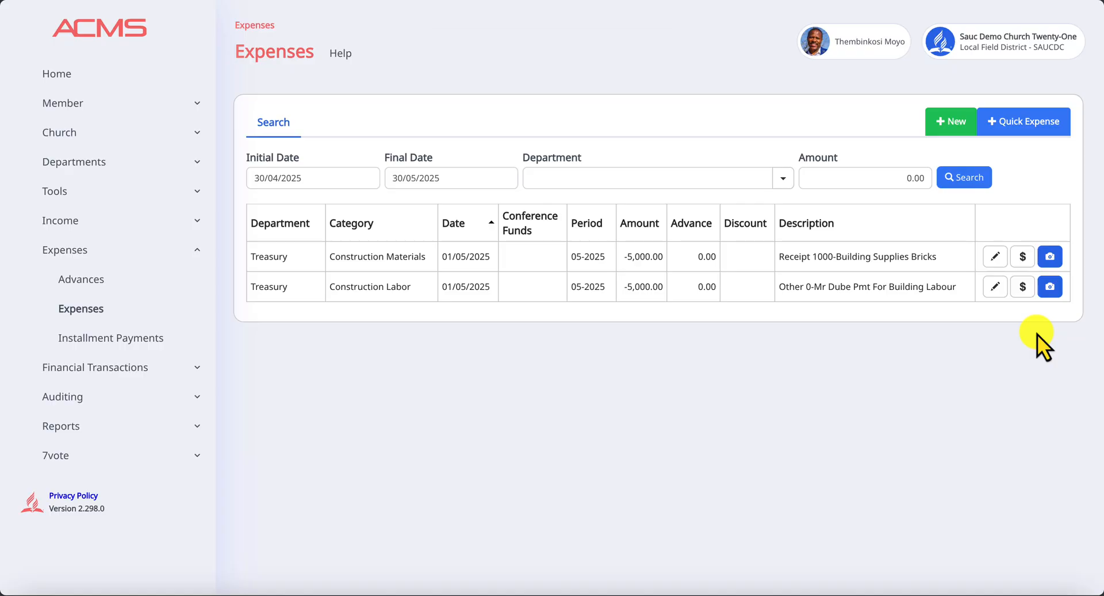